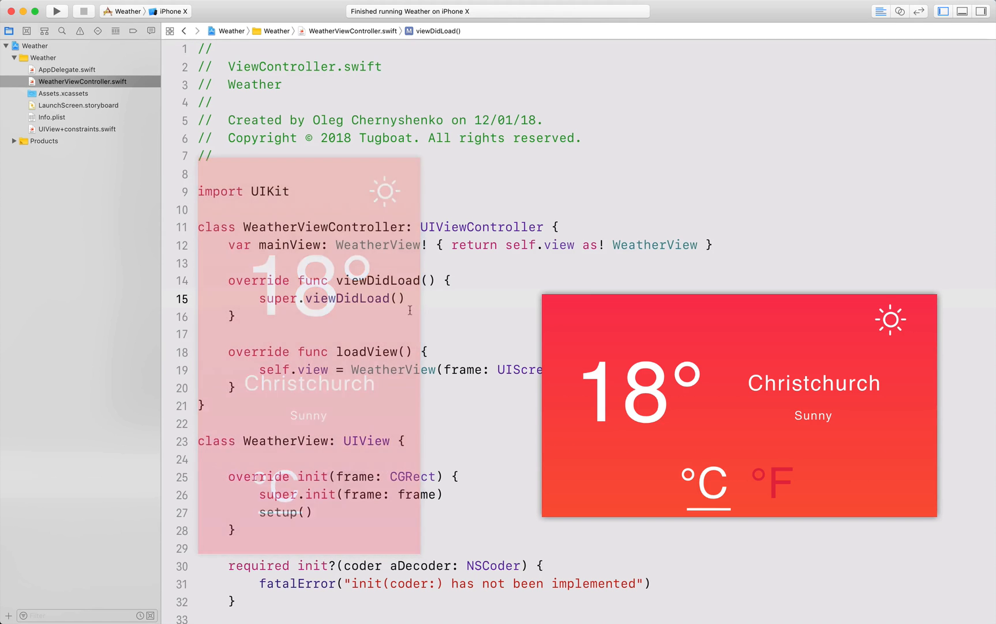
Create a new Swift file WeatherView.swift in the Weather group via New File…
right_click(39, 57)
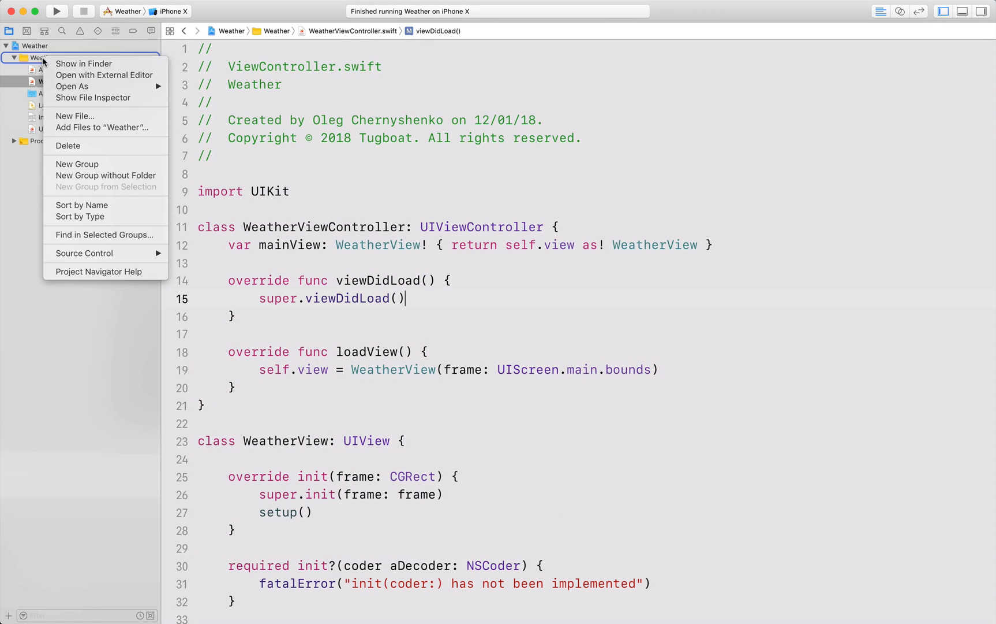
click(75, 115)
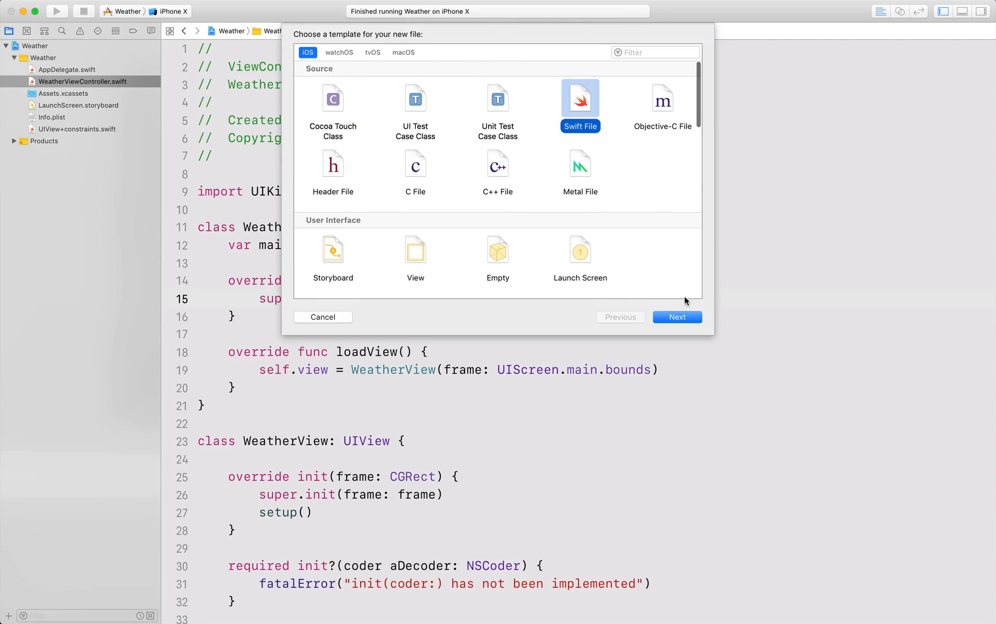
click(677, 316)
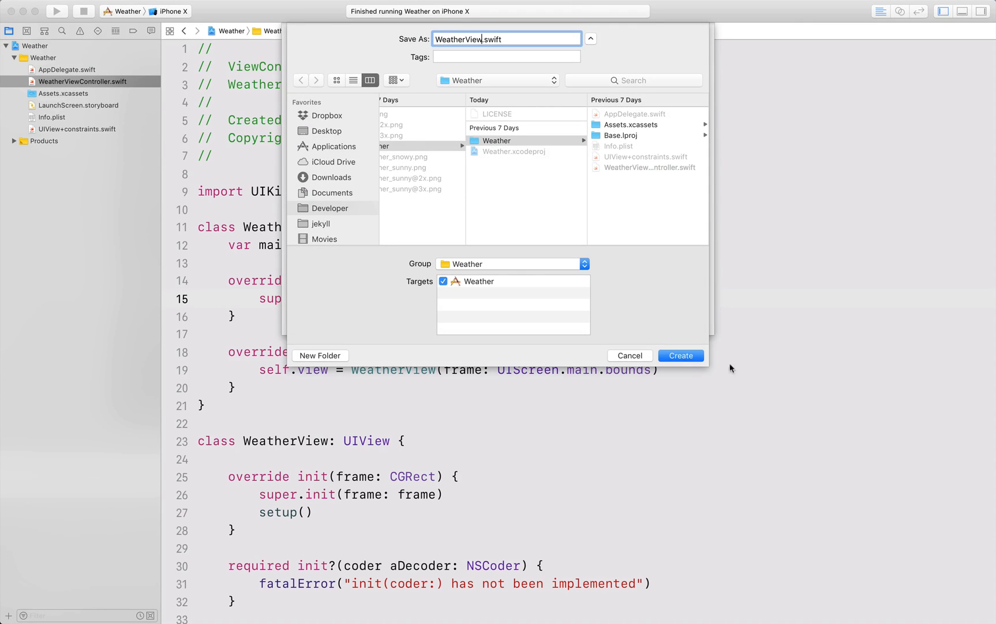
click(680, 355)
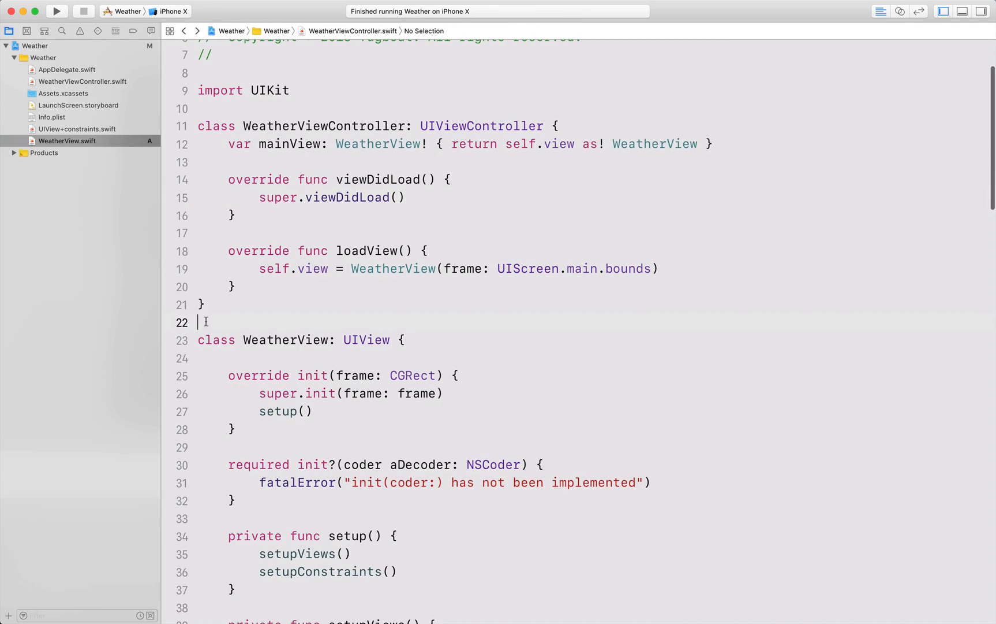
Put the WeatherView class into WeatherView.swift and add import UIKit at the top
scroll(down, 3)
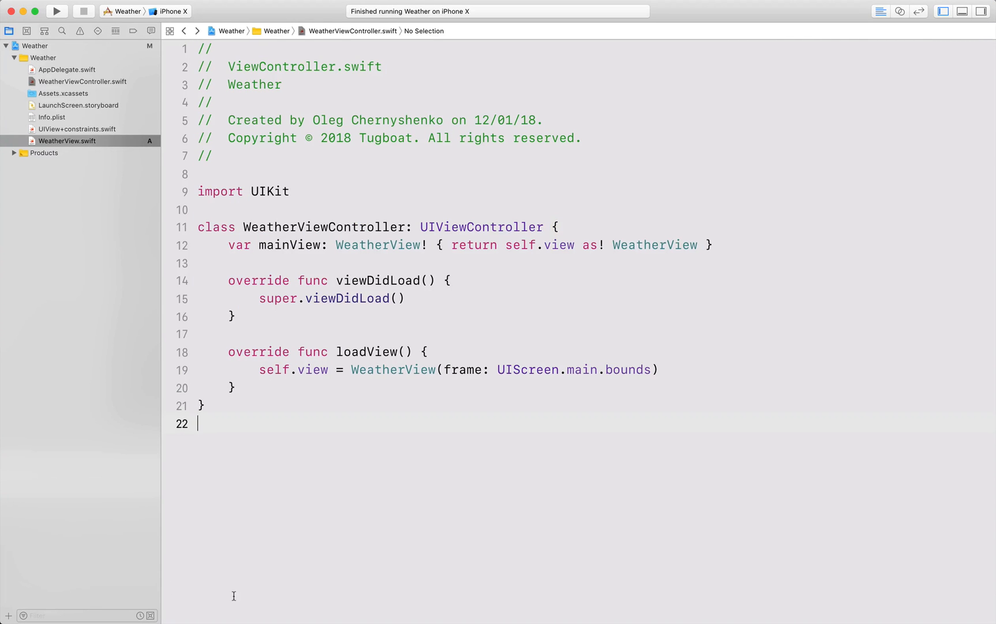
click(67, 141)
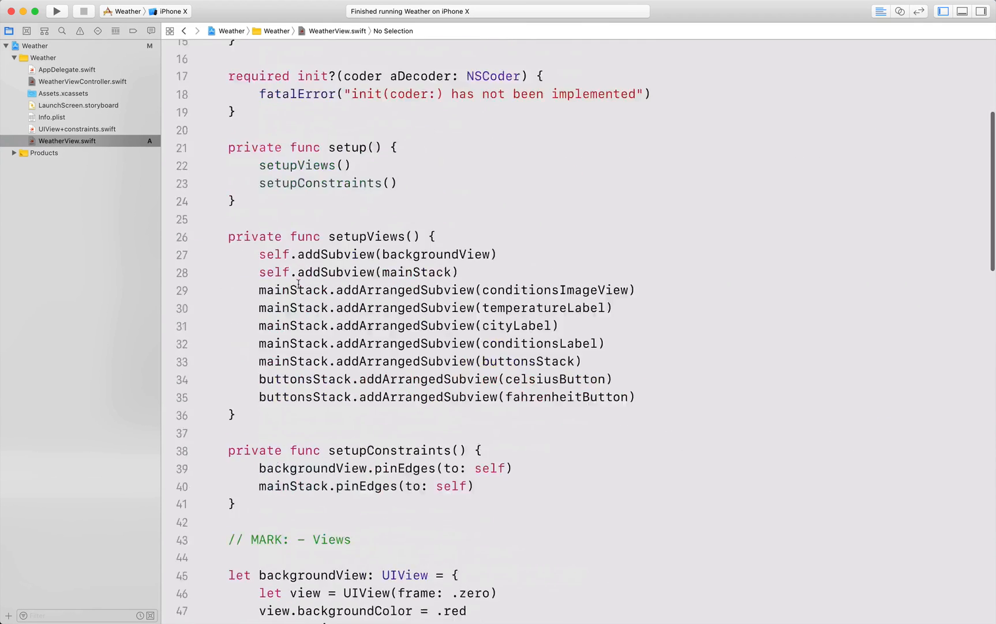
text(import)
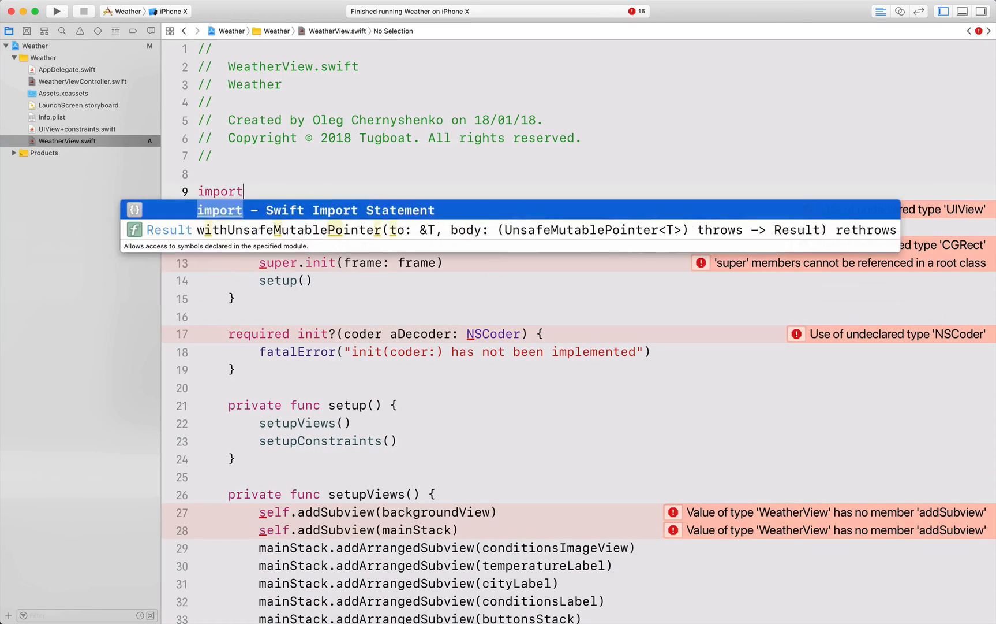
text(UIKit)
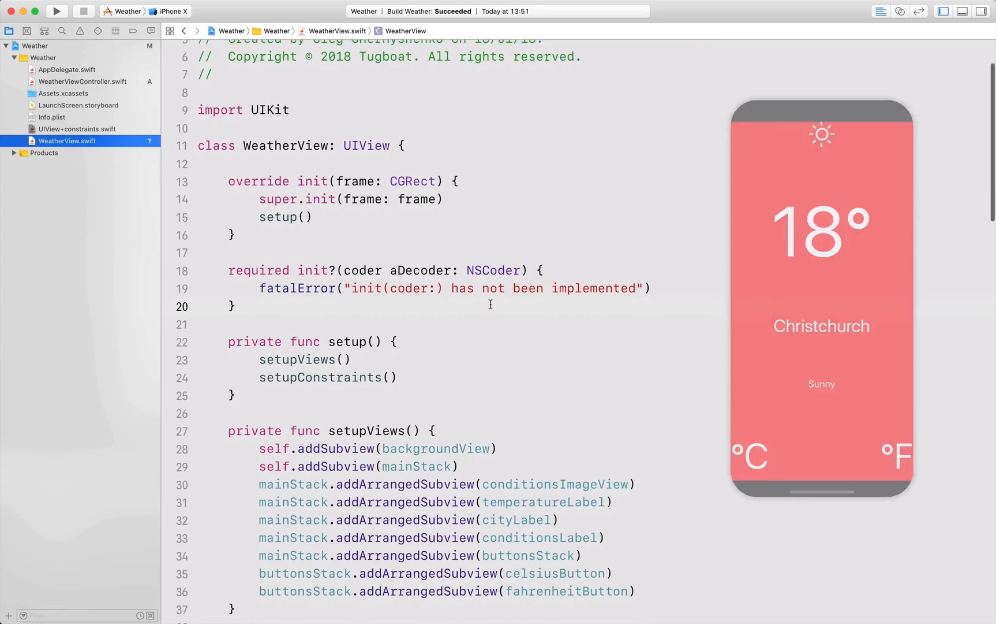
In UIView+constraints.swift, use safeAreaLayoutGuide anchors in pinEdgesToSafeArea(of:), then return to WeatherView.swift
scroll(down, 3)
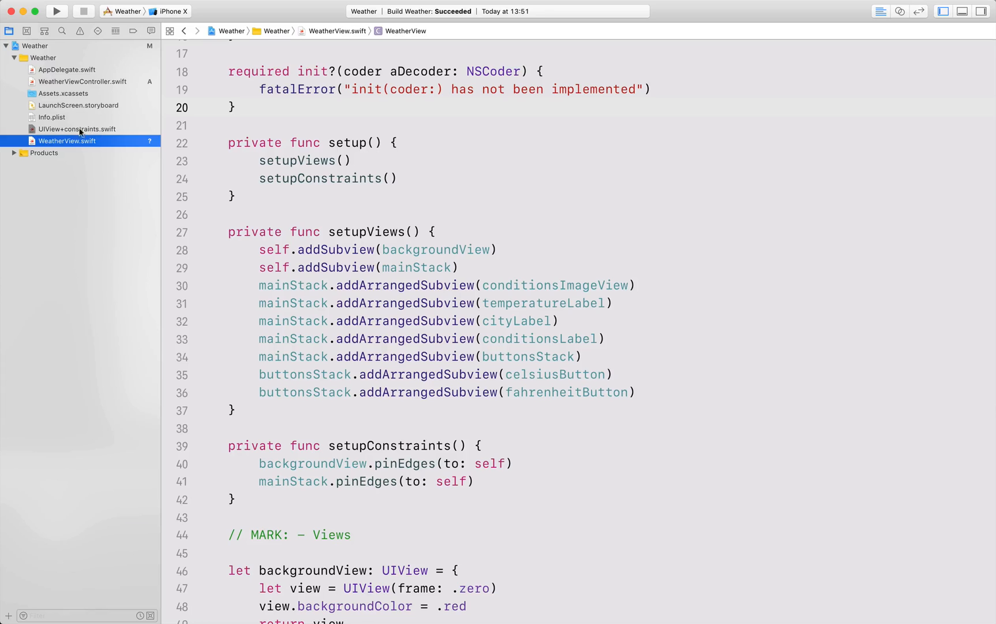
click(77, 128)
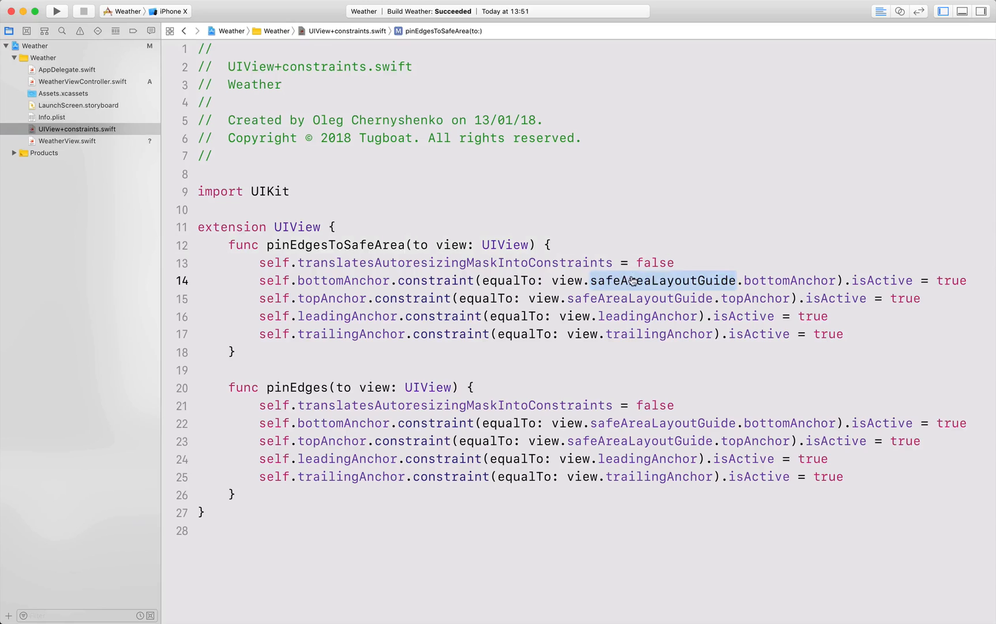
text(safeAreaLayoutGuide.)
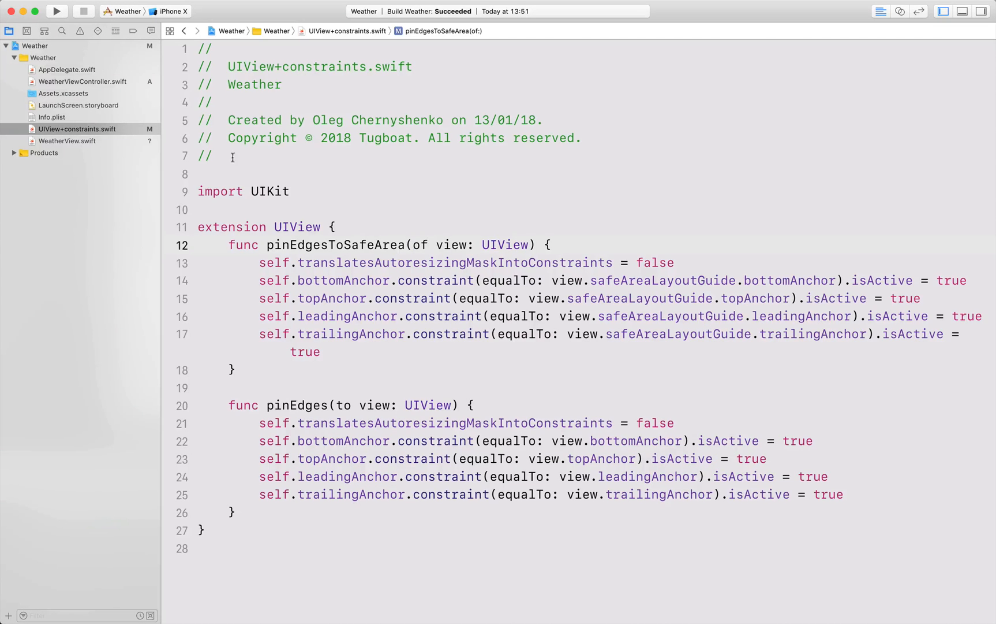
click(67, 140)
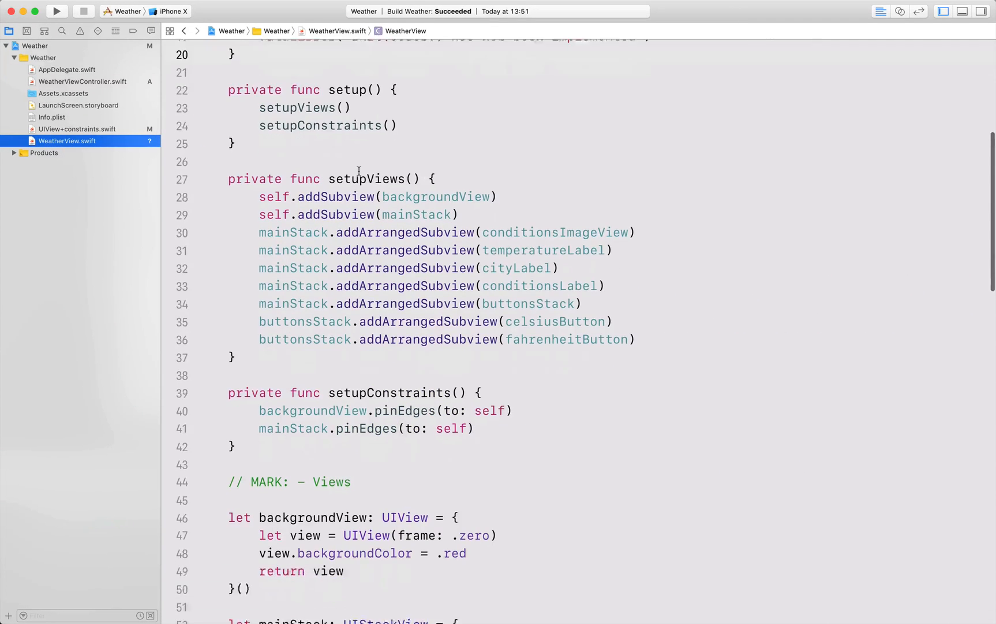
Change mainStack.pinEdges(to: self) to pinEdgesToSafeArea(of: self) and run the app
scroll(down, 3)
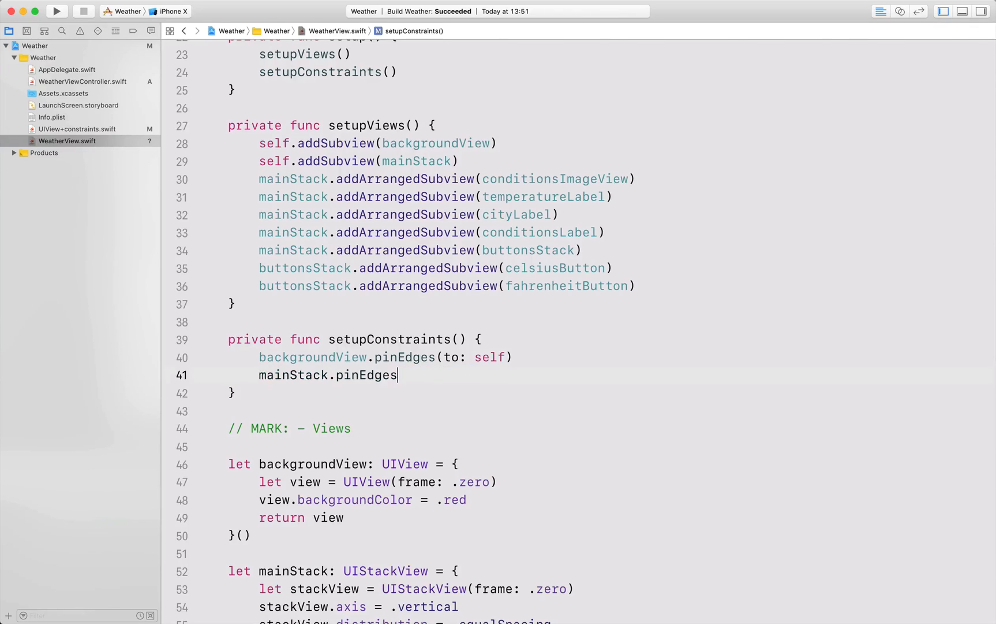
text(ToSafeArea(of: se)
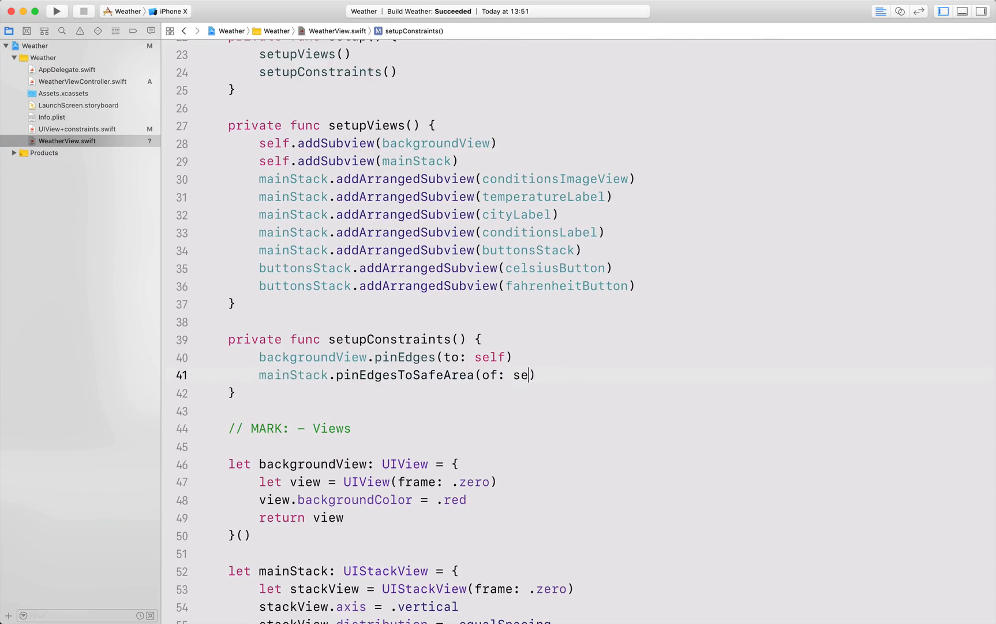
text(lf)
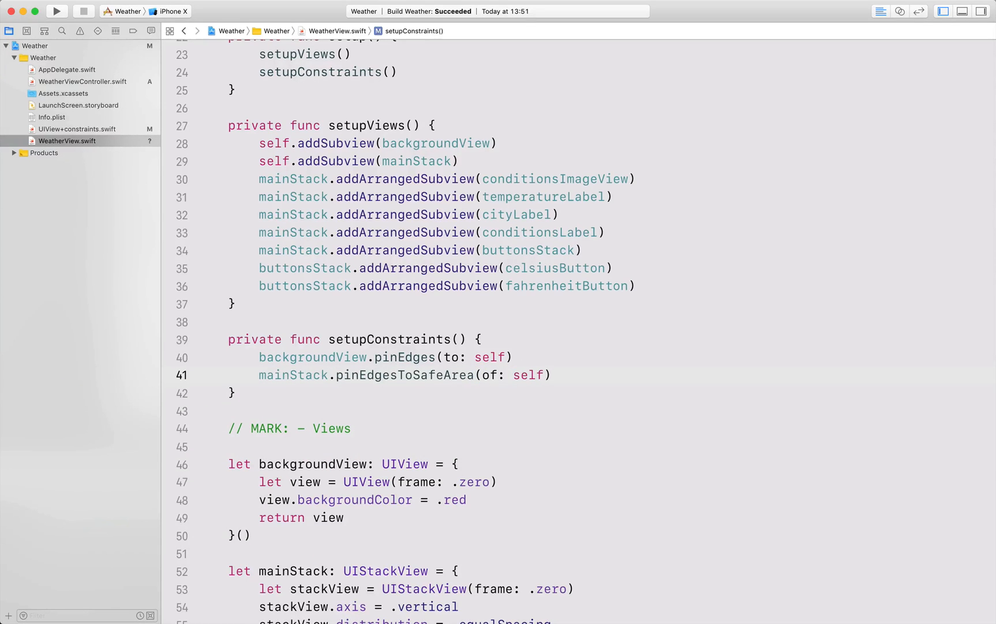
click(55, 10)
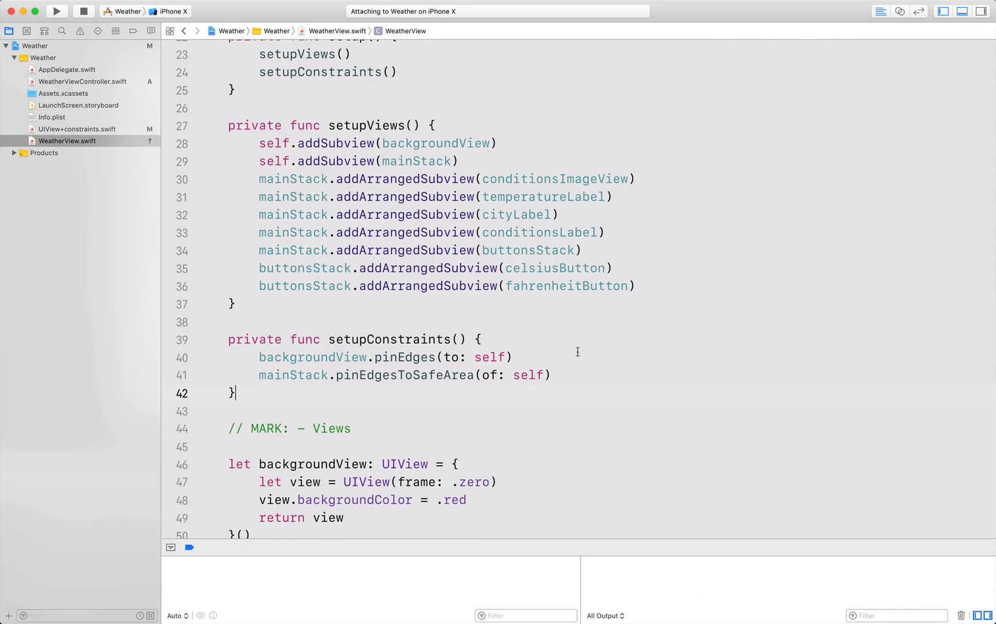
click(55, 10)
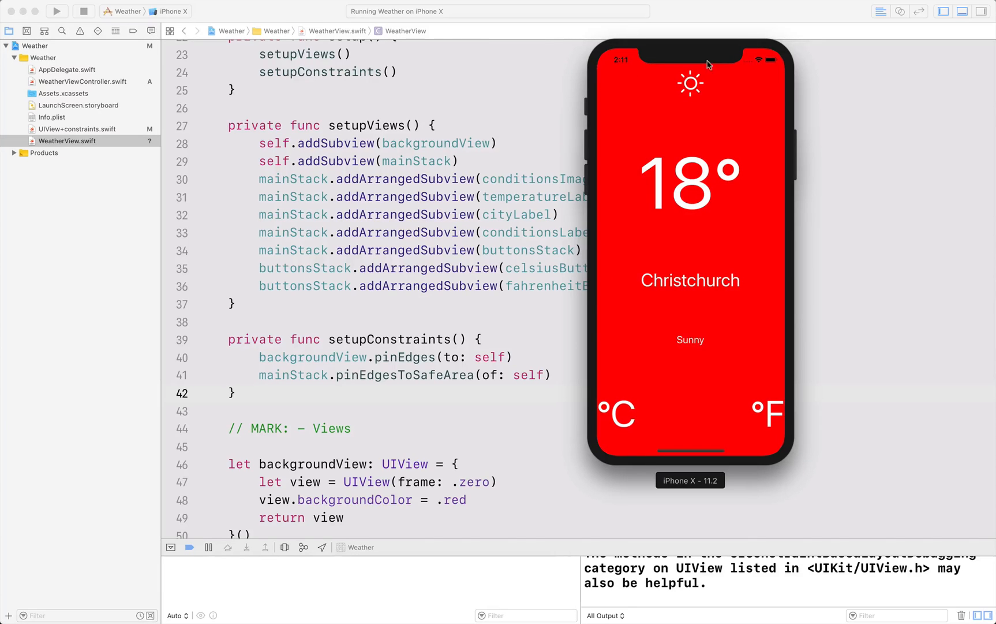
mouse_move(603, 49)
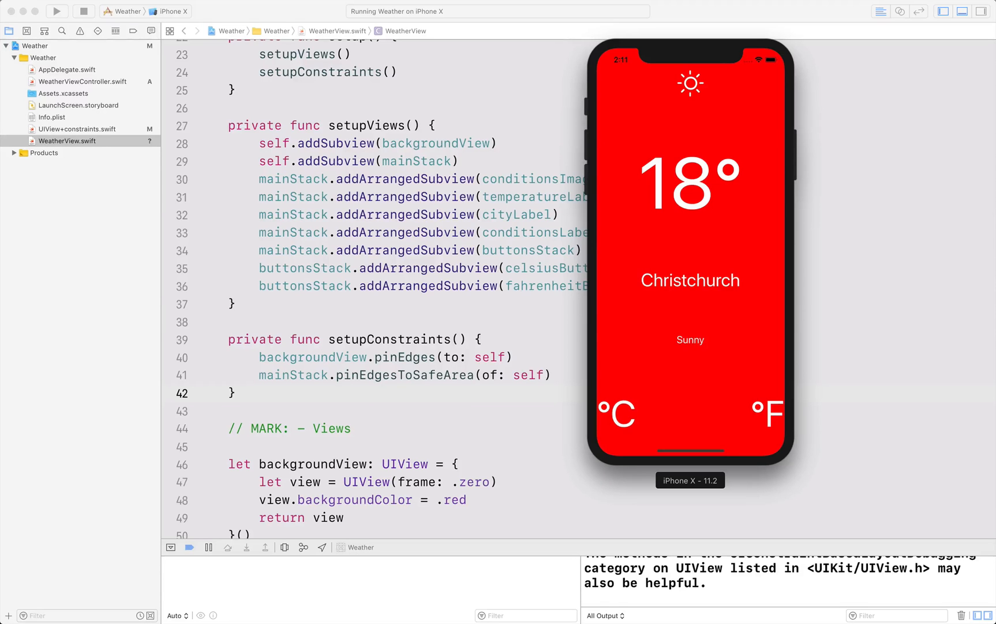
mouse_move(672, 54)
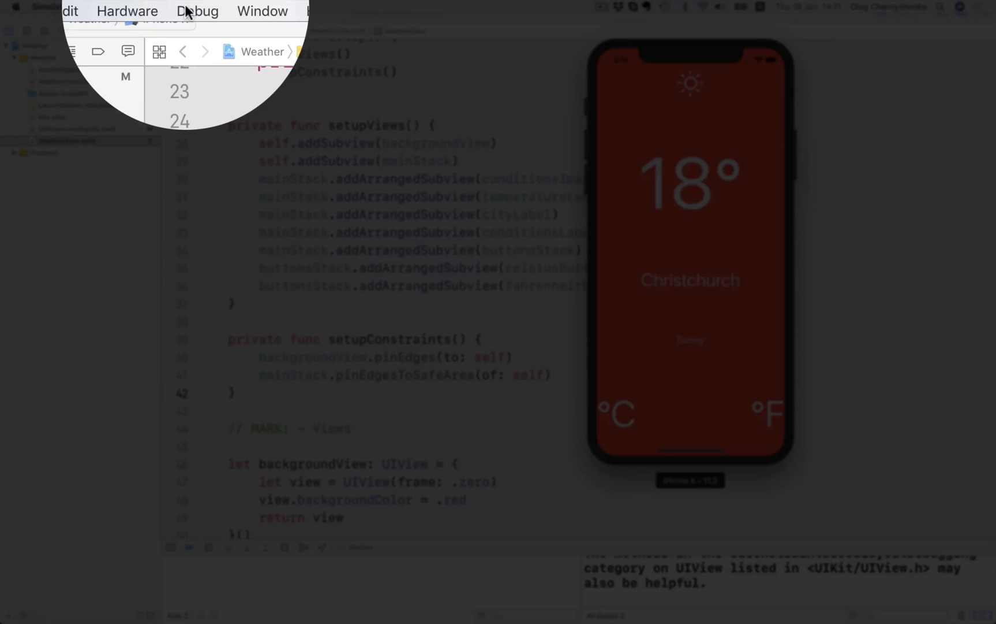
Enable Color Blended Layers from the Simulator's Debug menu
click(197, 10)
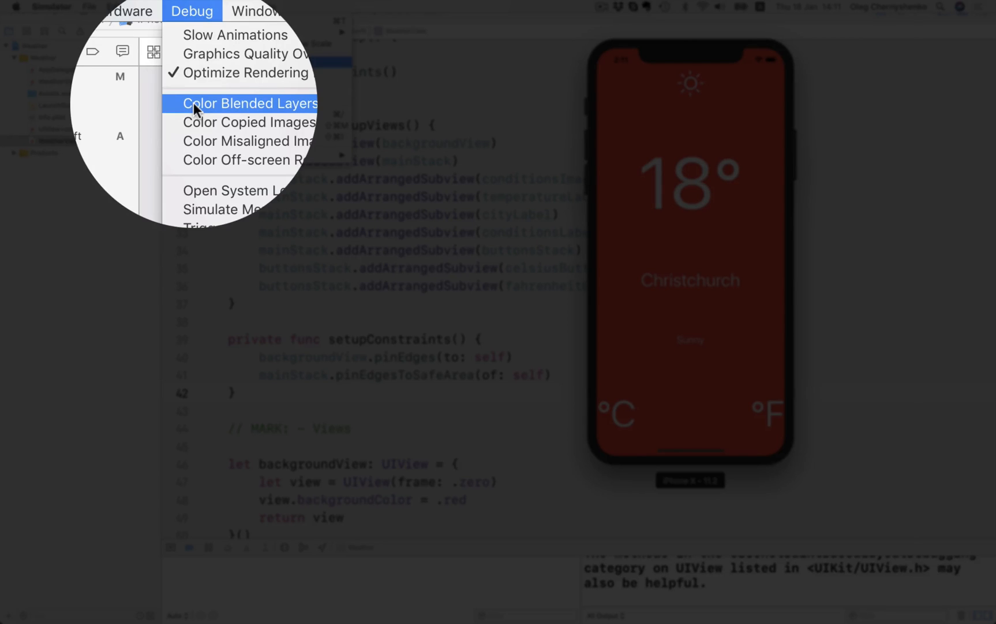
click(248, 103)
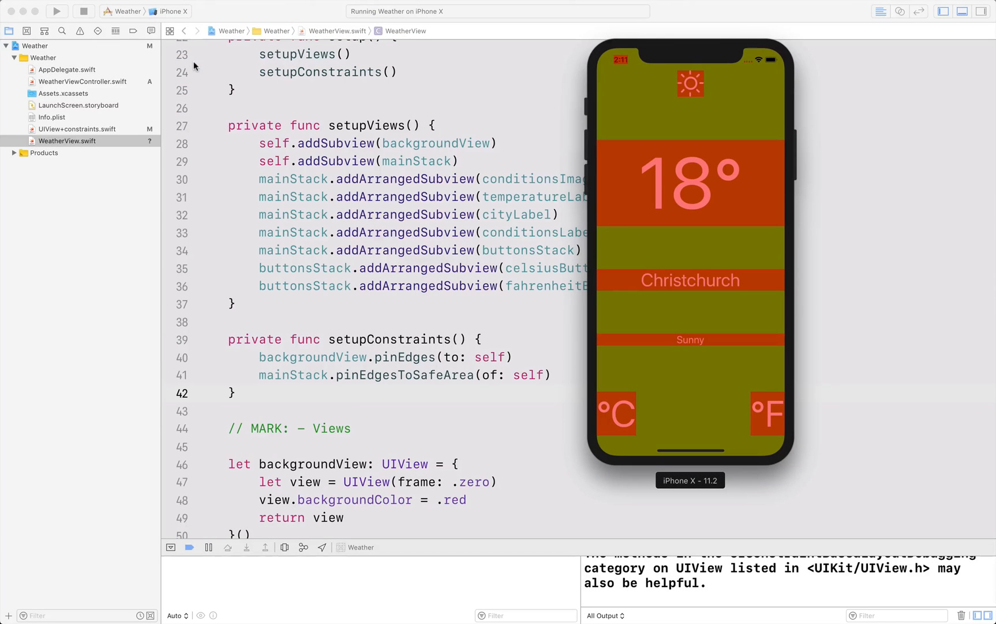
mouse_move(622, 73)
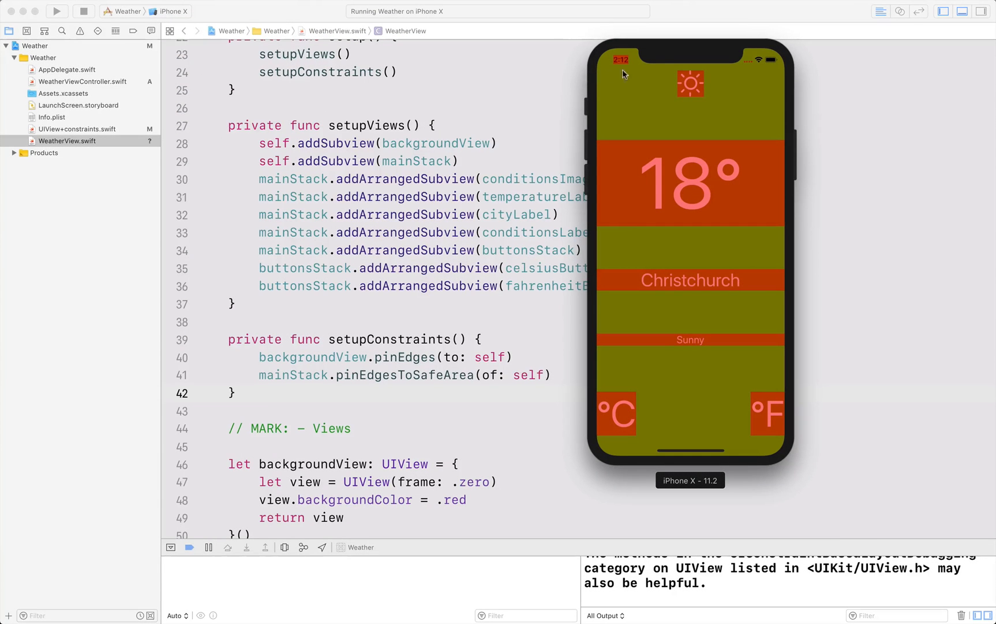
mouse_move(601, 221)
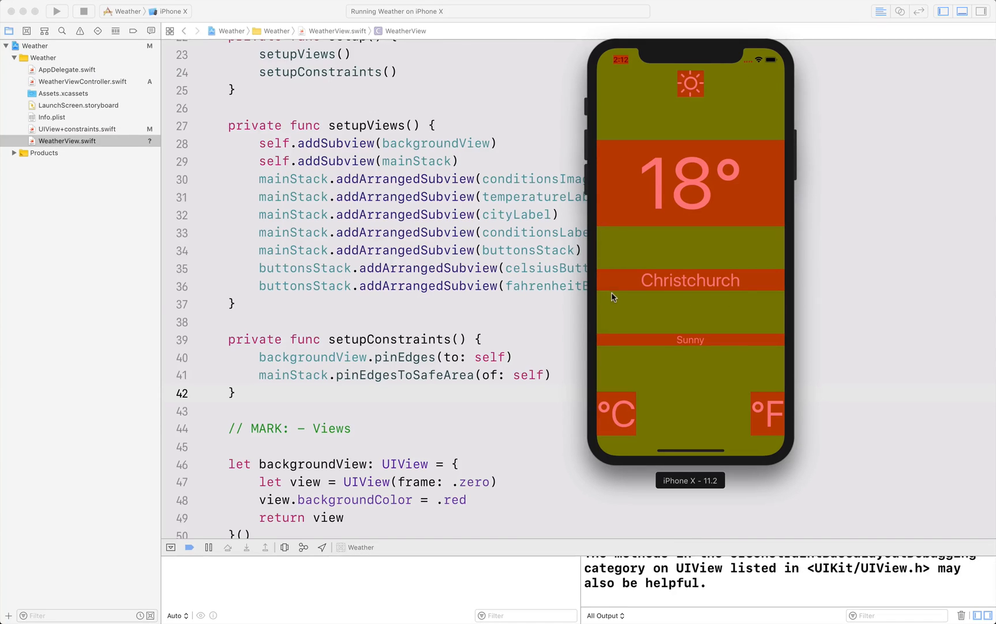
mouse_move(767, 349)
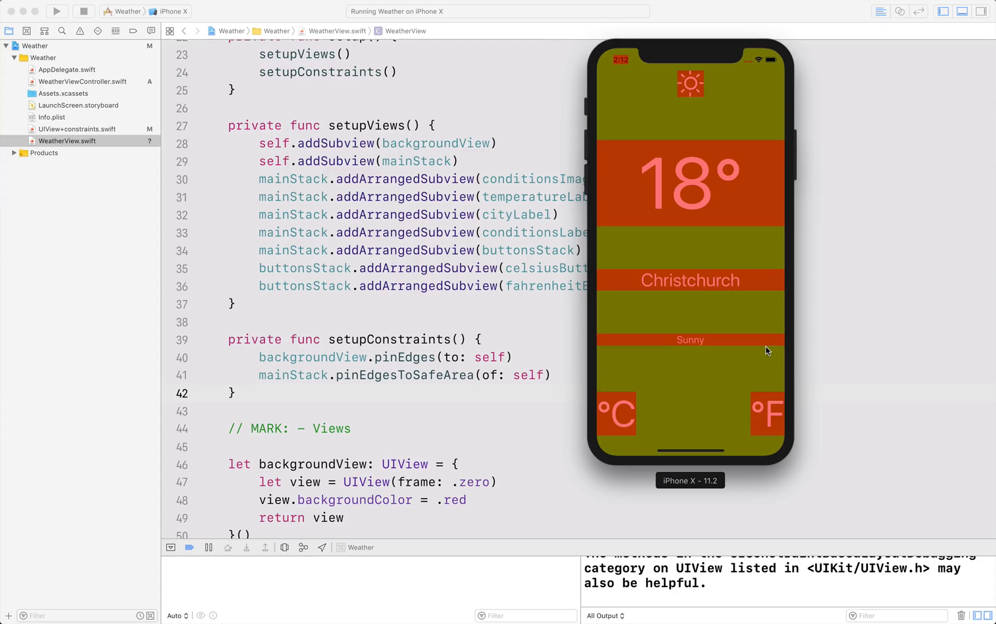
mouse_move(591, 393)
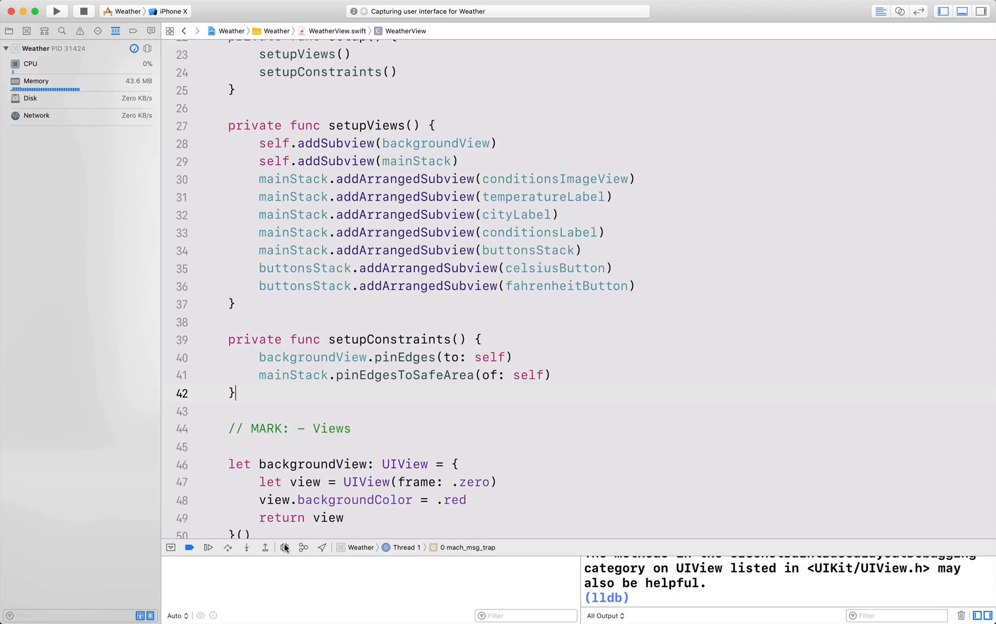
Debug the view hierarchy, show constraints and inspect the main stack's edge constraint
click(283, 547)
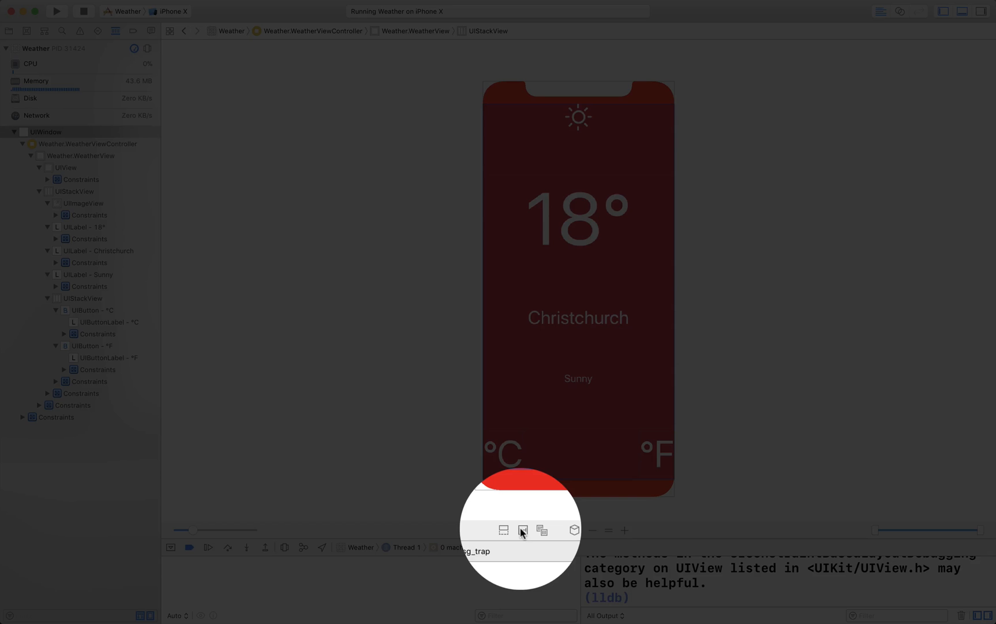
mouse_move(522, 530)
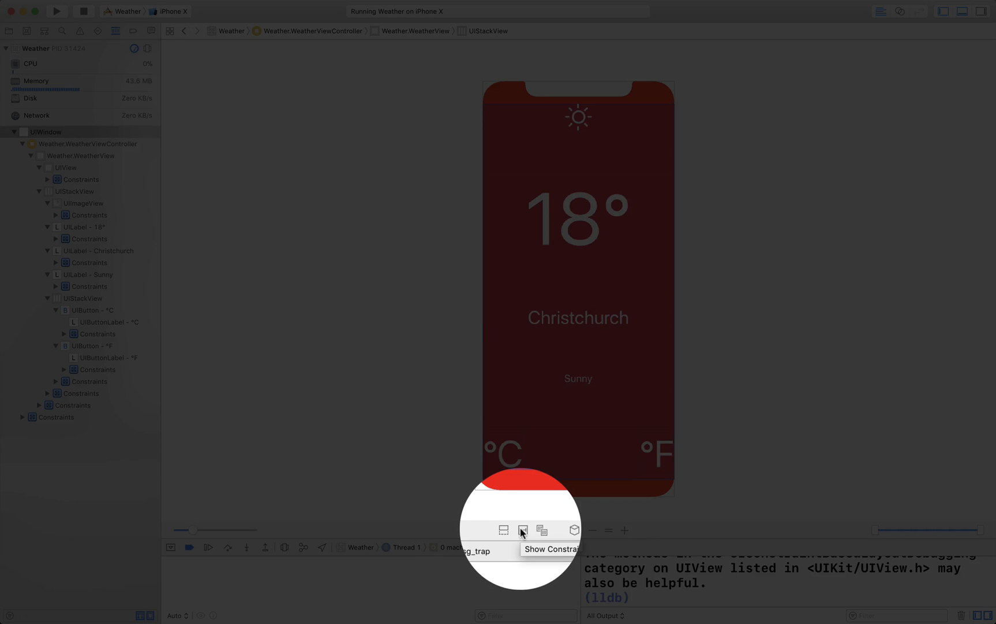
click(522, 530)
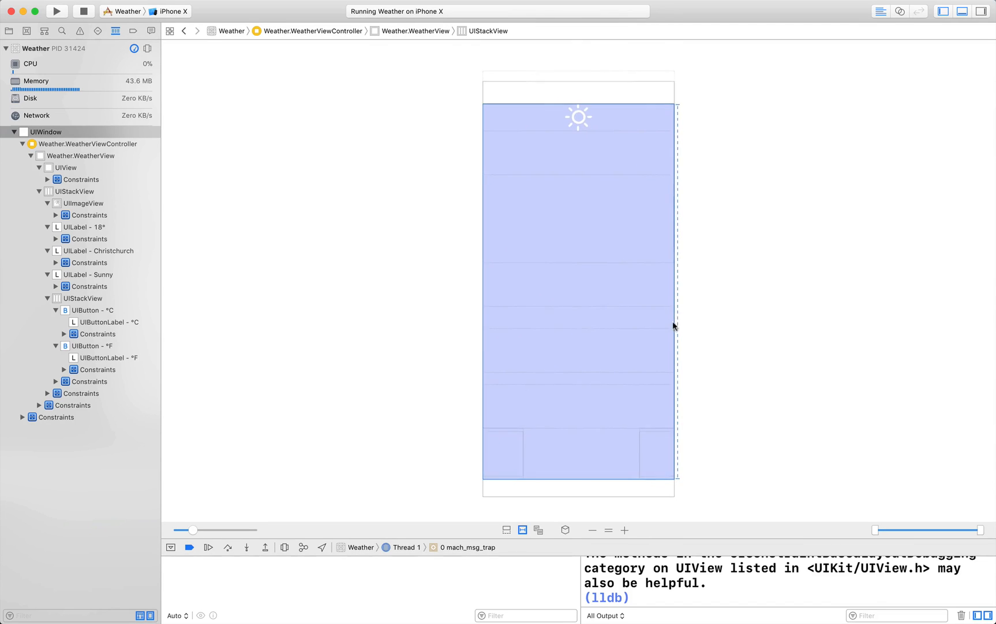
click(502, 453)
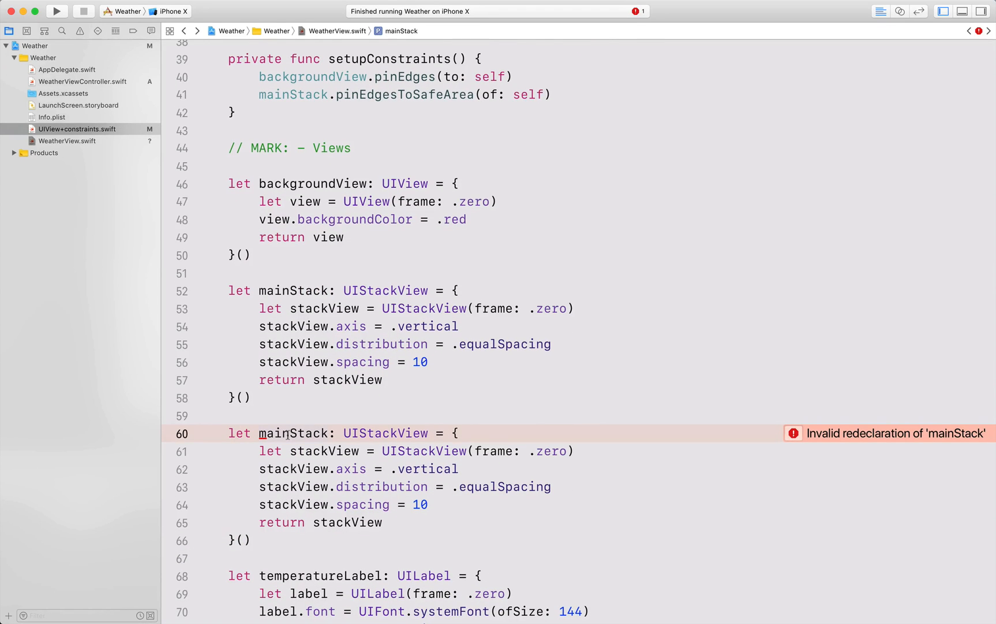
Rename the duplicated stack to conditionsImageStack with alignment .trailing
text(conditionsI)
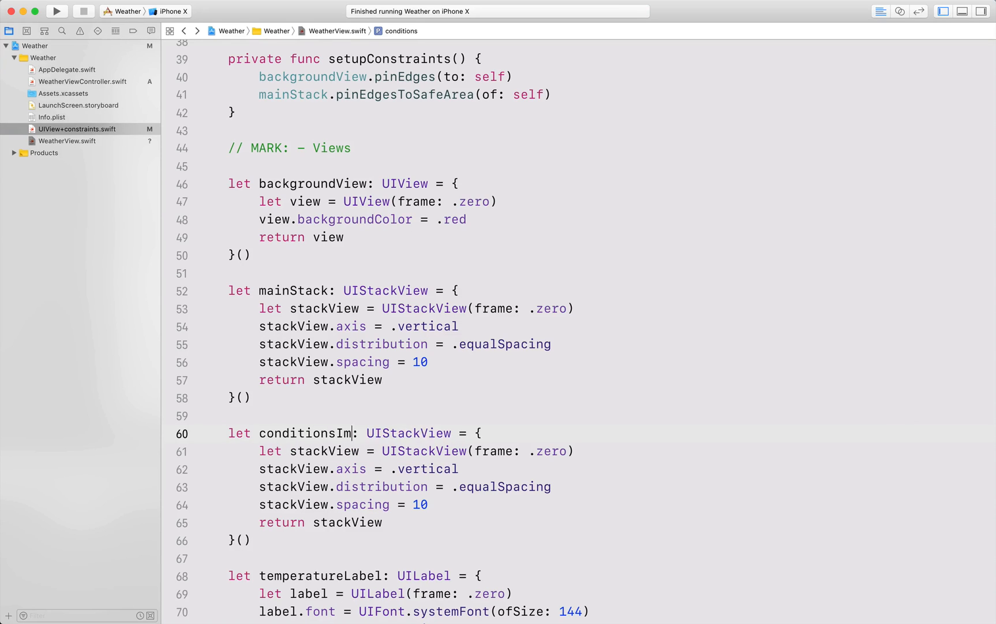
text(ageStack)
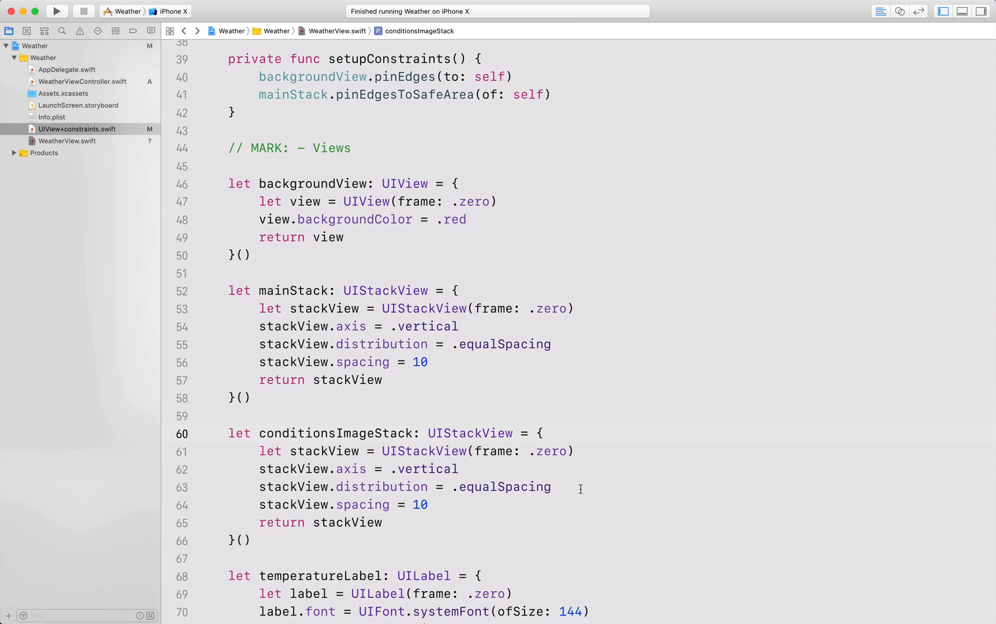
text(sta)
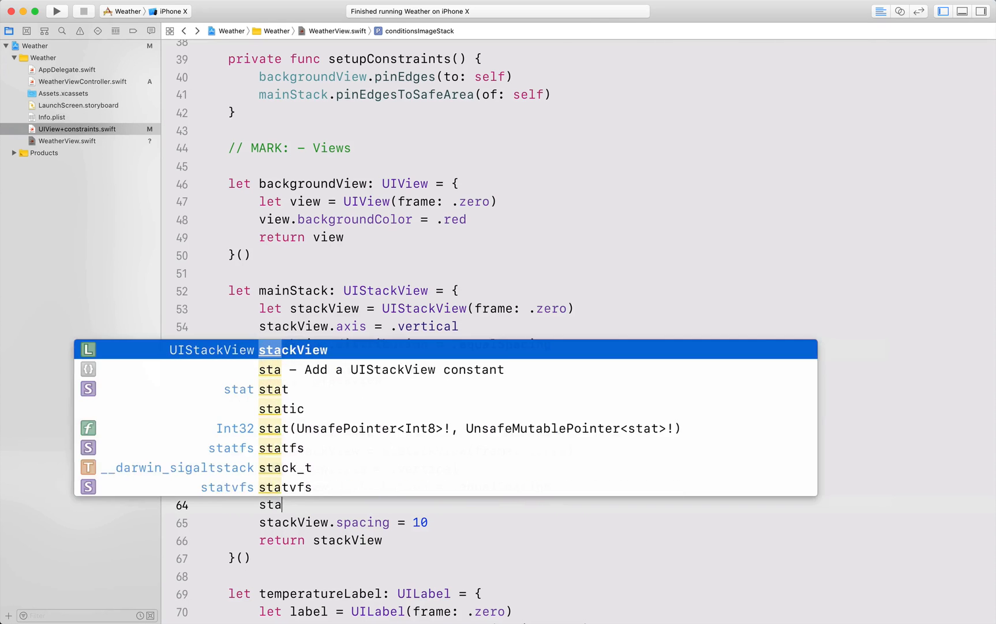
text(.)
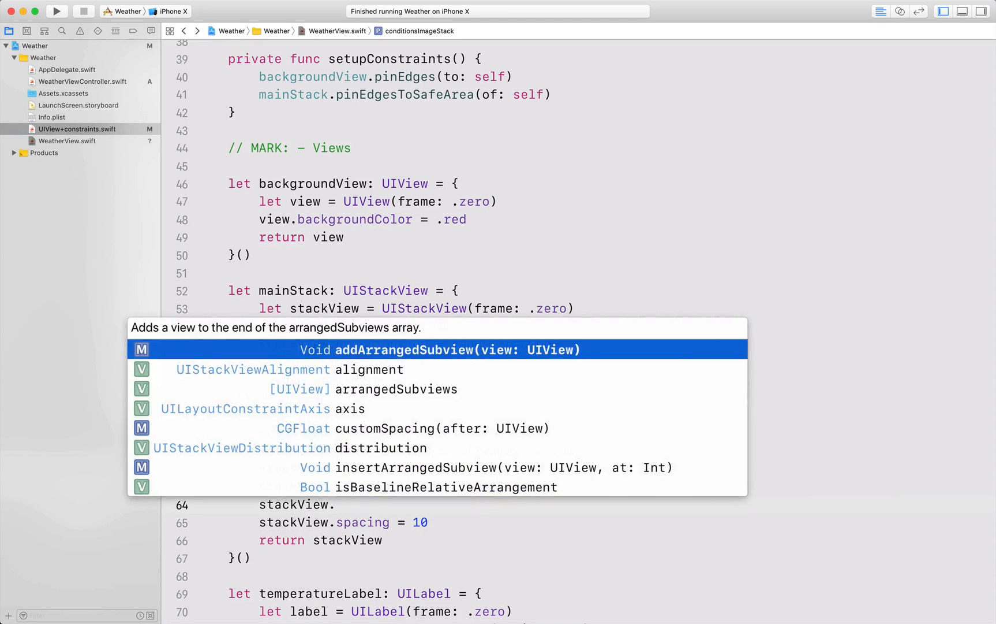
text(stackView.alignment = .)
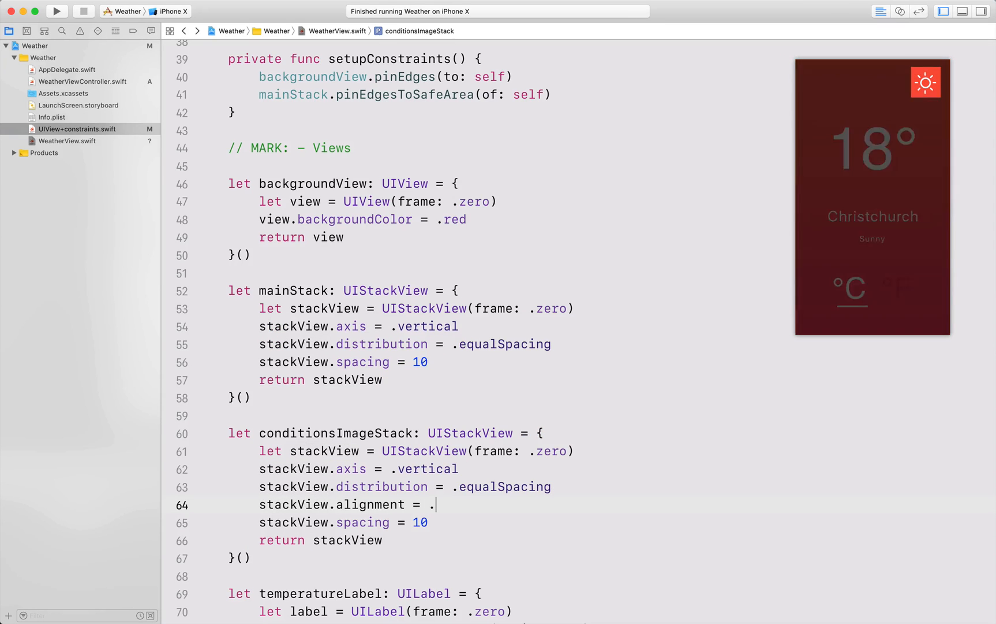
text(tra)
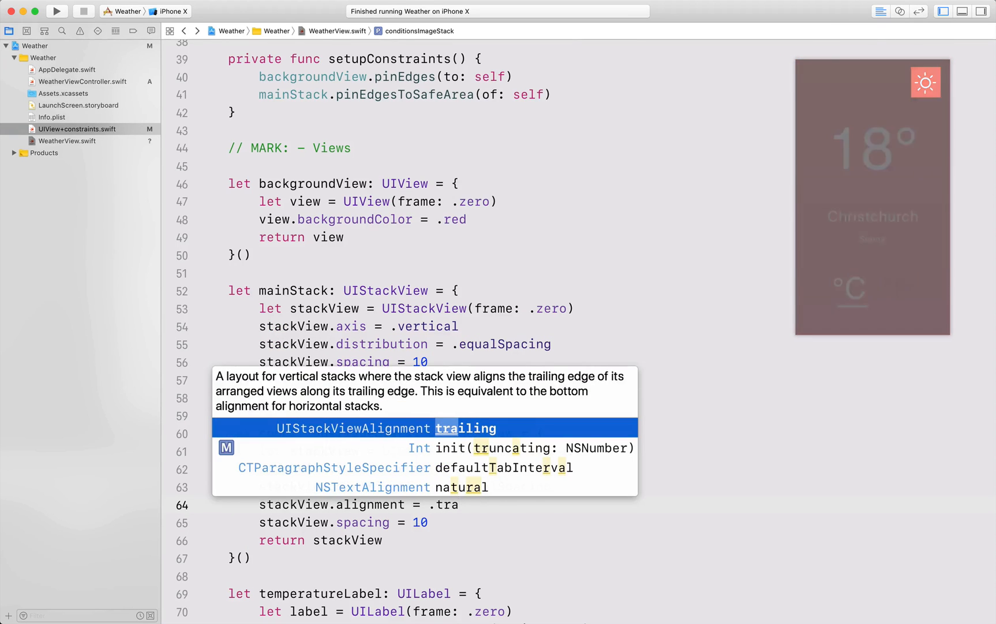
key(Return)
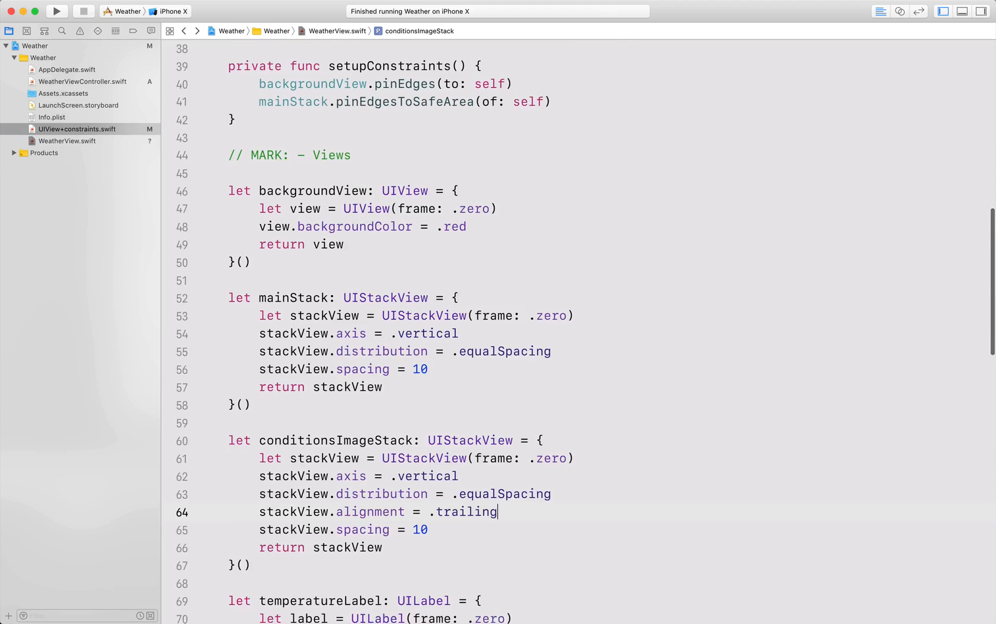
Add conditionsImageView to conditionsImageStack in setupViews and check the running app
scroll(up, 3)
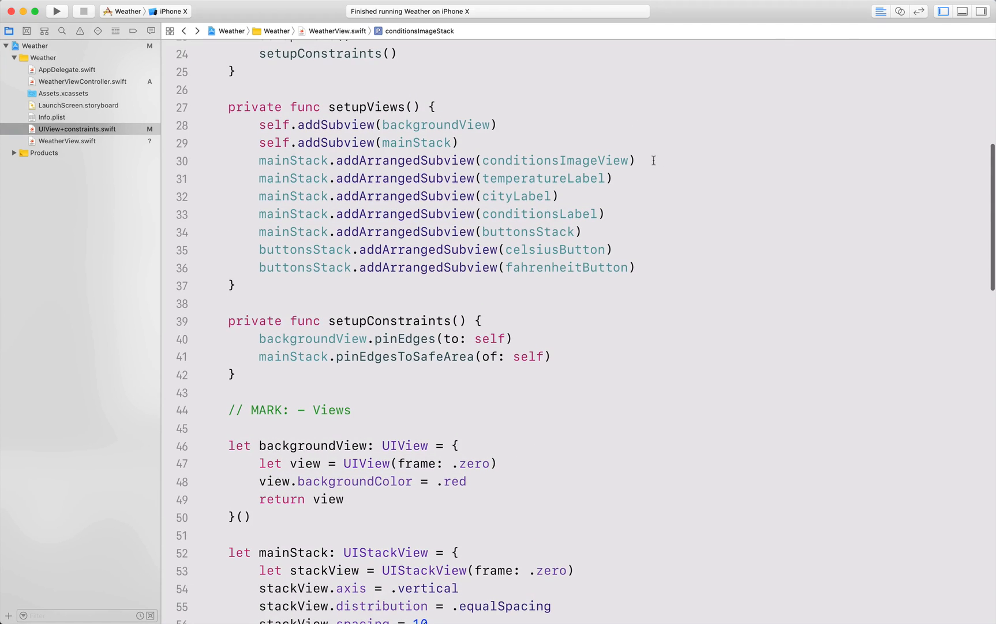
double_click(554, 161)
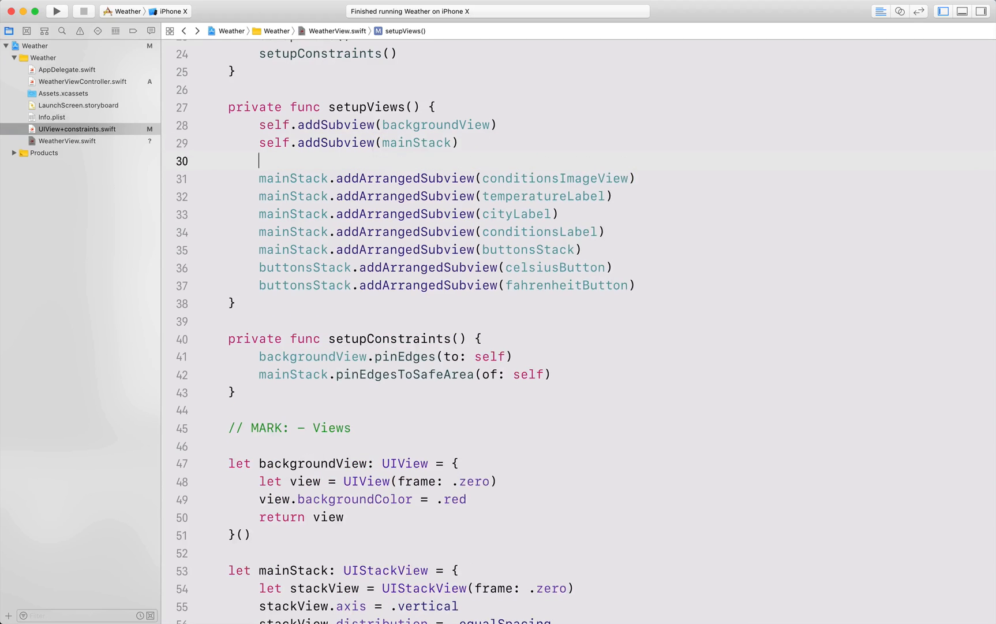
text(condSt)
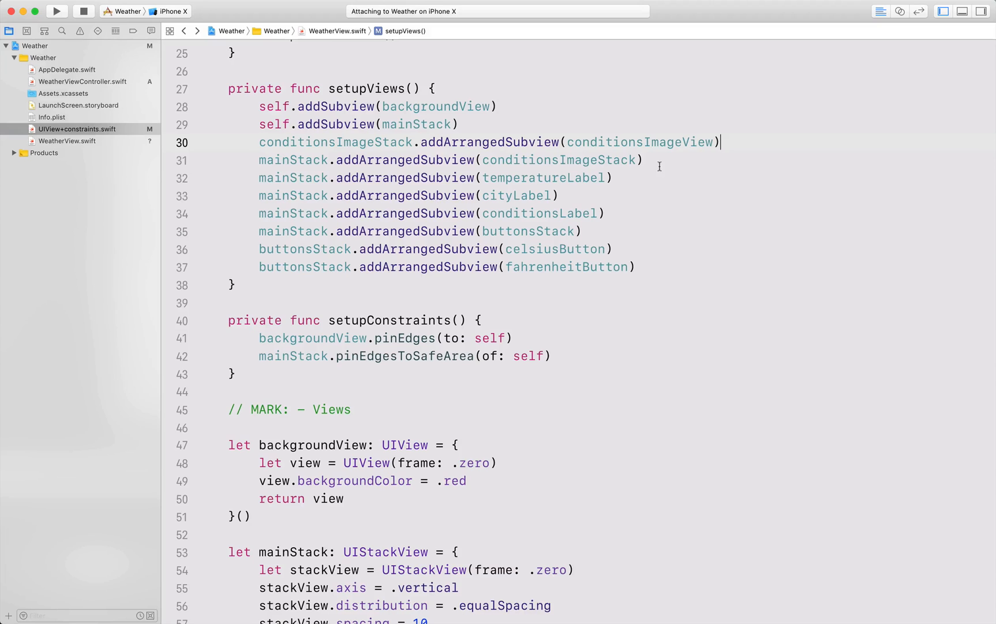
click(55, 10)
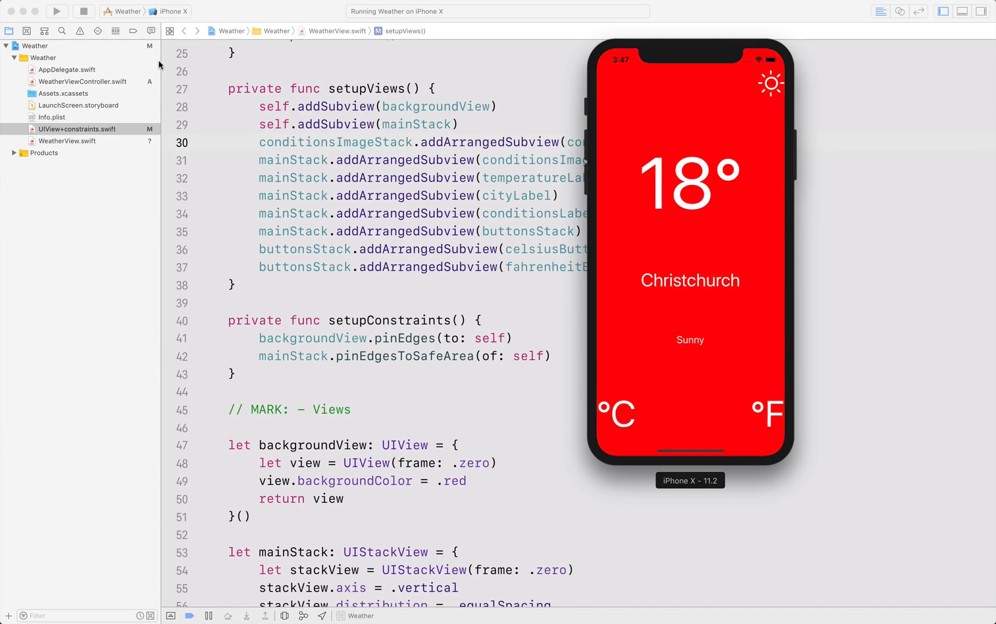
click(83, 10)
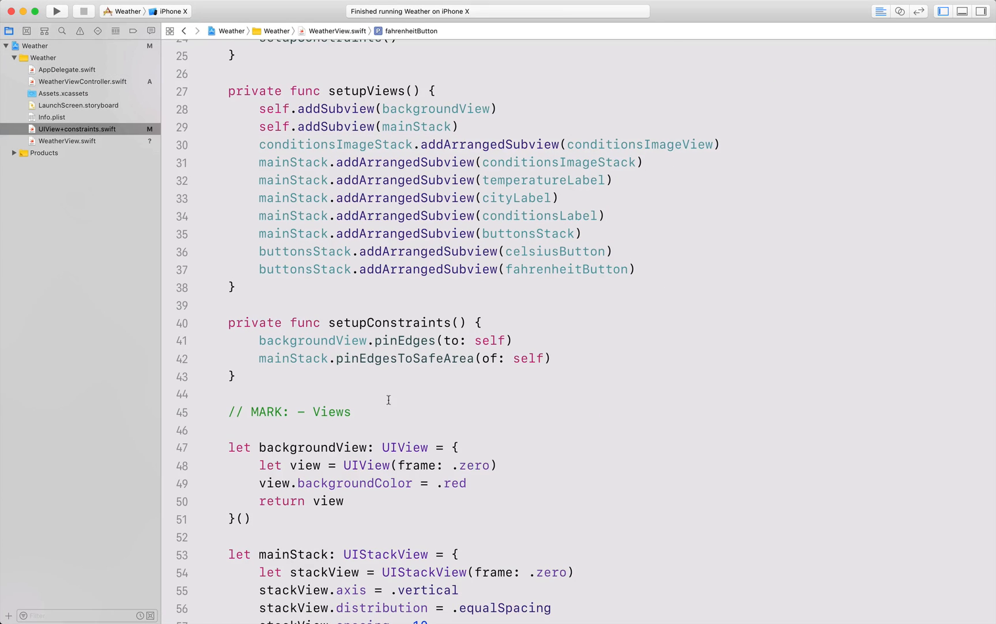
scroll(down, 3)
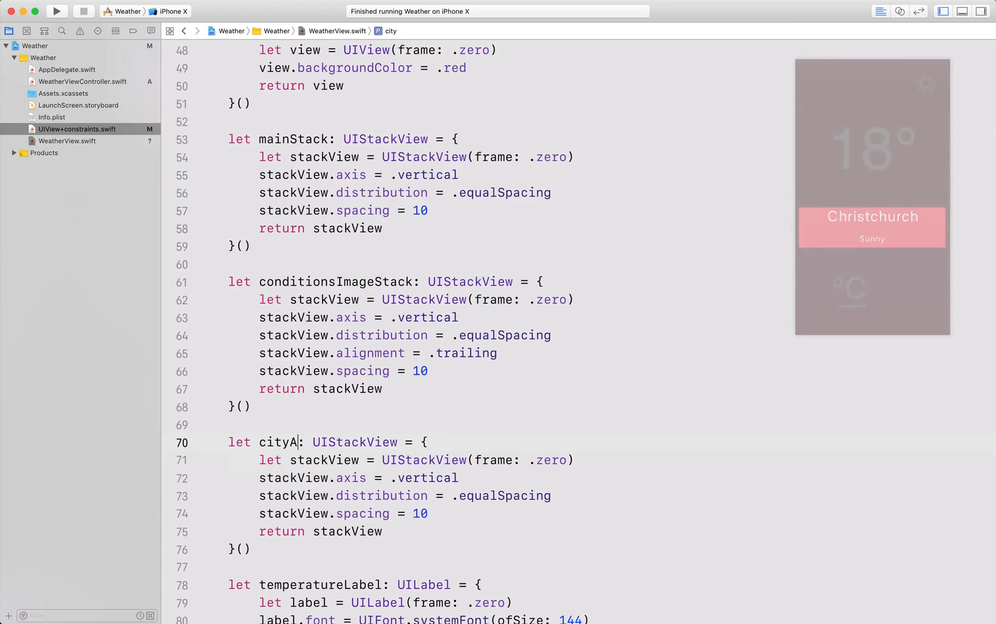
Declare cityAndConditionsStack with the city and conditions labels, add it to mainStack, and run
text(ndC)
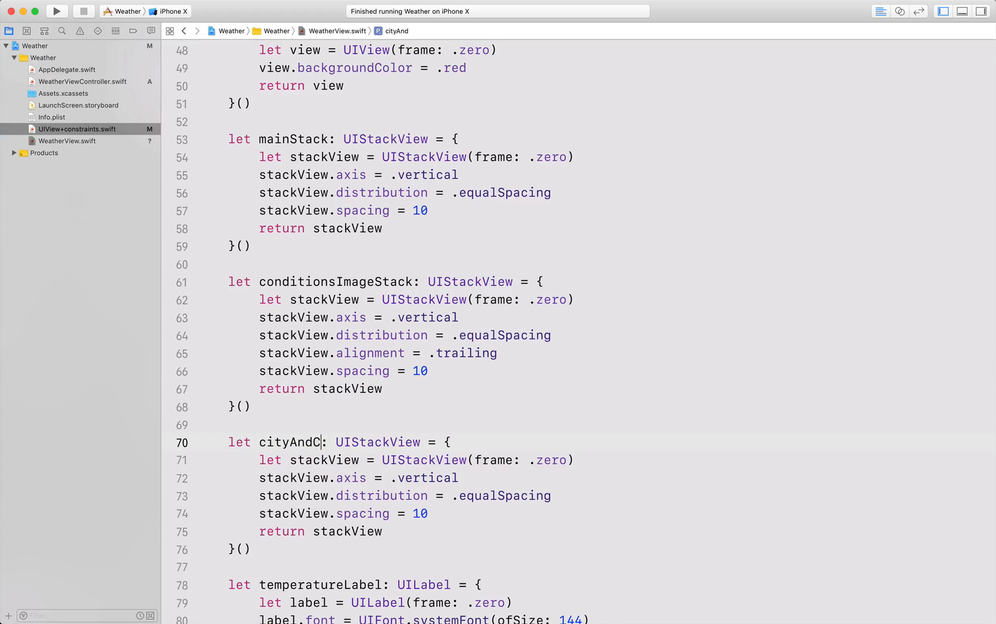
text(onditionsStack)
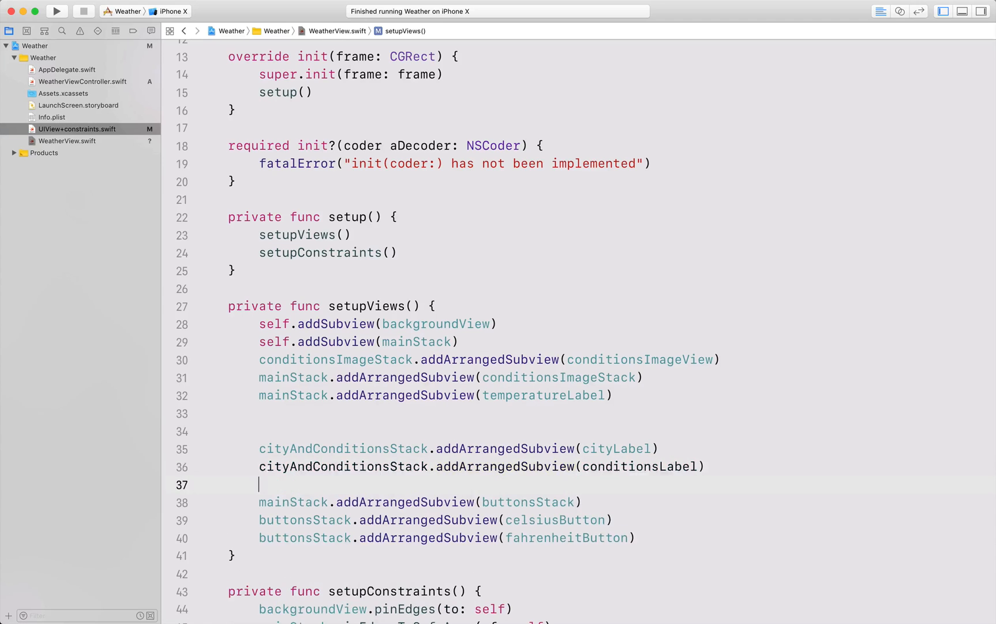
text(mainStack.)
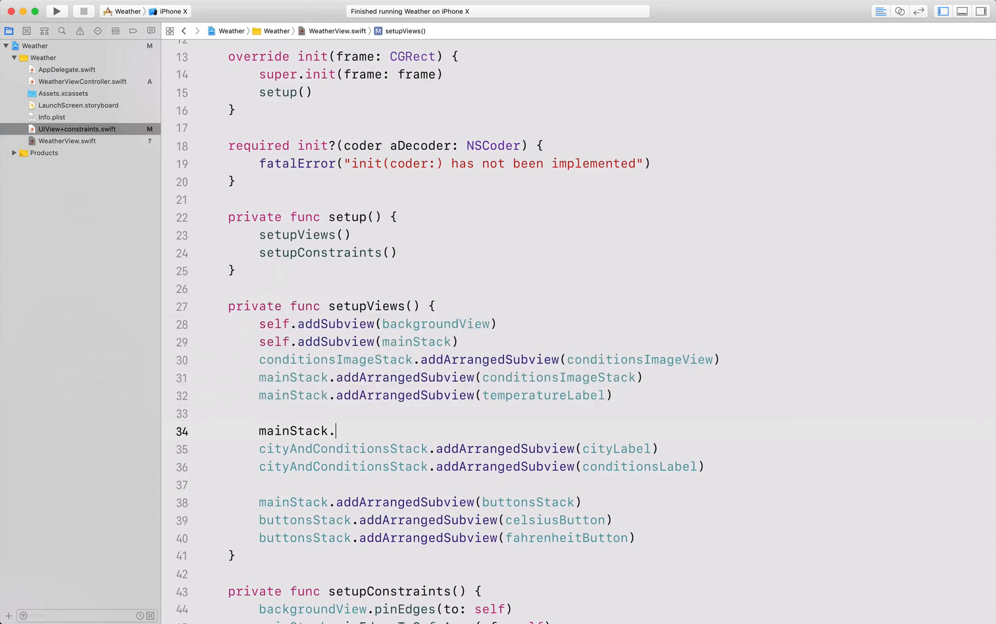
text(addArrangedSubview(cityAndConditionsStack))
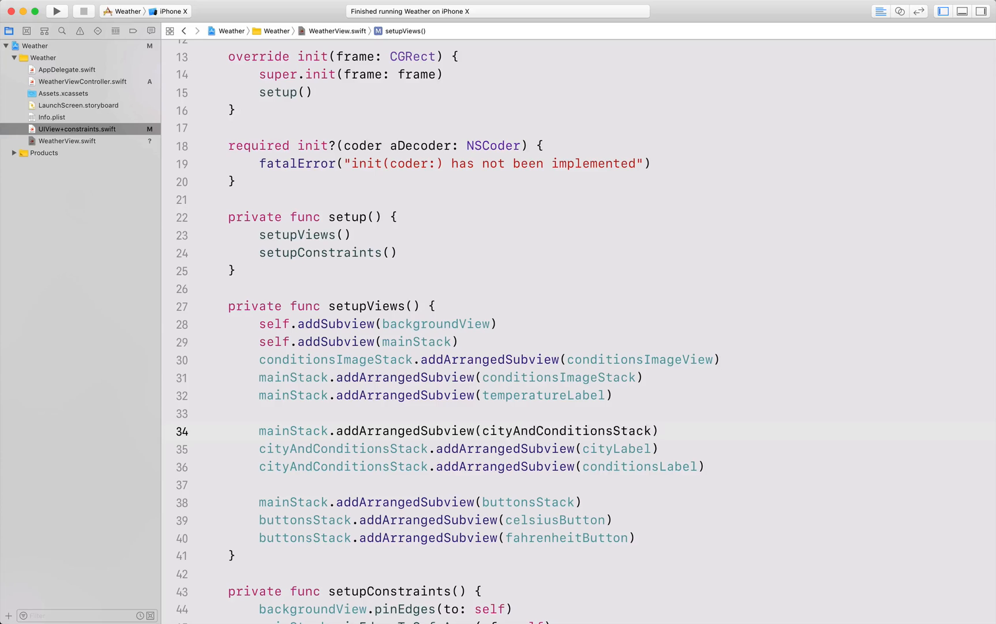
key(cmd+r)
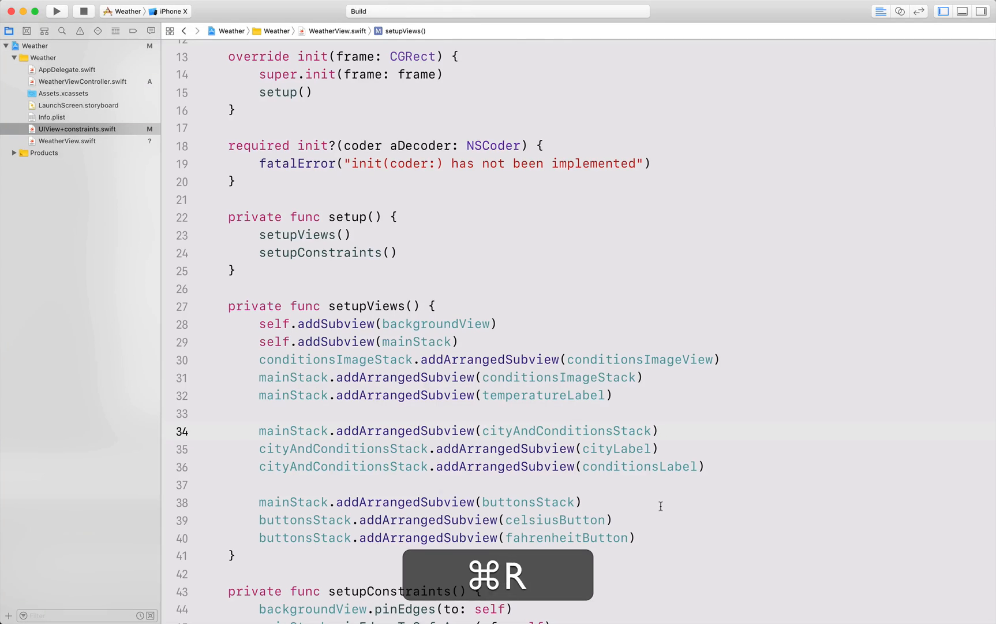
key(cmd+r)
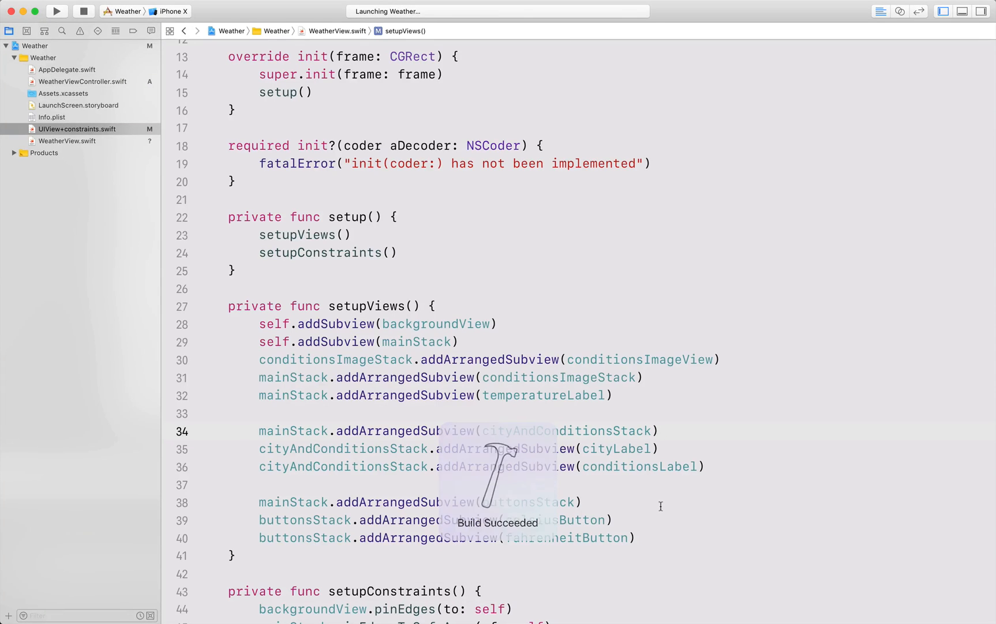
click(55, 10)
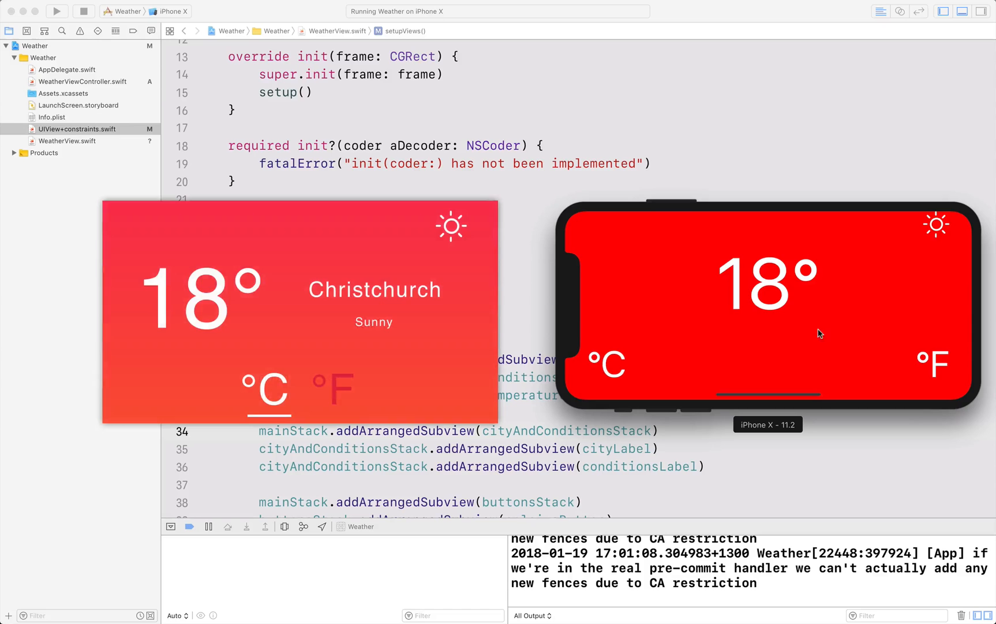
mouse_move(852, 330)
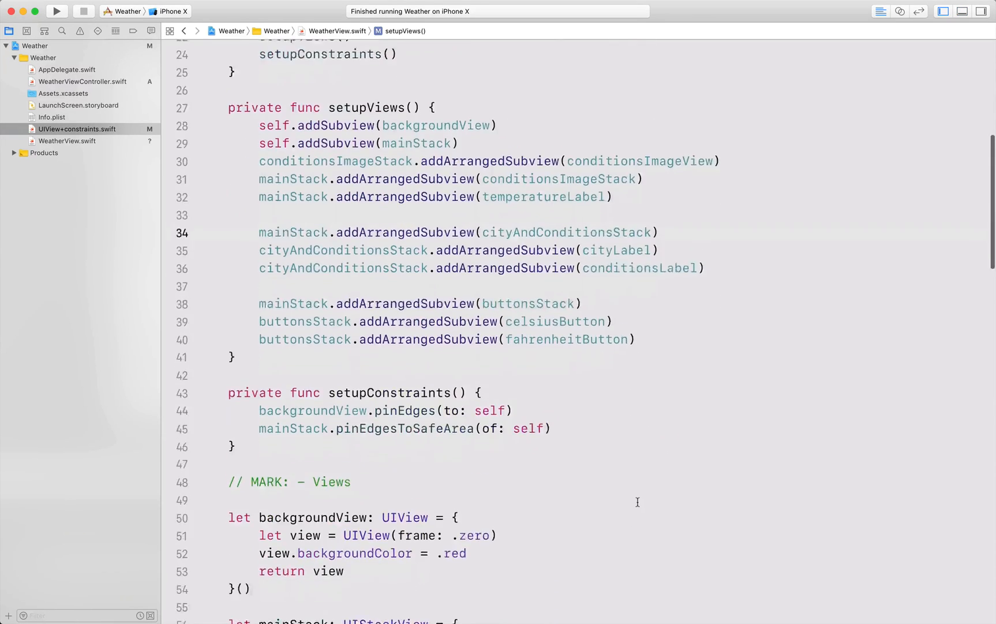
scroll(down, 3)
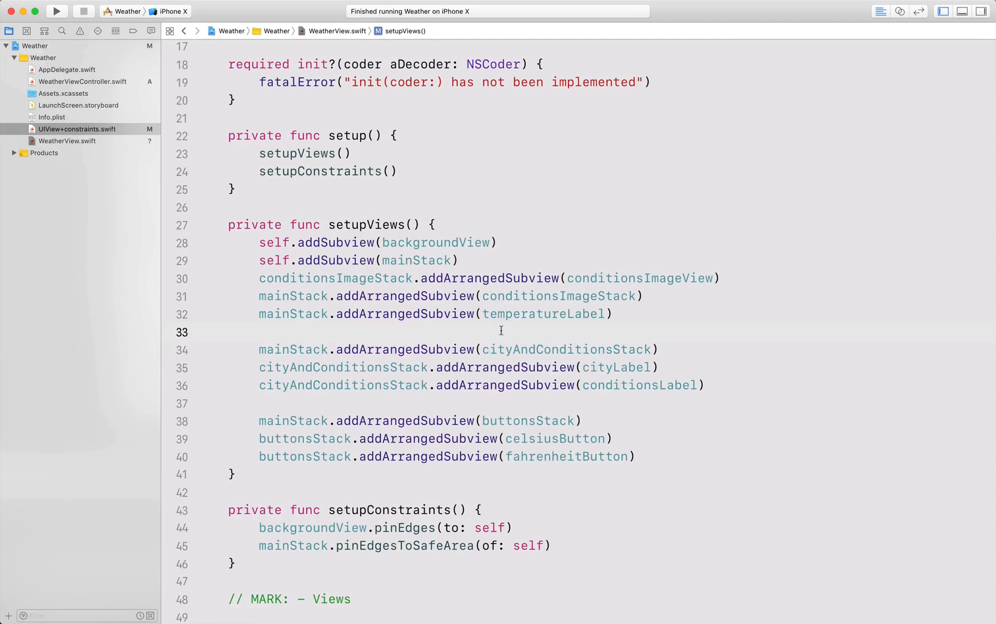
Add centerContentStack to mainStack holding temperatureLabel and cityAndConditionsStack, then open WeatherViewController.swift
text(mainStack.add)
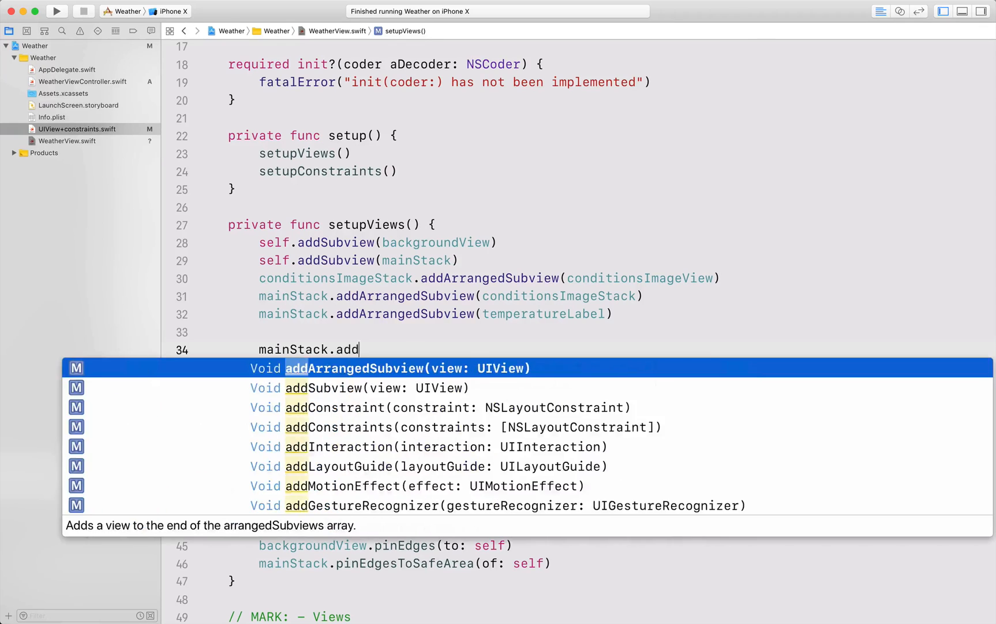
text(ArrangedSubview(centerContentStack)
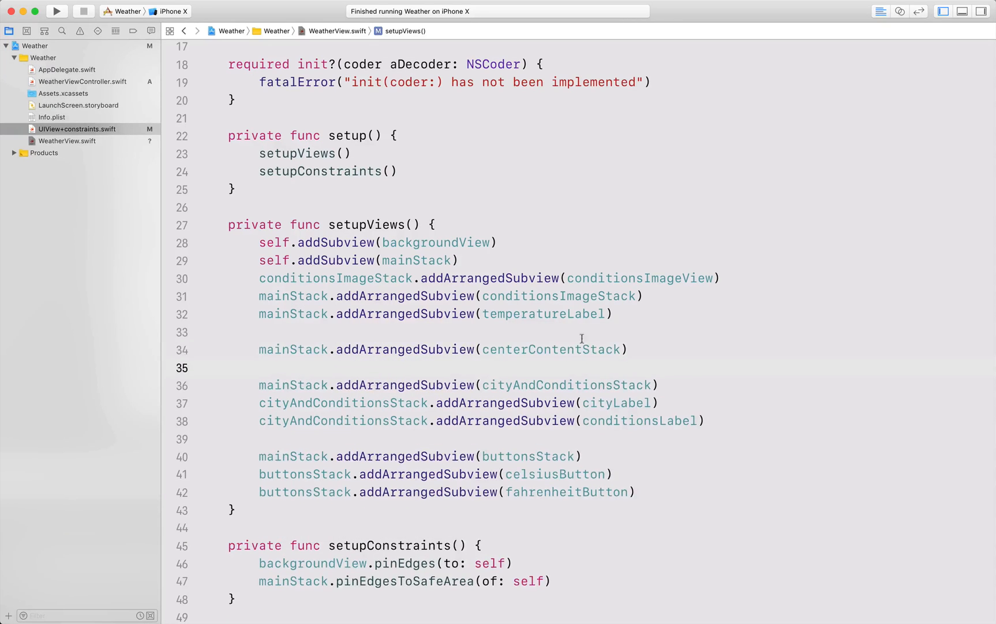
double_click(544, 313)
text(centerContent)
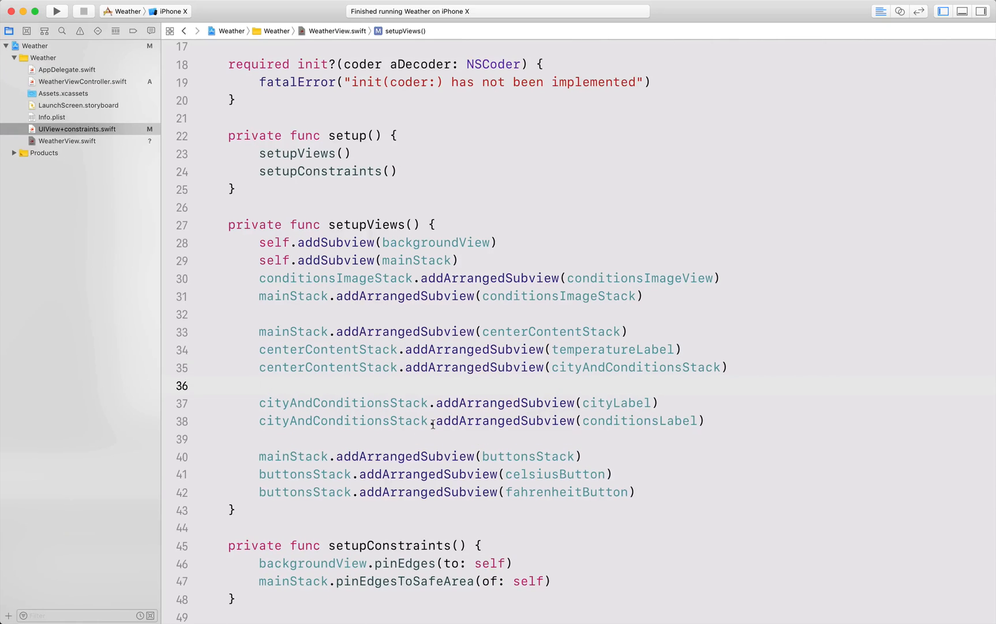
click(83, 81)
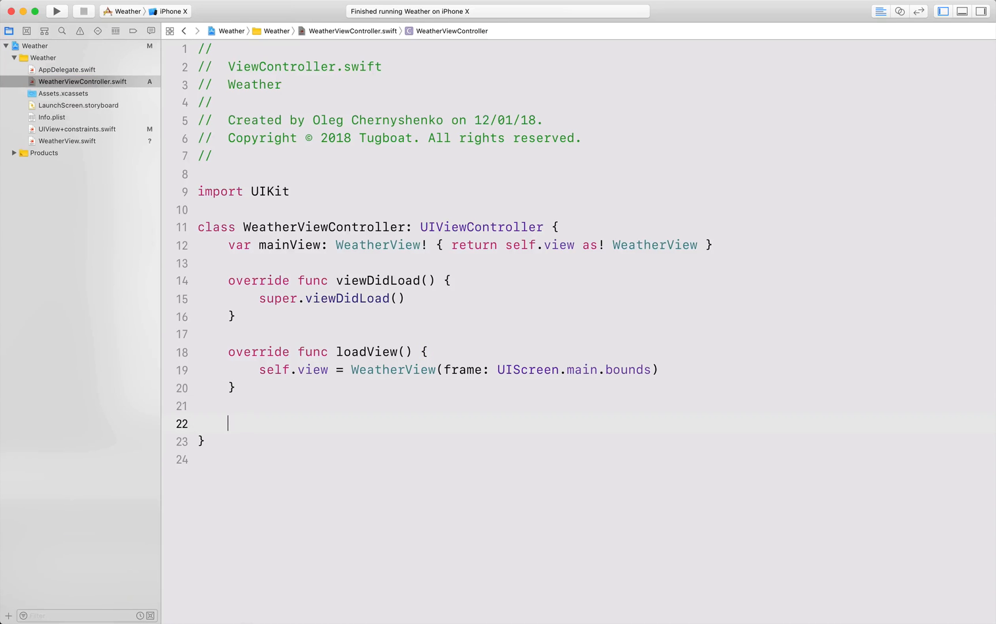
In viewWillTransition, compute isLandscape as size.width > size.height and start the if
text(view)
text(let)
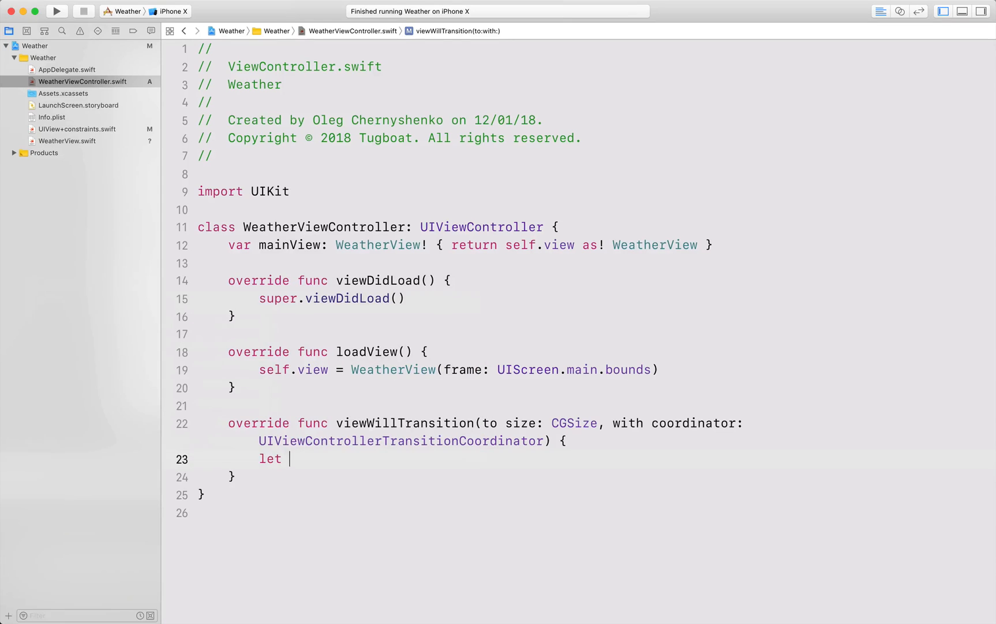
text(isLandscape)
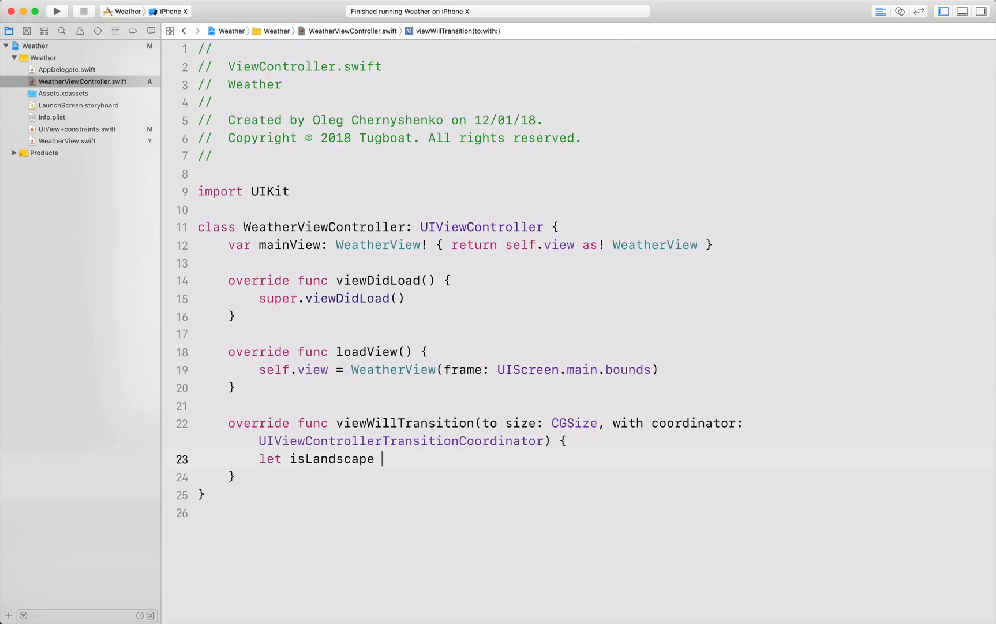
text(= size.)
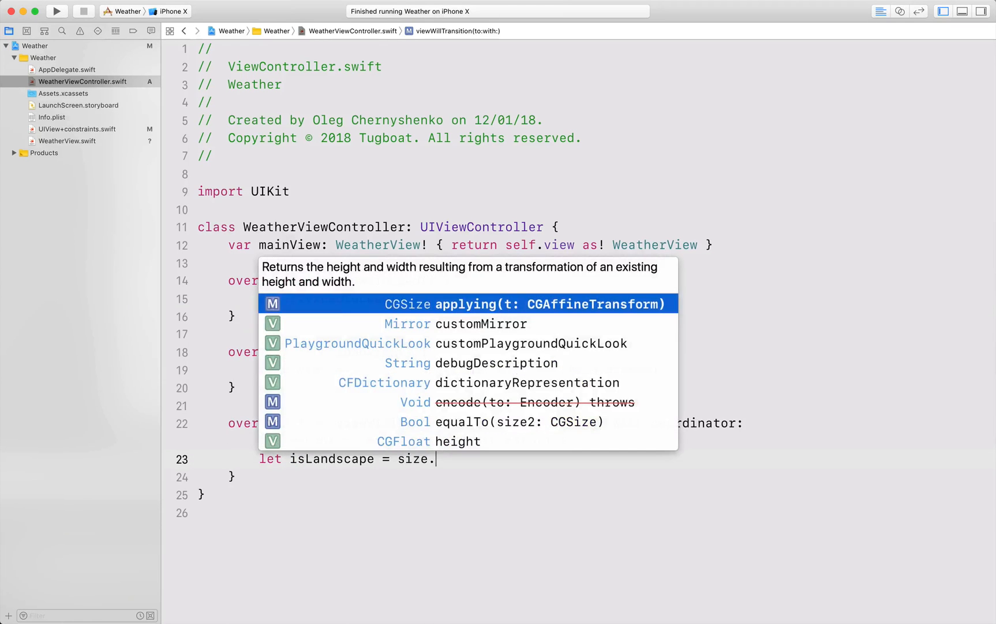
text(width >)
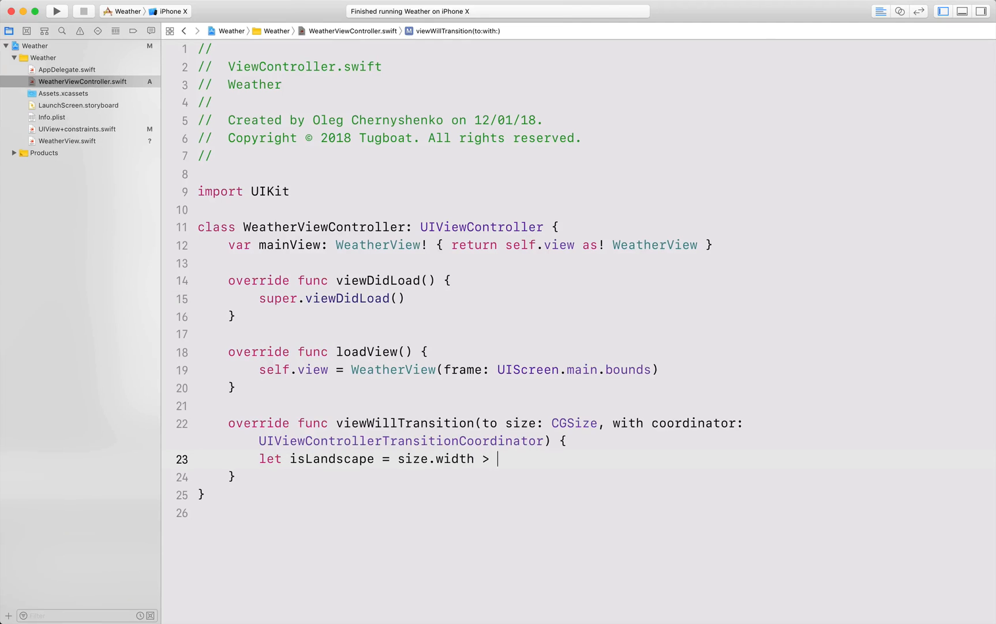
text(size.height)
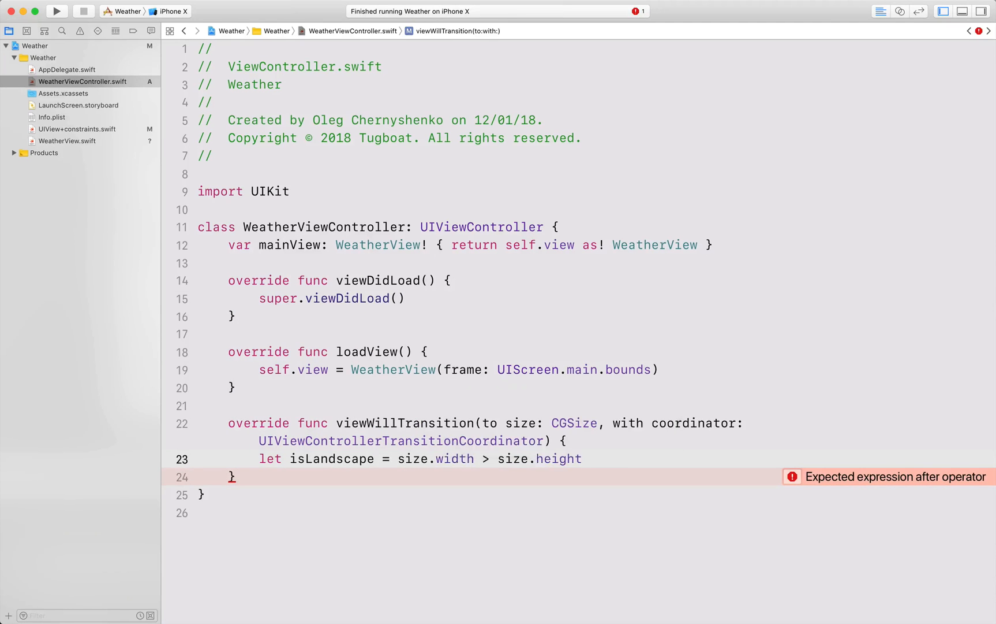
text(if is)
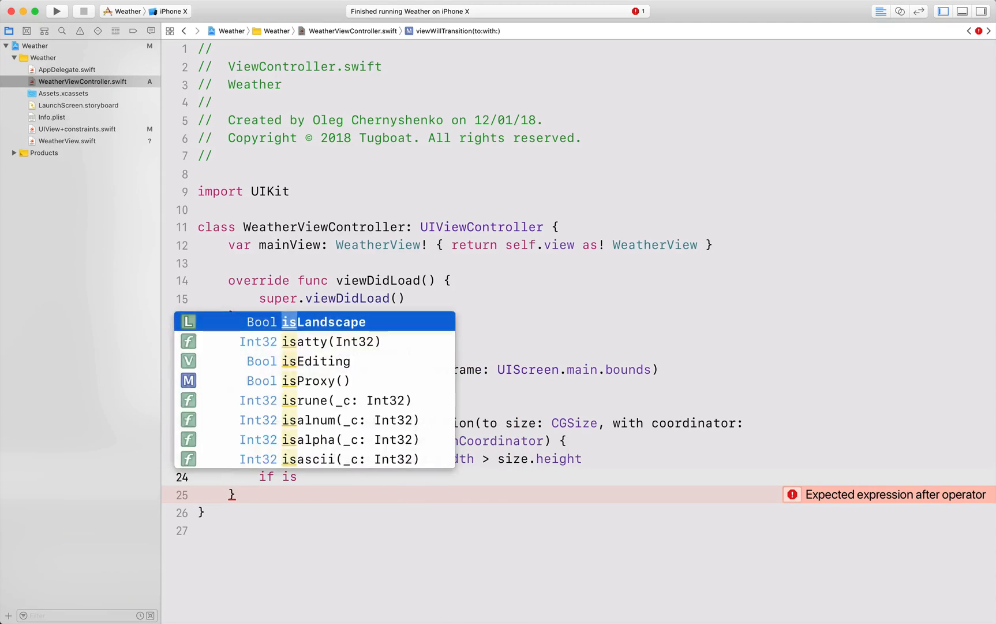
key(return)
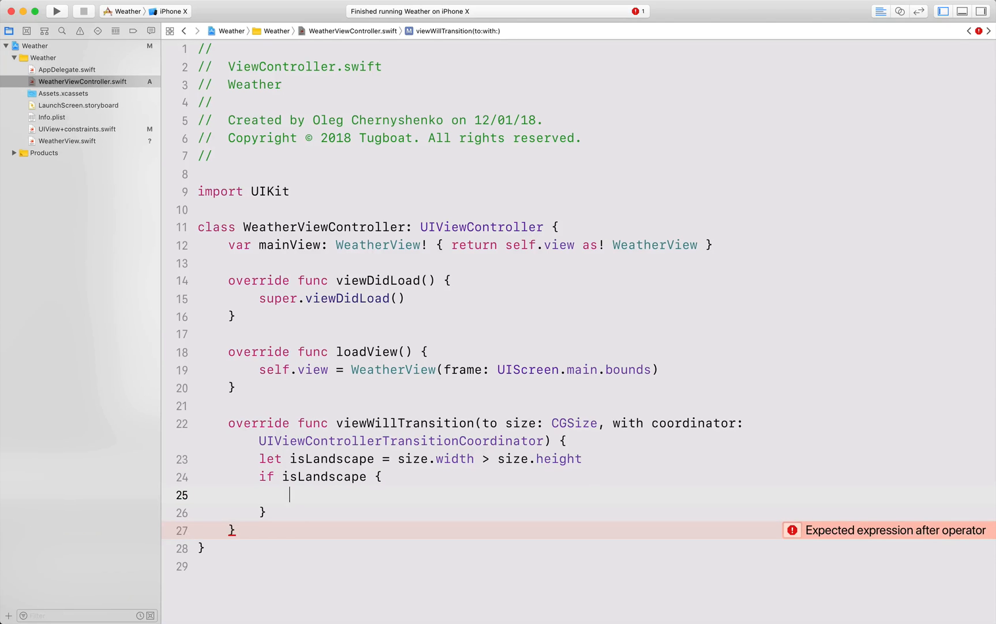
Set mainView.centerContentStack.axis to .horizontal in landscape, .vertical otherwise, and run
text(mainView)
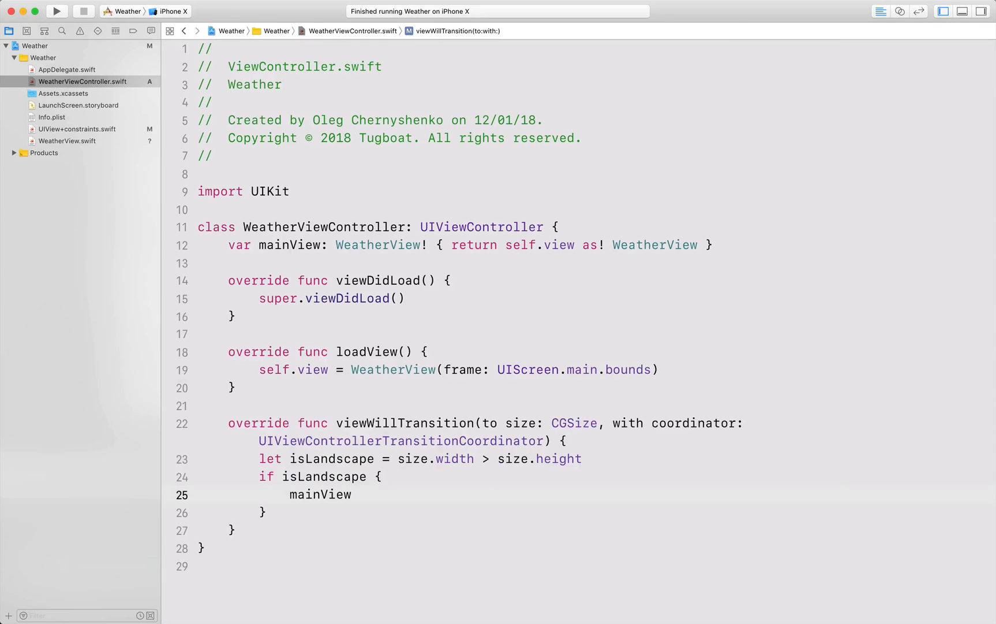
text(.)
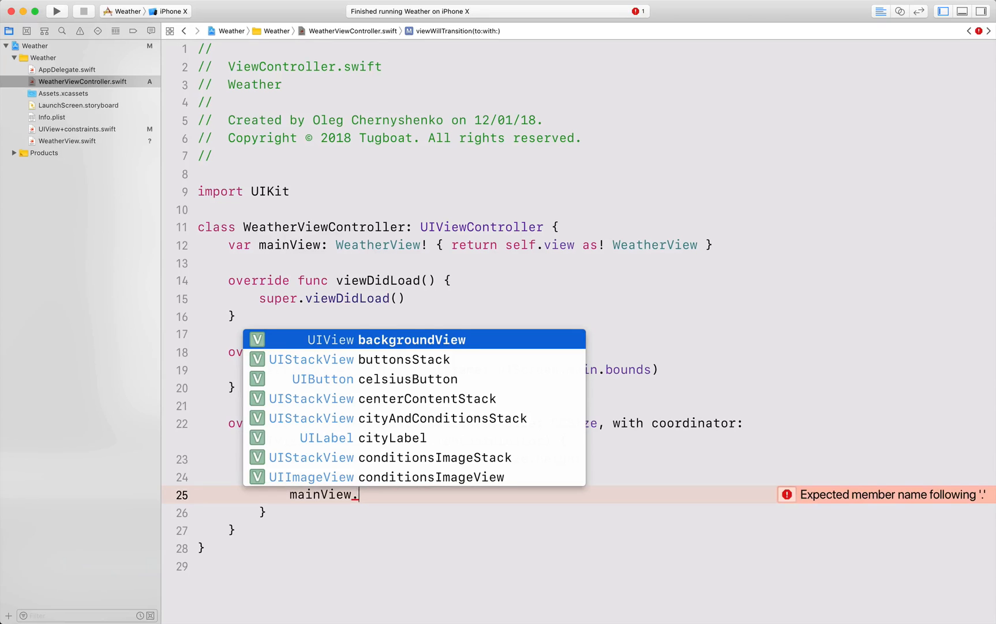
click(427, 398)
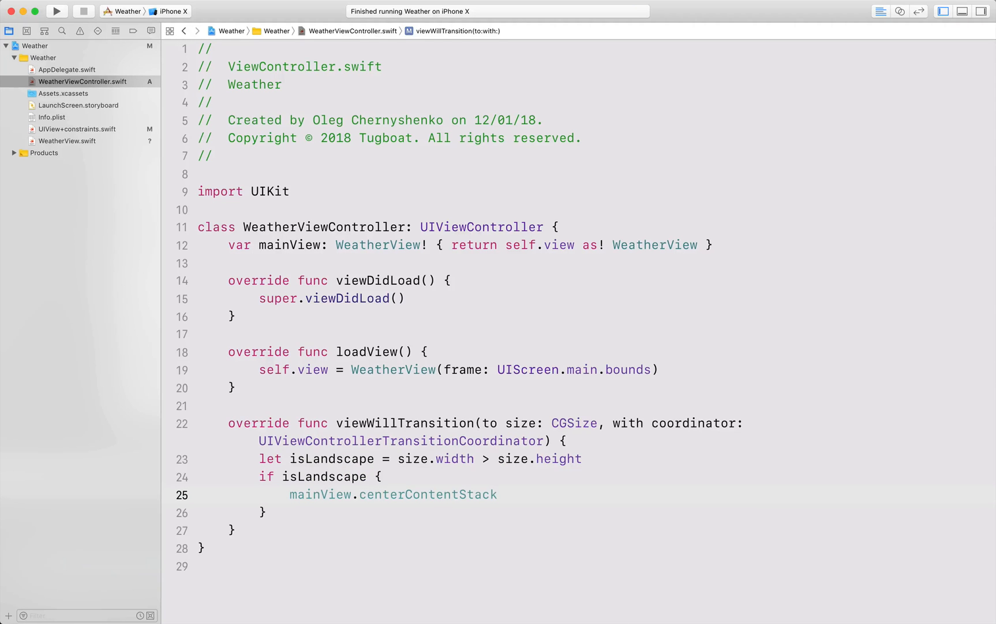
text(.axis =)
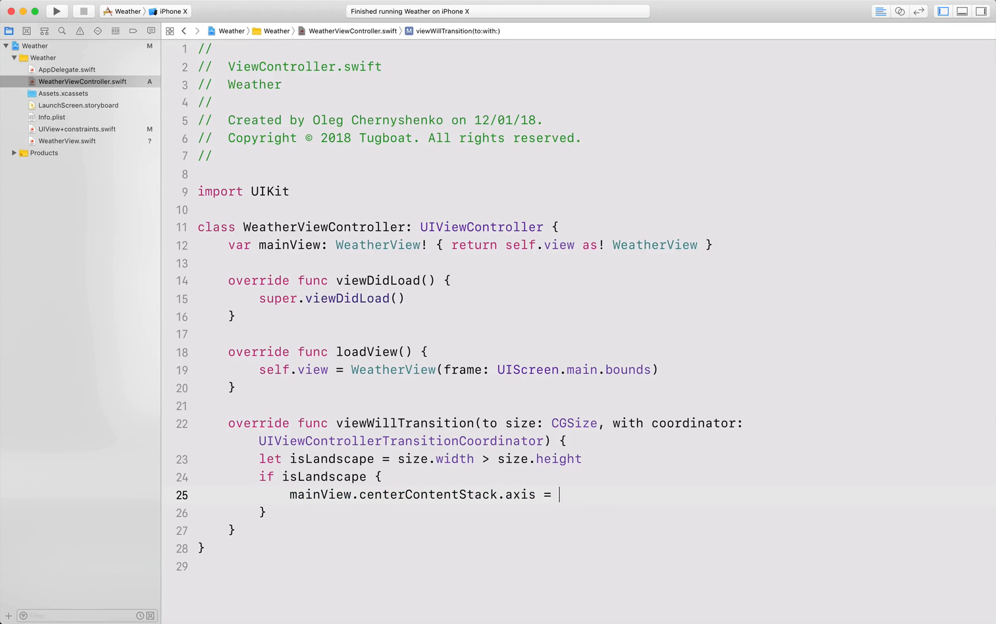
text(.horizontal)
click(234, 511)
text( else {)
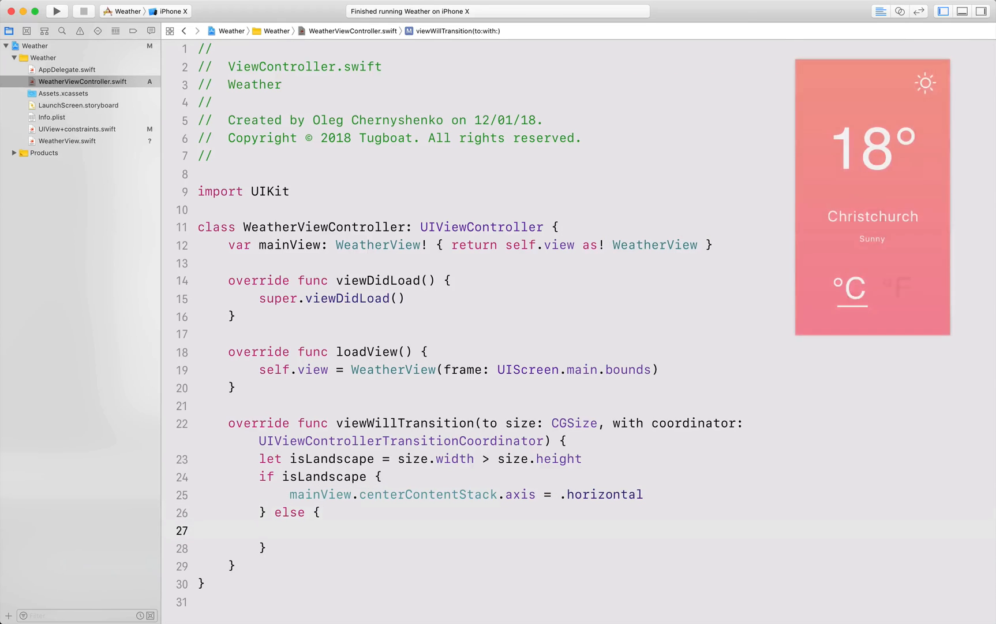
text(mainView.centerContentStack.axis = .vertical)
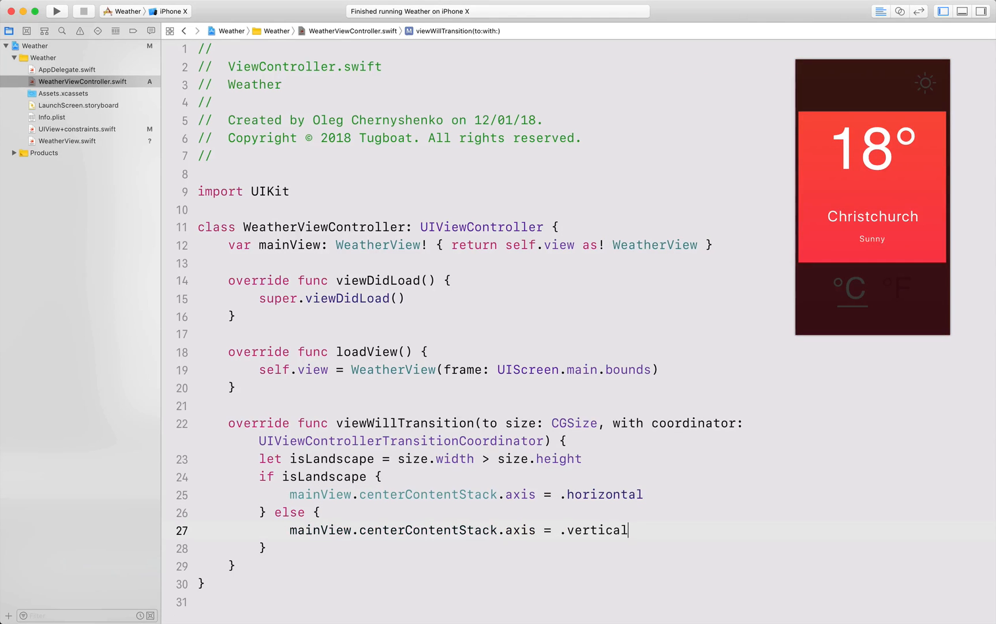
click(56, 11)
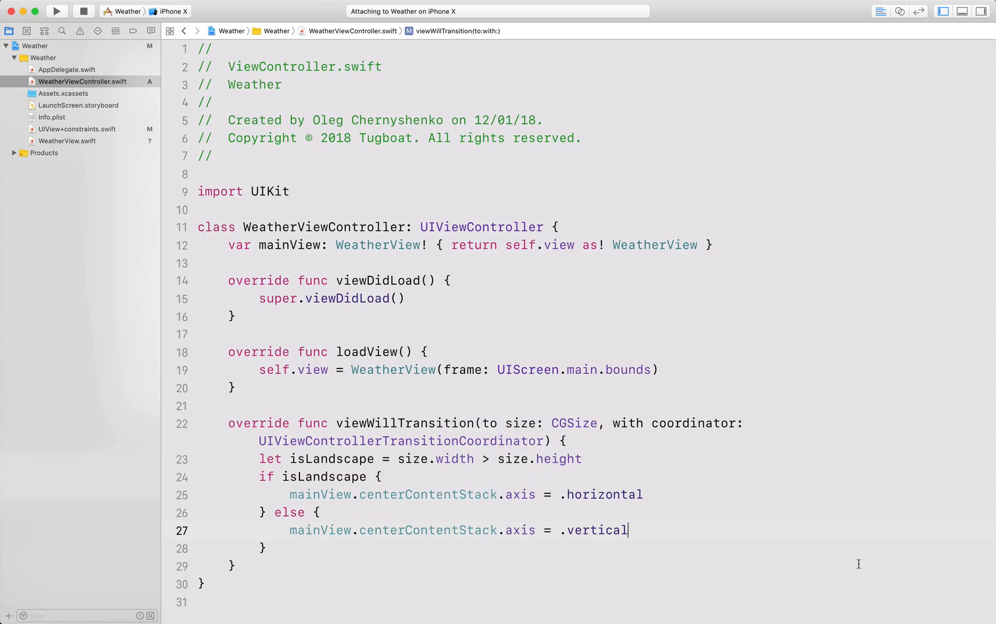
Check the Weather app in the simulator, then stop the run from the toolbar
click(55, 10)
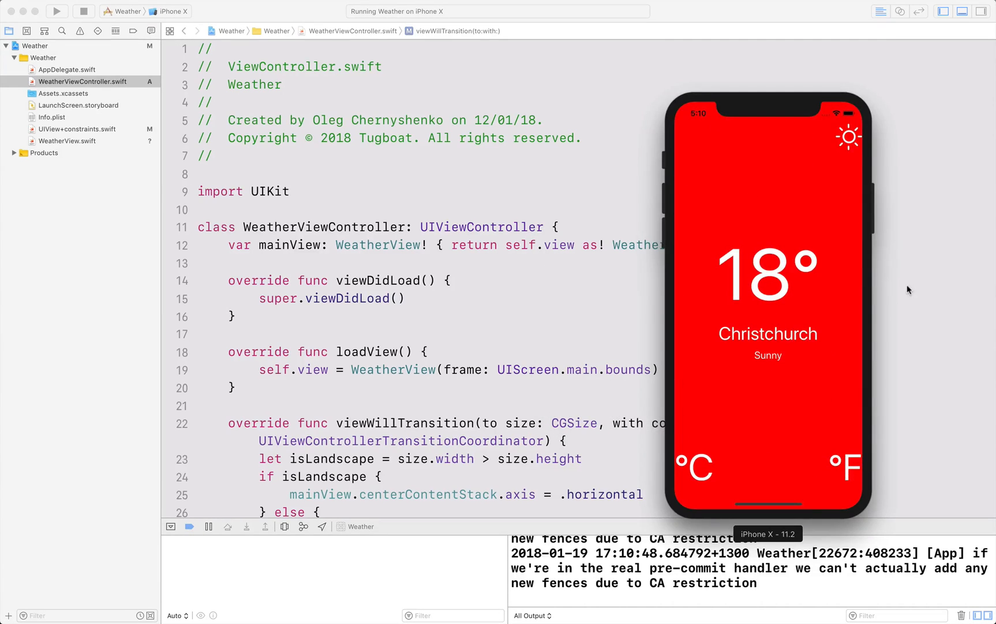
click(83, 10)
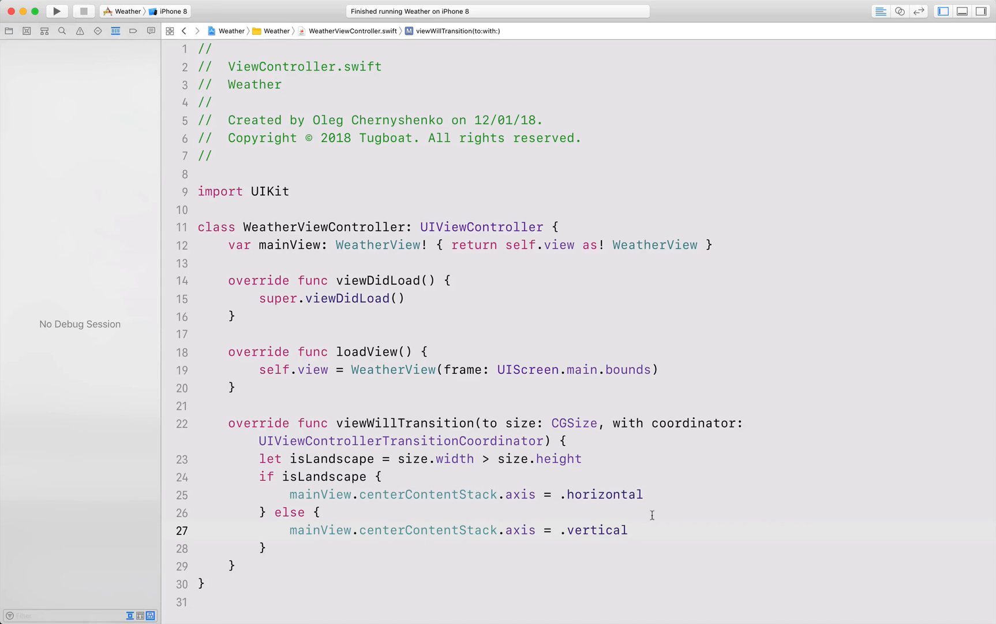
Add super.viewWillTransition(to: size, with: coordinator) to the rotation handler and switch to WeatherView.swift
text(super.viewWillTransition(to: s, with: UIViewControllerTransitionCoordinator)
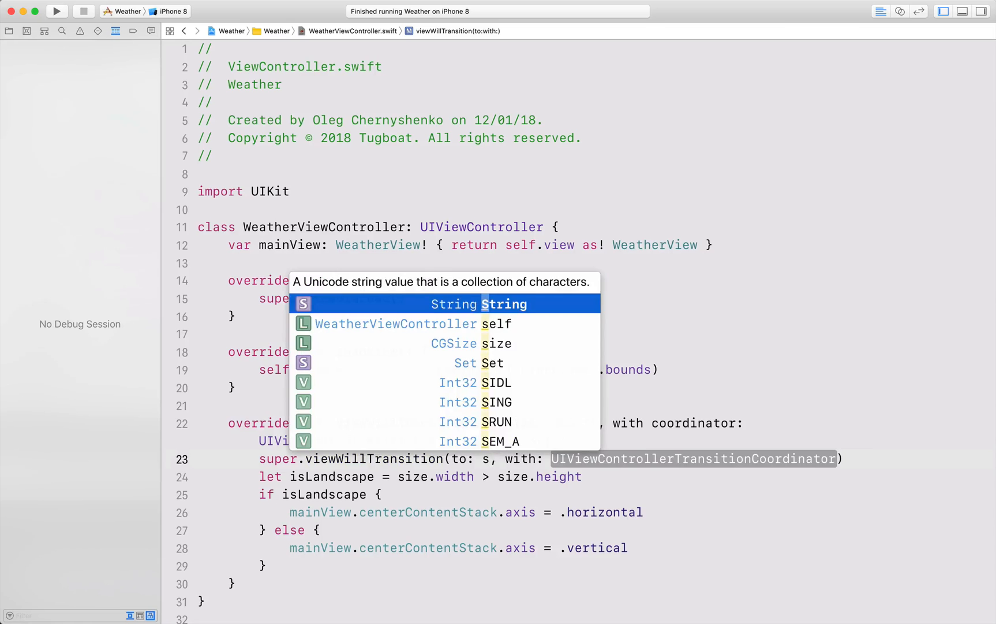
text(coo)
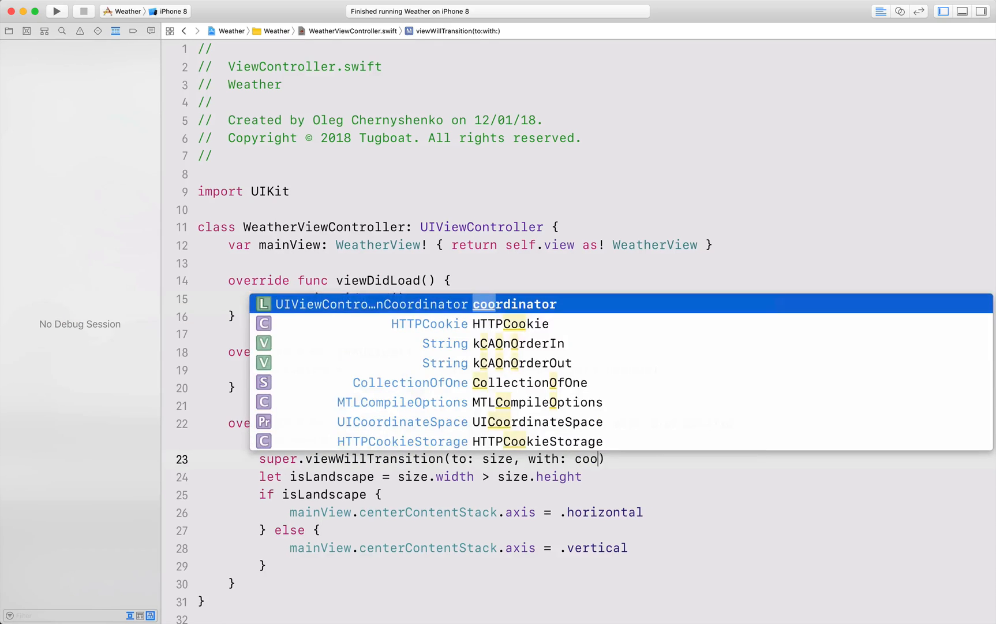
click(66, 141)
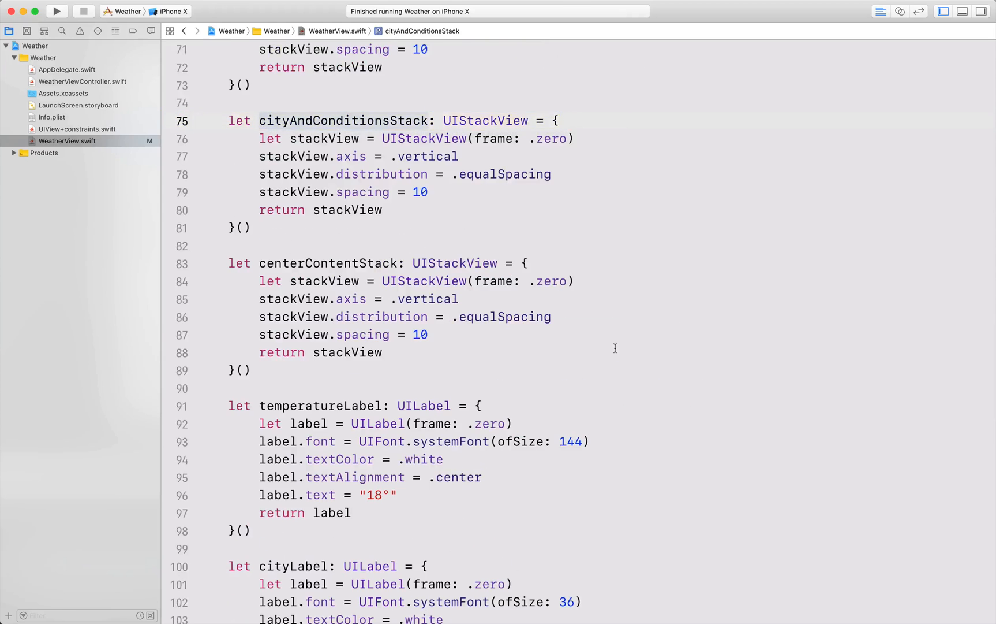
Replace cityAndConditionsStack's .equalSpacing distribution with .fillProportionally
double_click(503, 173)
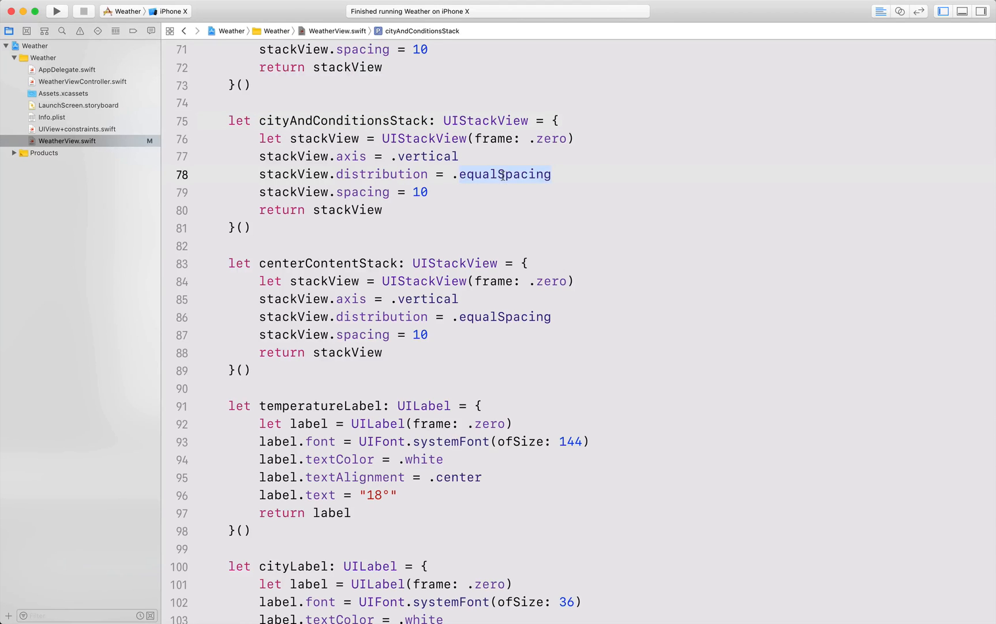
key(Delete)
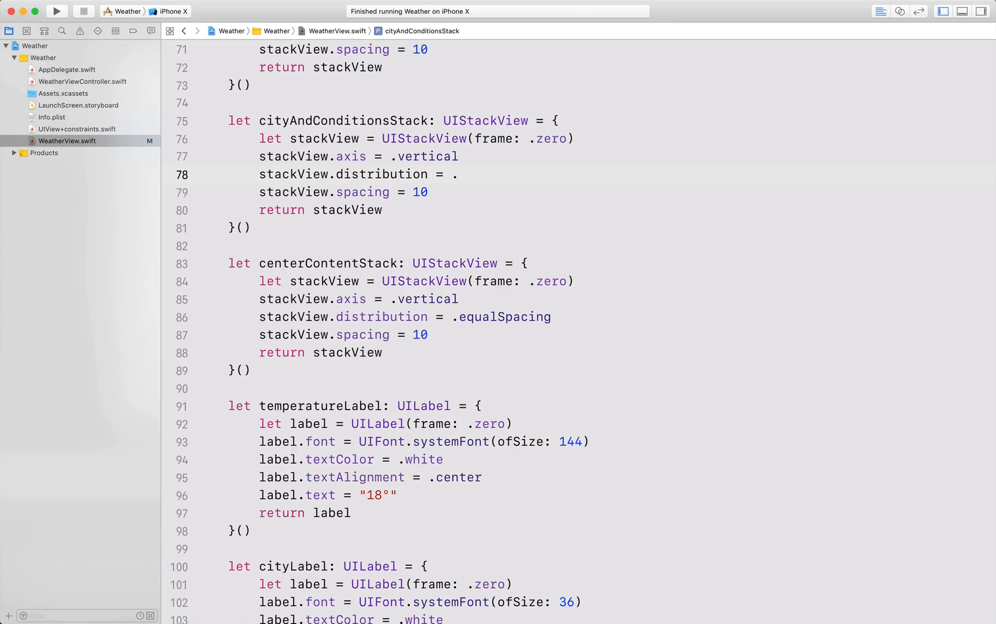
text(.)
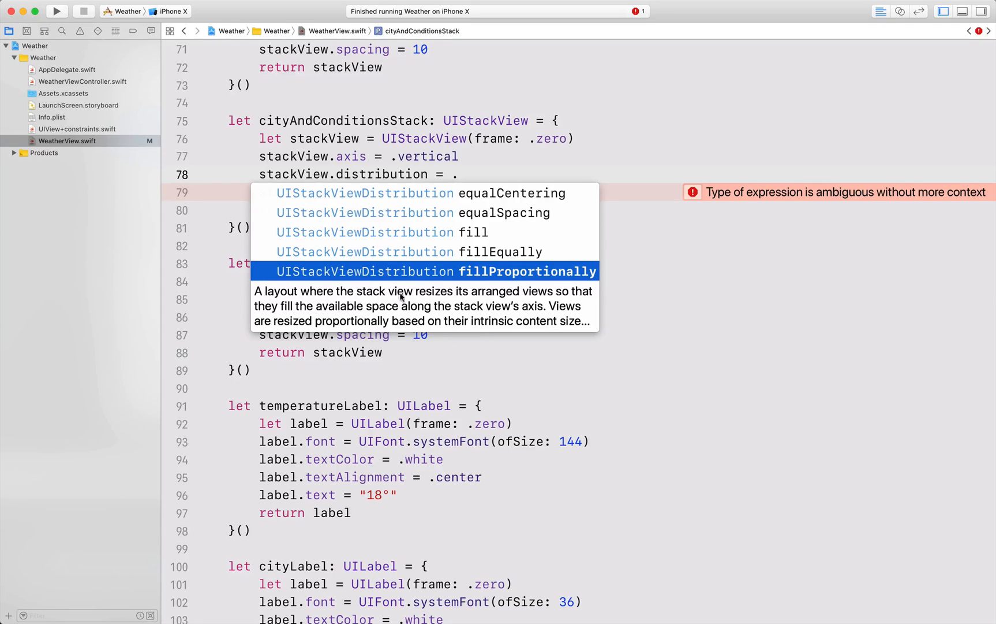
mouse_move(488, 304)
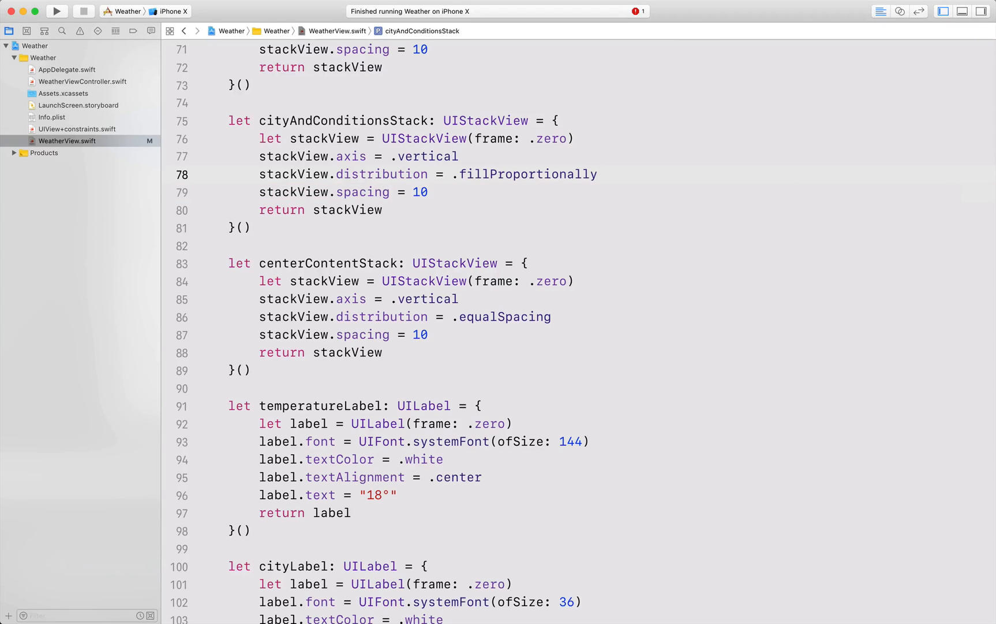
Build and run the updated Weather app on the iPhone X simulator
key(cmd+r)
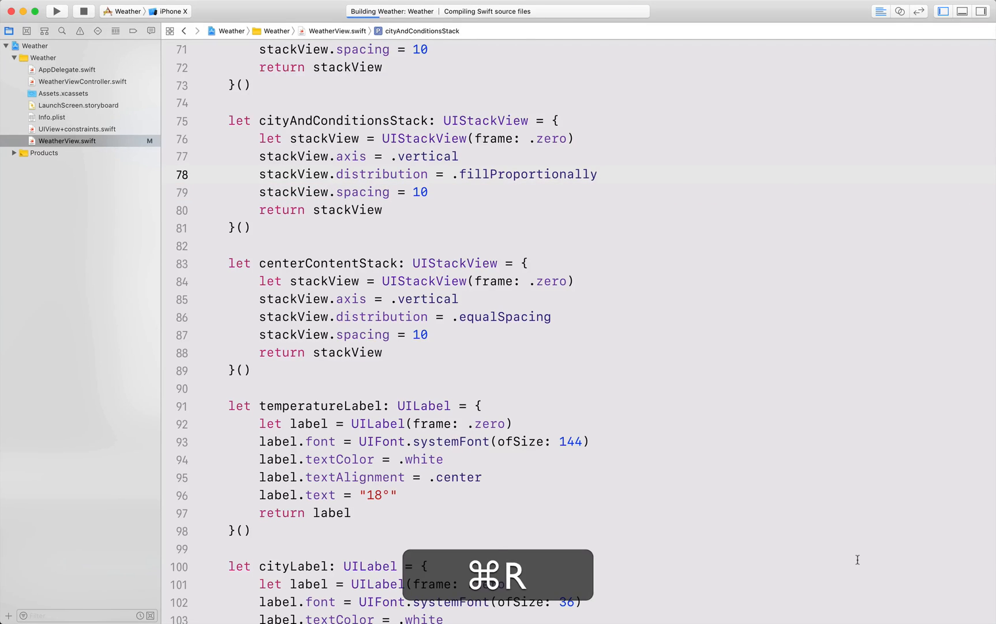
key(cmd+r)
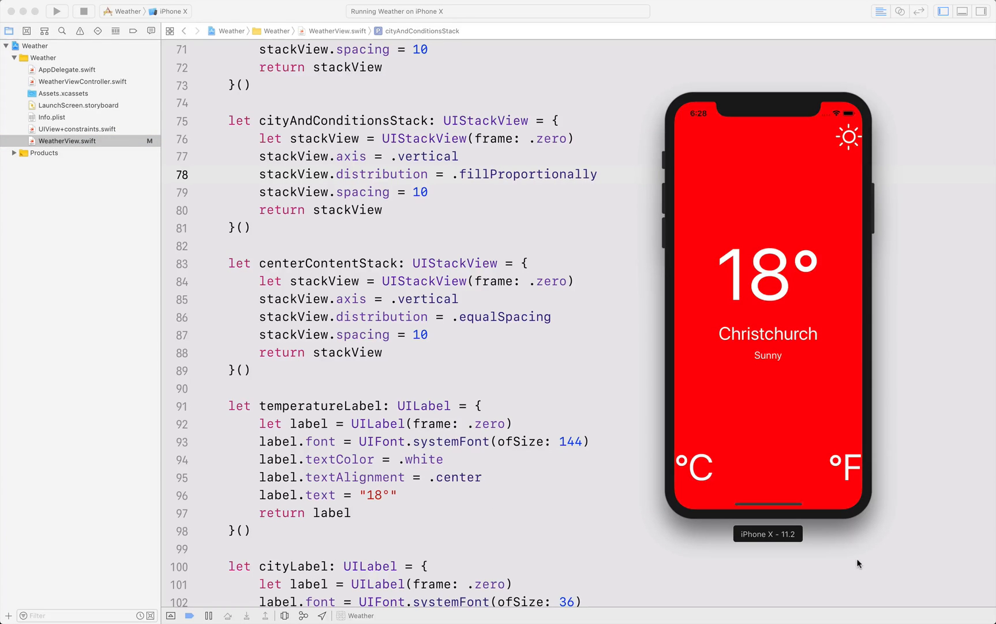
key(cmd)
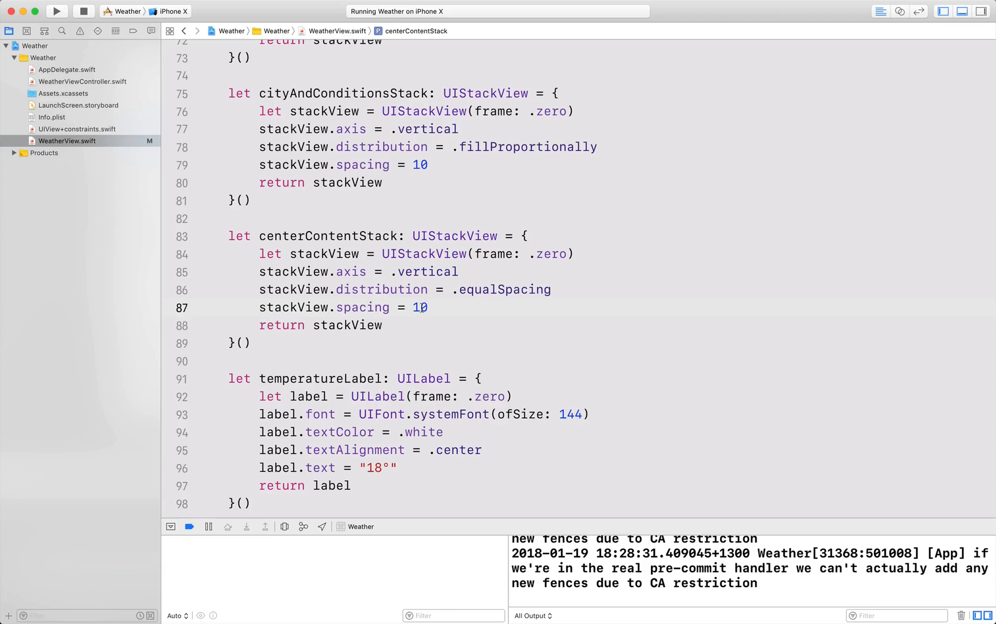
Give centerContentStack stackView.alignment = .center
text(sta)
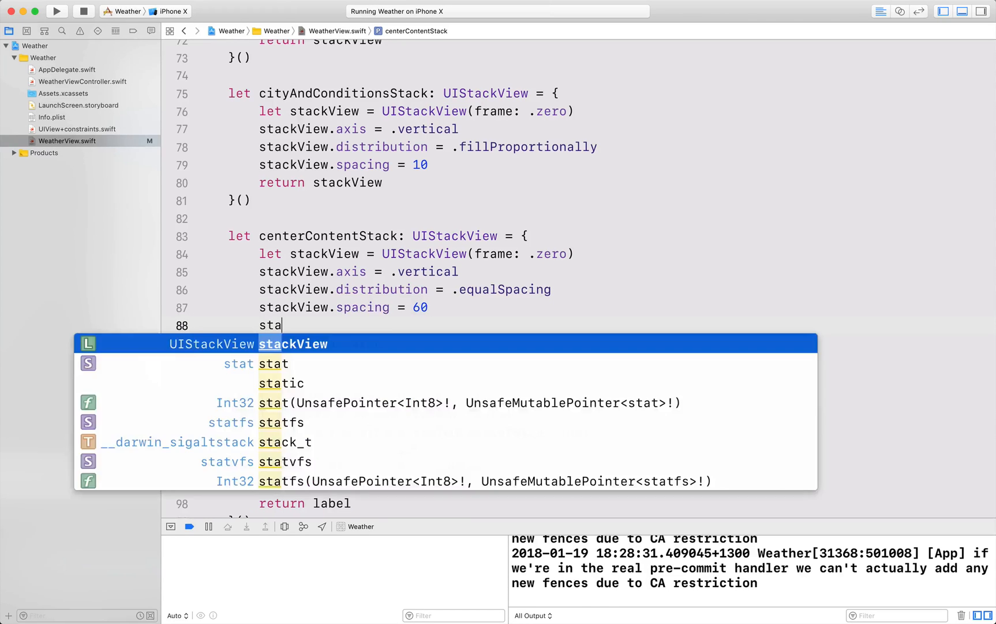
text(ckView.alignment)
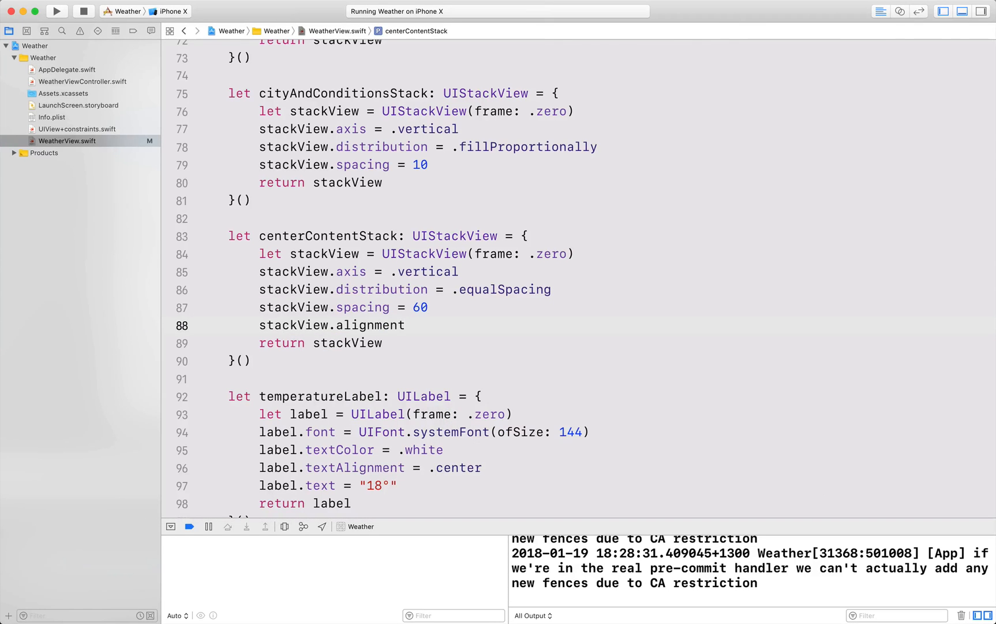
text(= .ce)
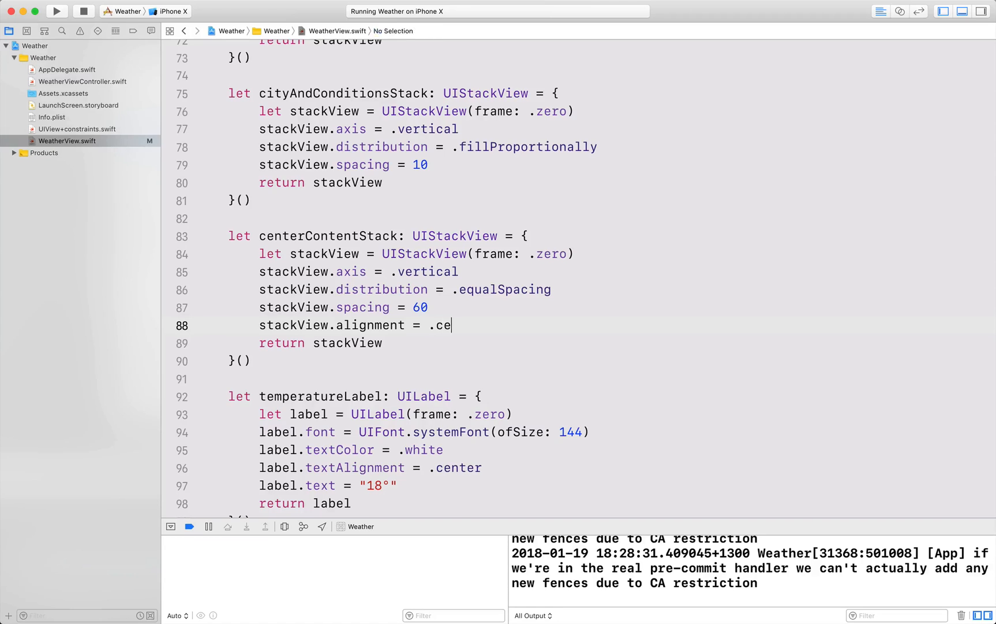
Rerun the app on iPhone X, view the landscape layout, then stop the run
key(cmd+r)
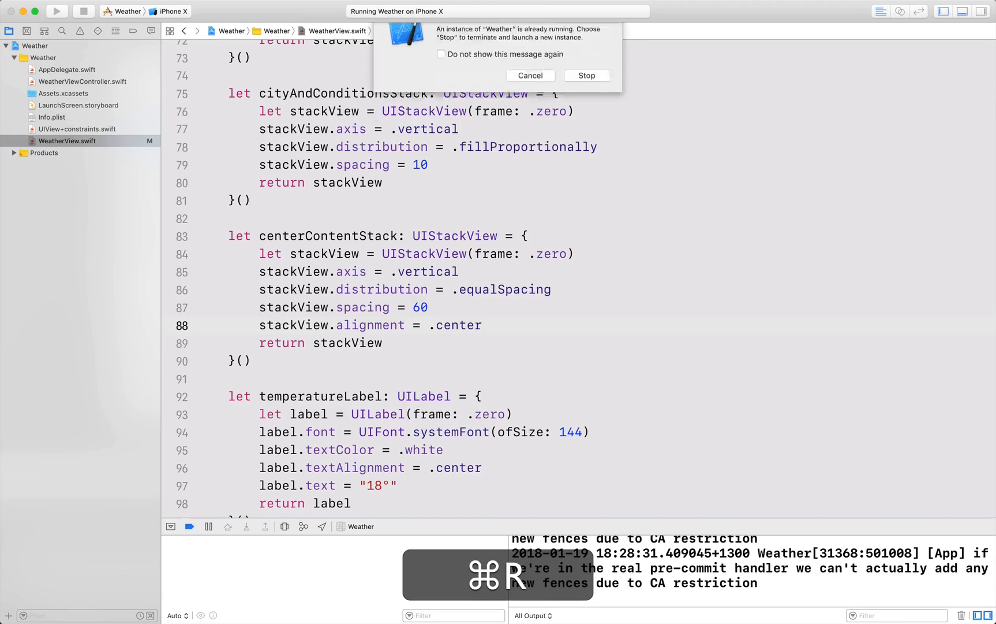
click(585, 75)
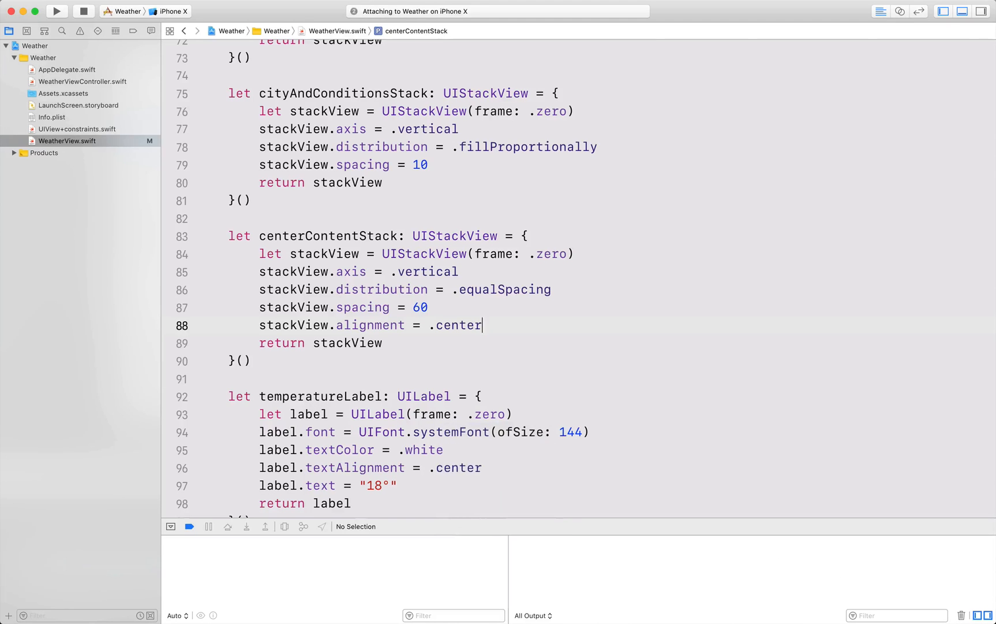
click(56, 11)
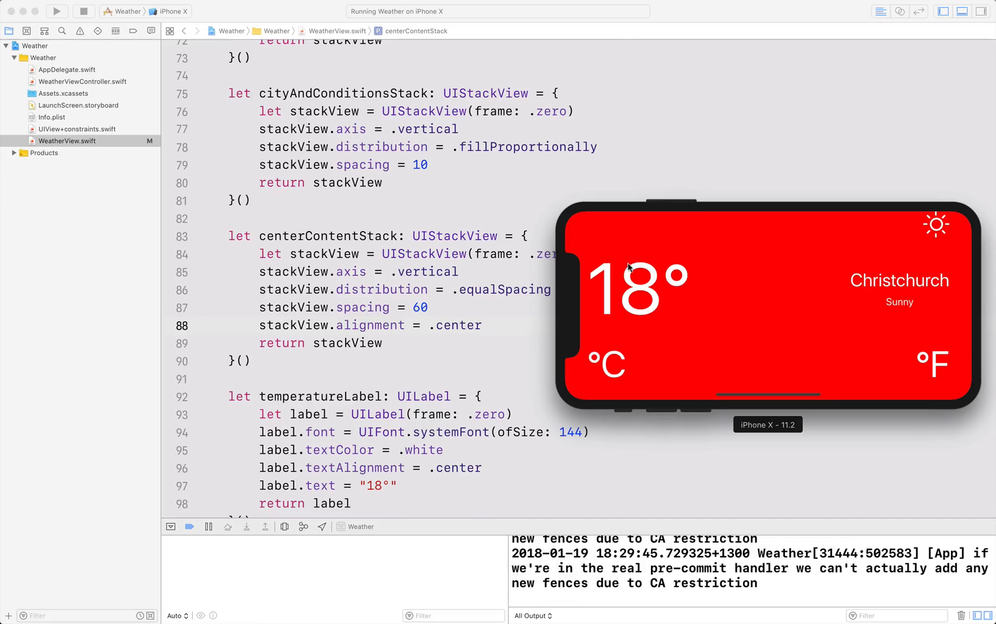
mouse_move(621, 286)
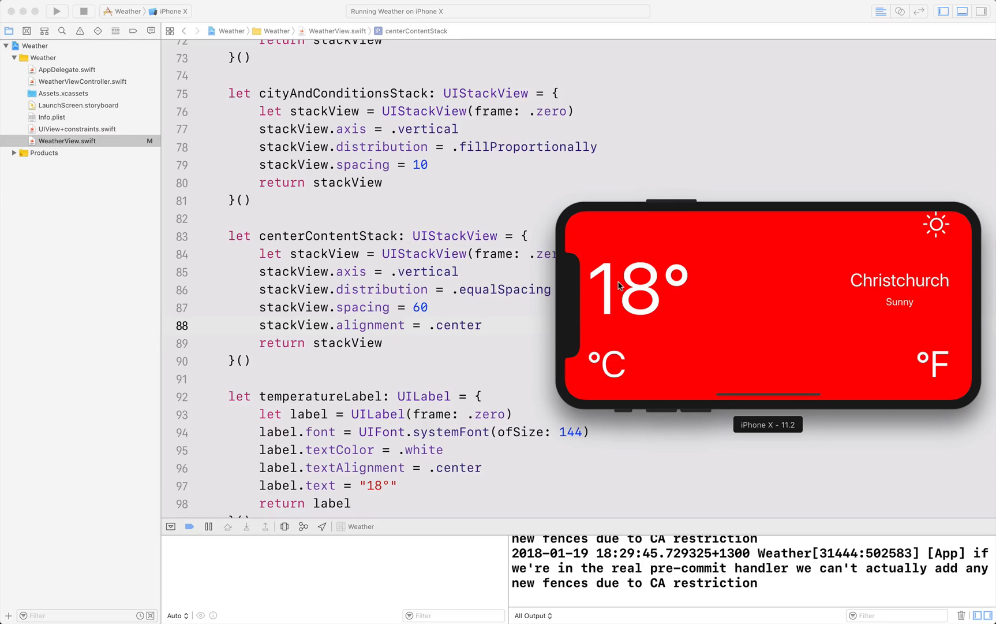
click(84, 10)
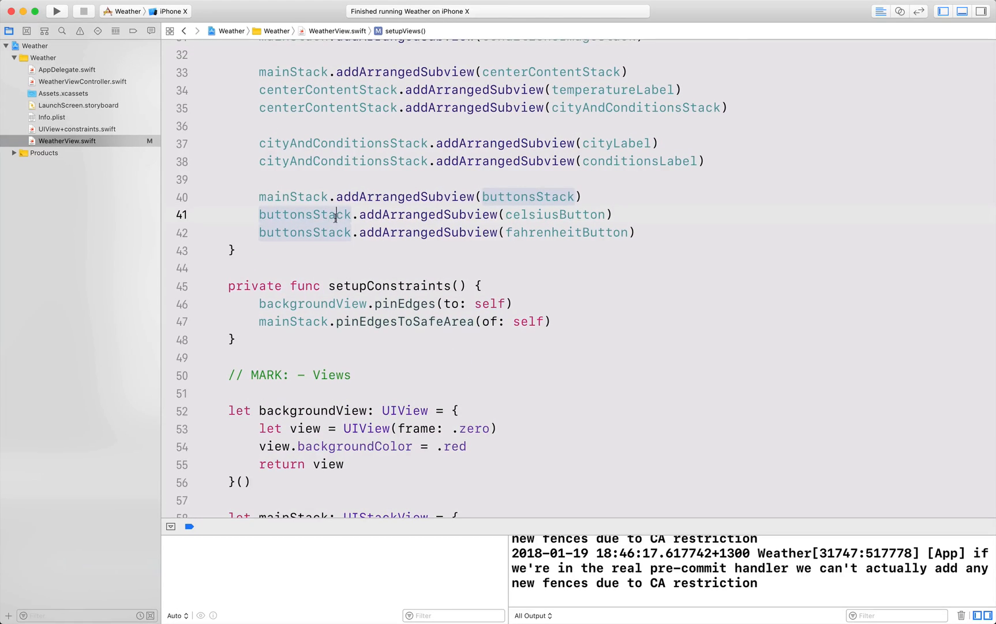
Add buttonsStack.addArrangedSubview(UIView(frame: .zero)) spacer views around the °C and °F buttons
key(Return)
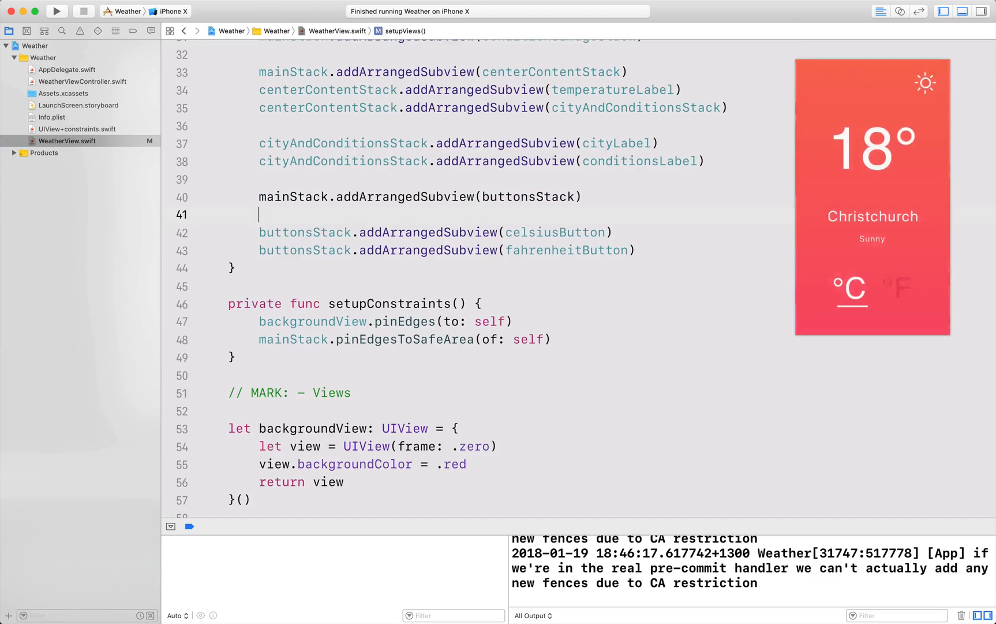
text(buttonsStack.addArrangedSubview(UIView)
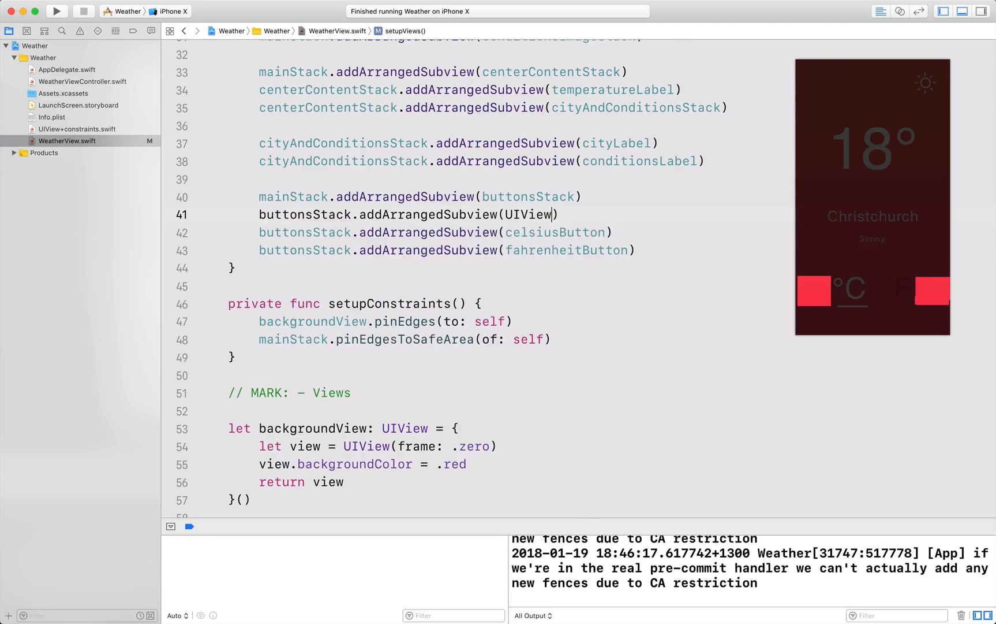
text((frame: .)
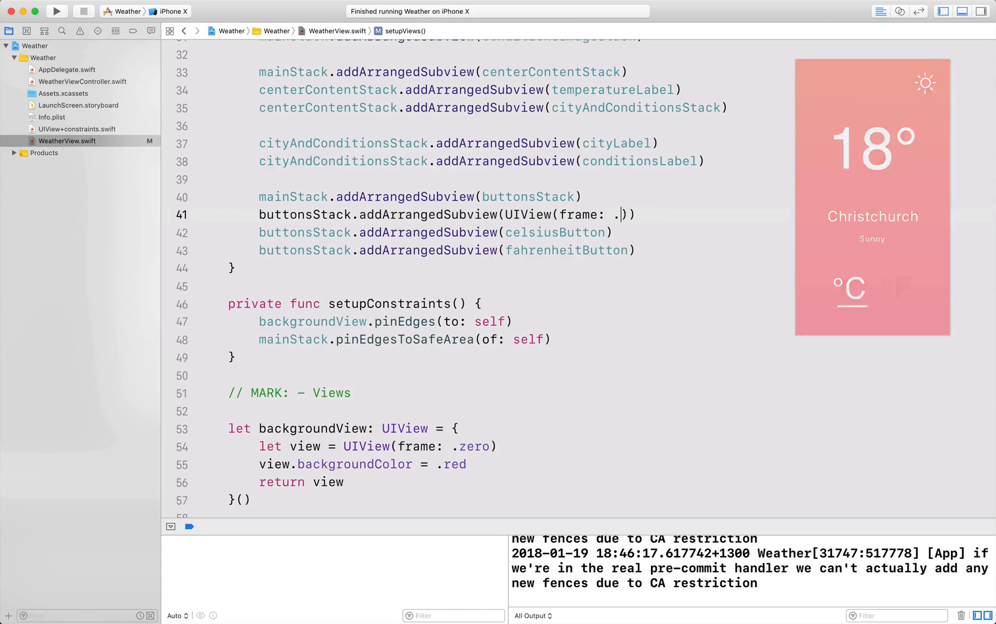
text(zero)
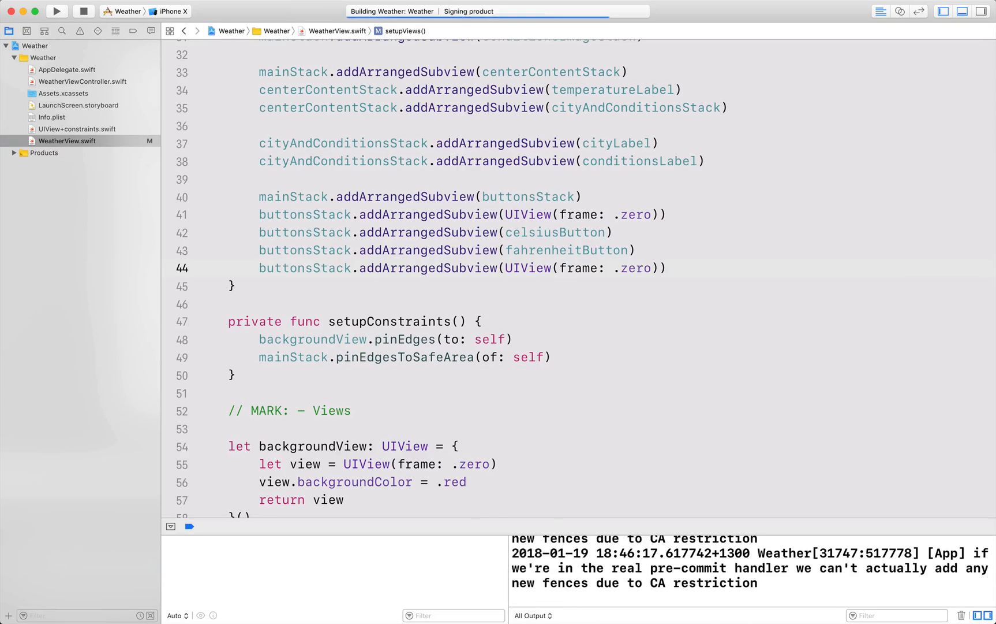
Build and run the Weather app with the padded button row
click(55, 11)
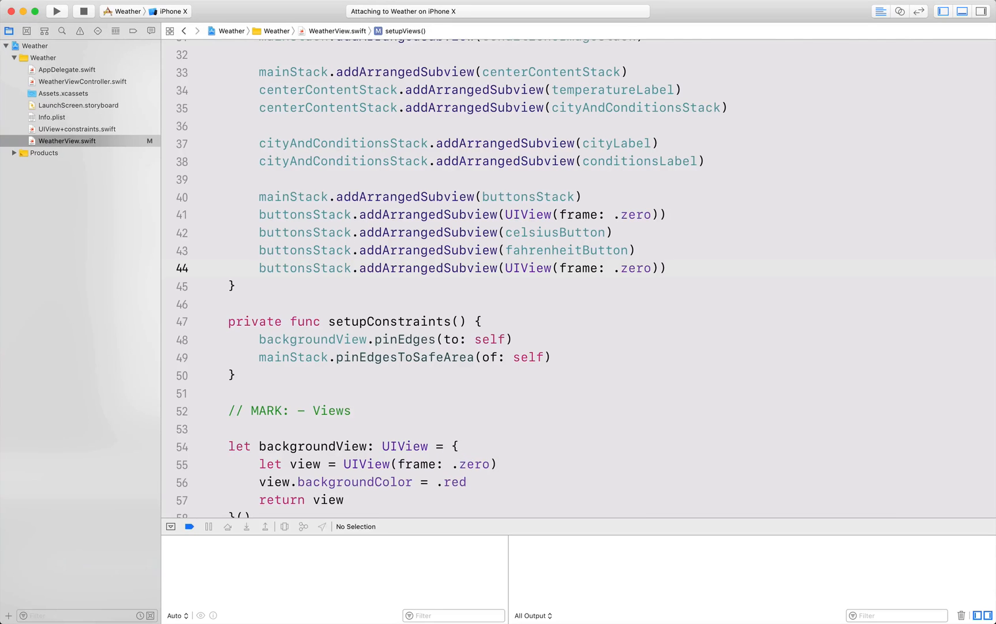
click(56, 11)
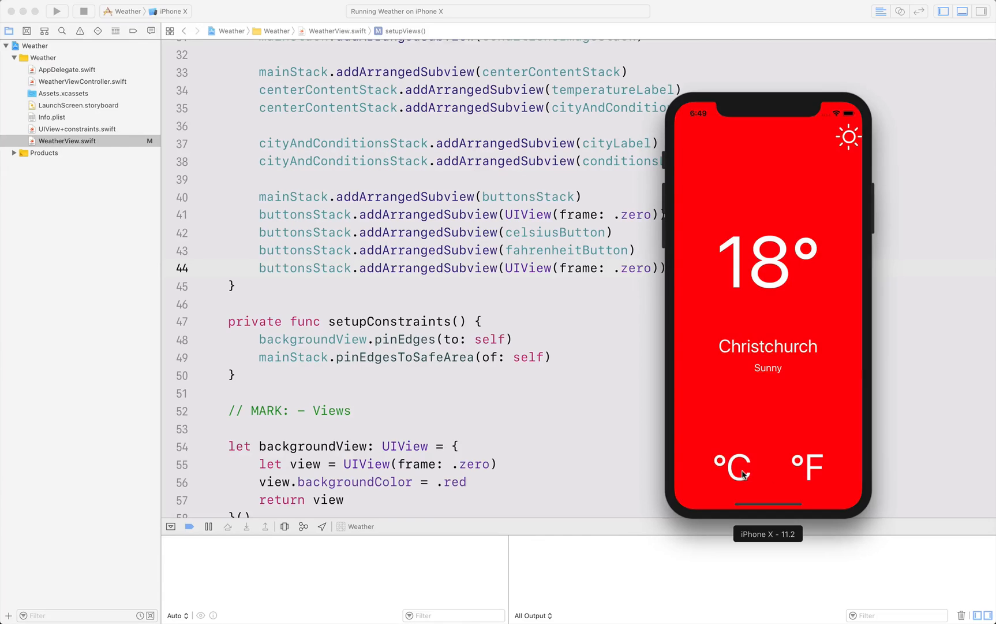
mouse_move(836, 475)
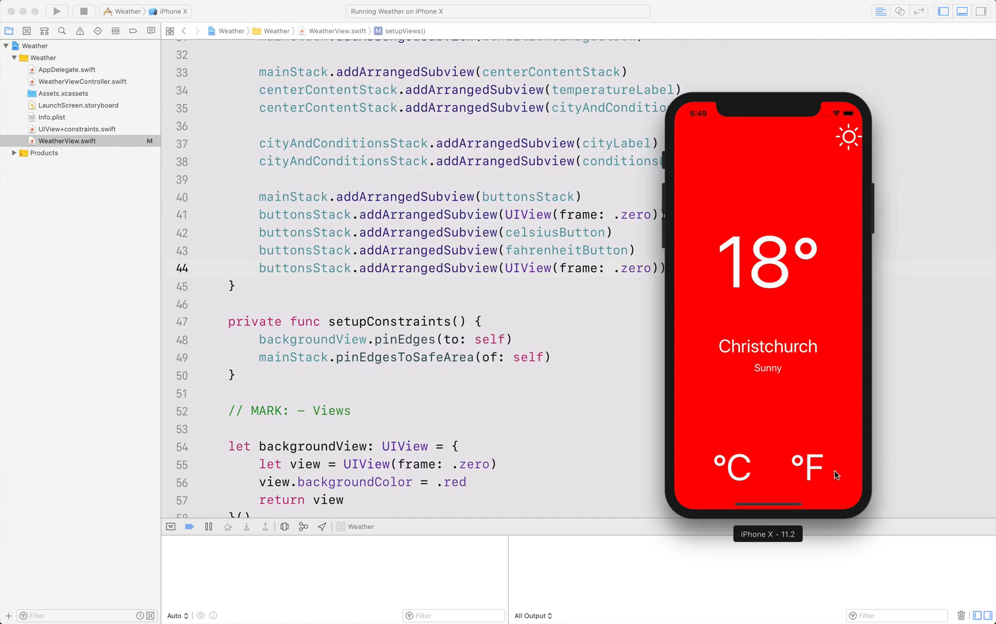
mouse_move(841, 470)
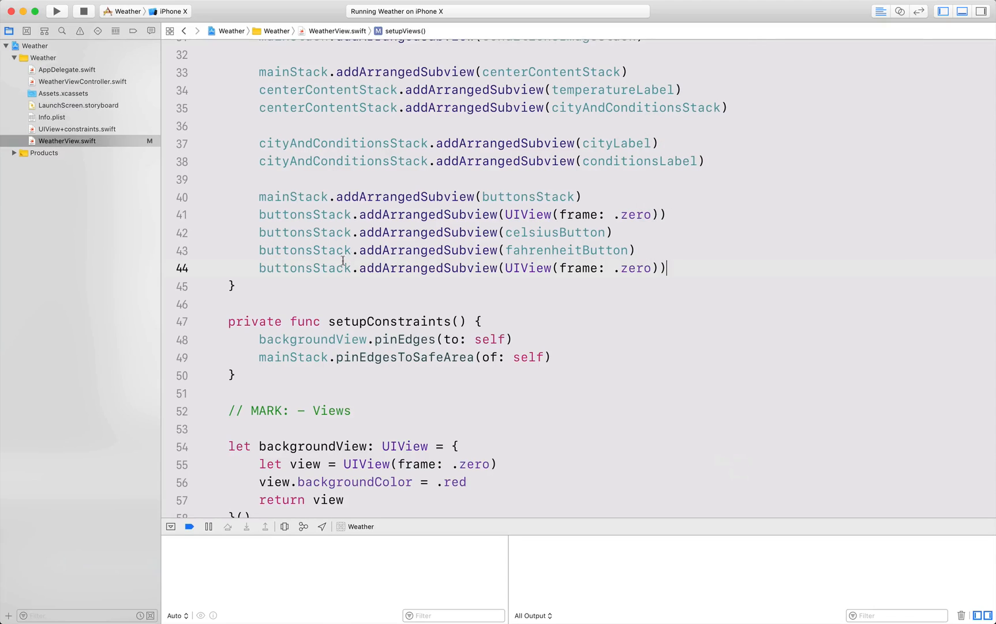
Set buttonsStack distribution to .equalCentering, relaunch the app on iPhone X, then stop it
scroll(down, 3)
text(stackView.distribution = .e)
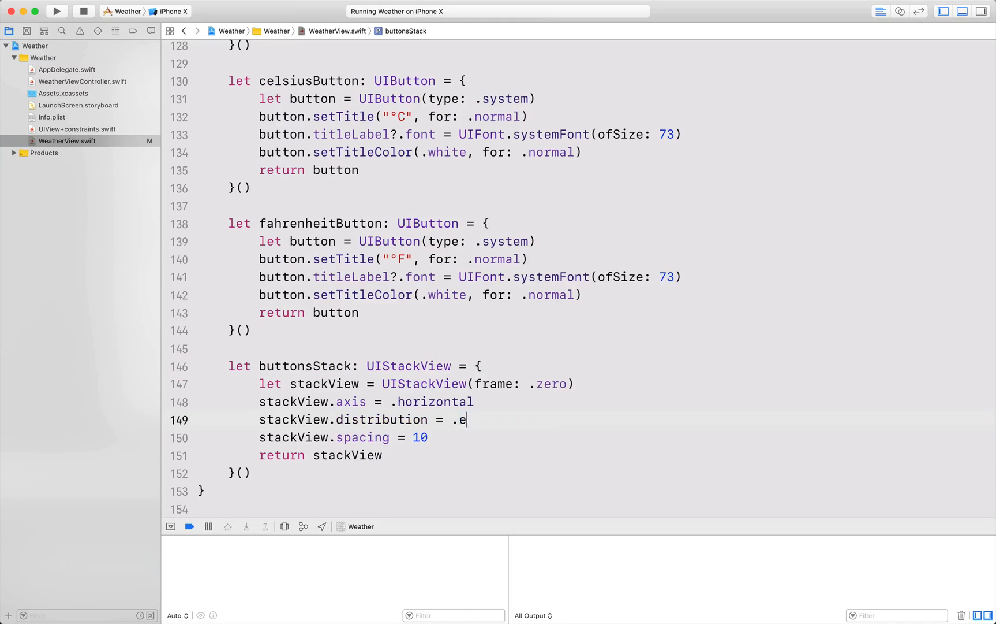
key(cmd+r)
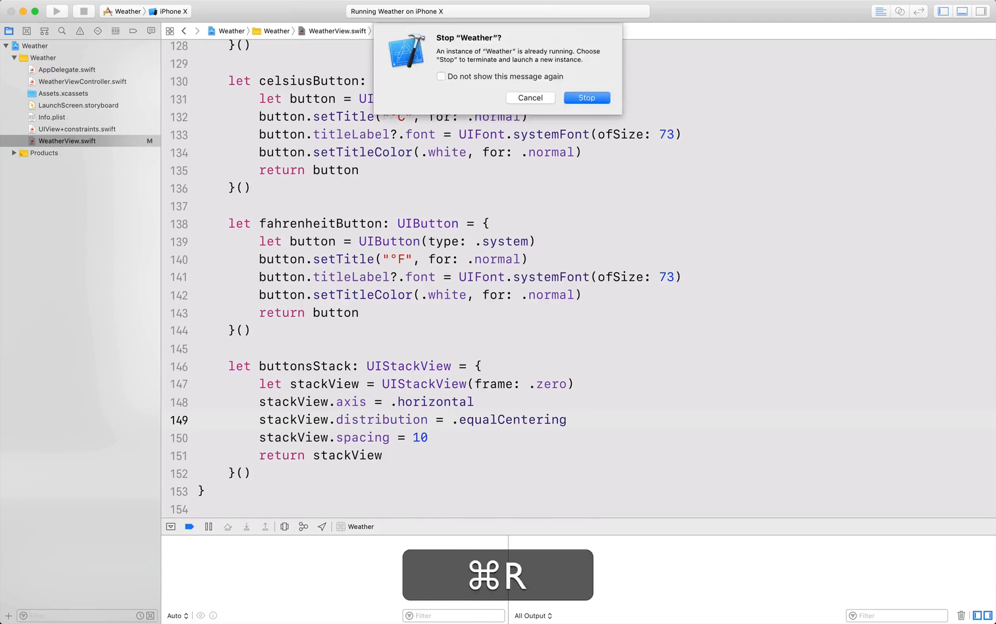
click(585, 97)
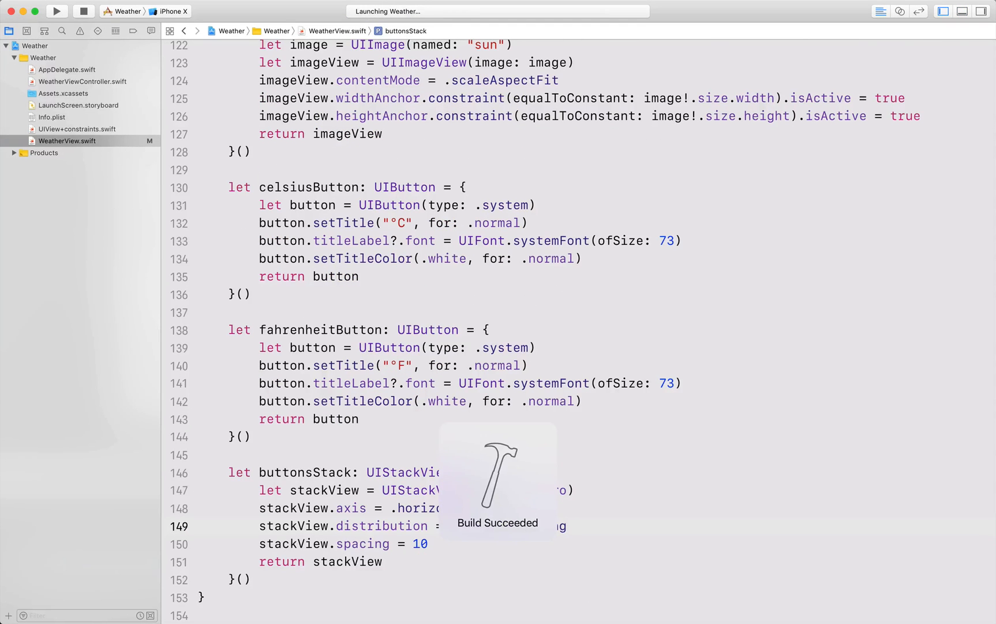
click(57, 10)
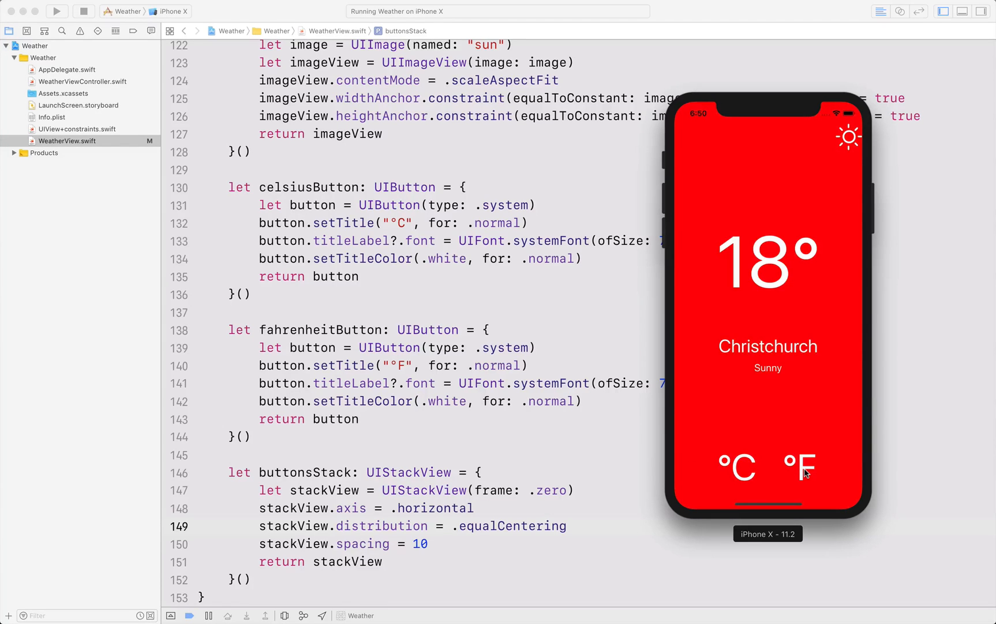
click(83, 11)
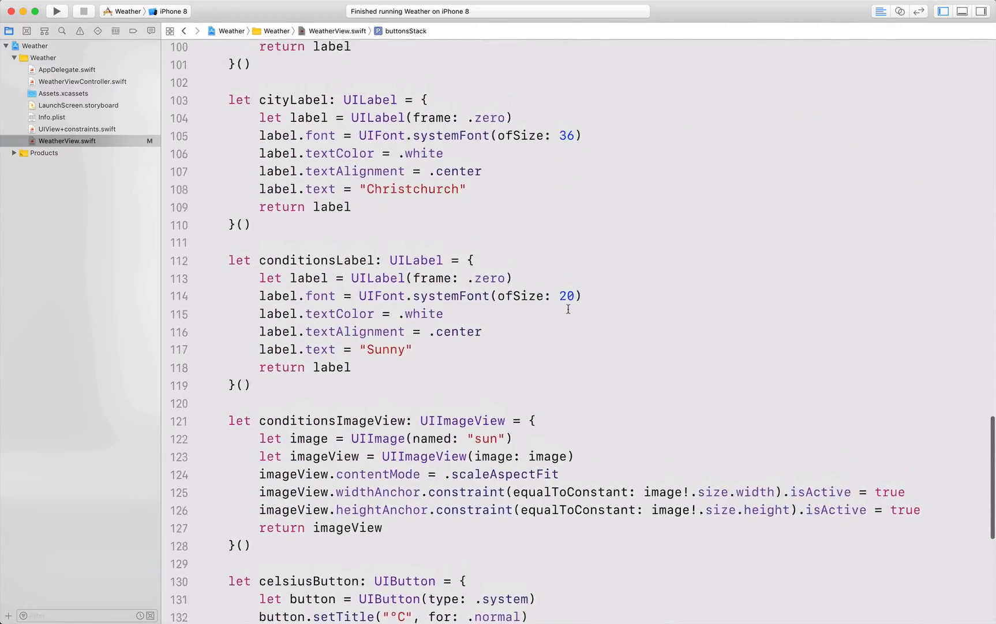
Set mainStack's isLayoutMarginsRelativeArrangement = true after its spacing line
scroll(up, 3)
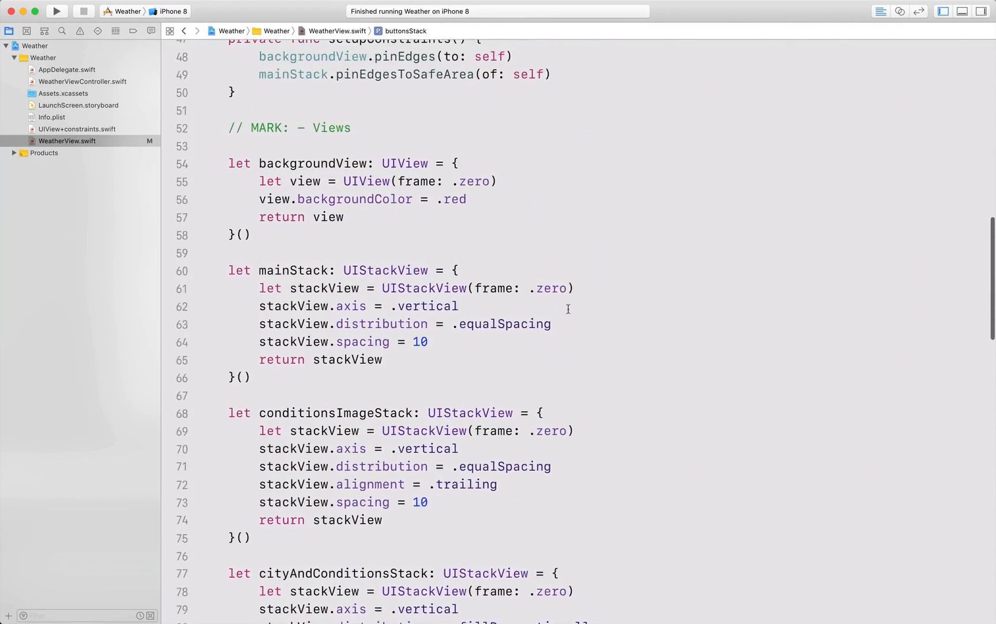
click(439, 341)
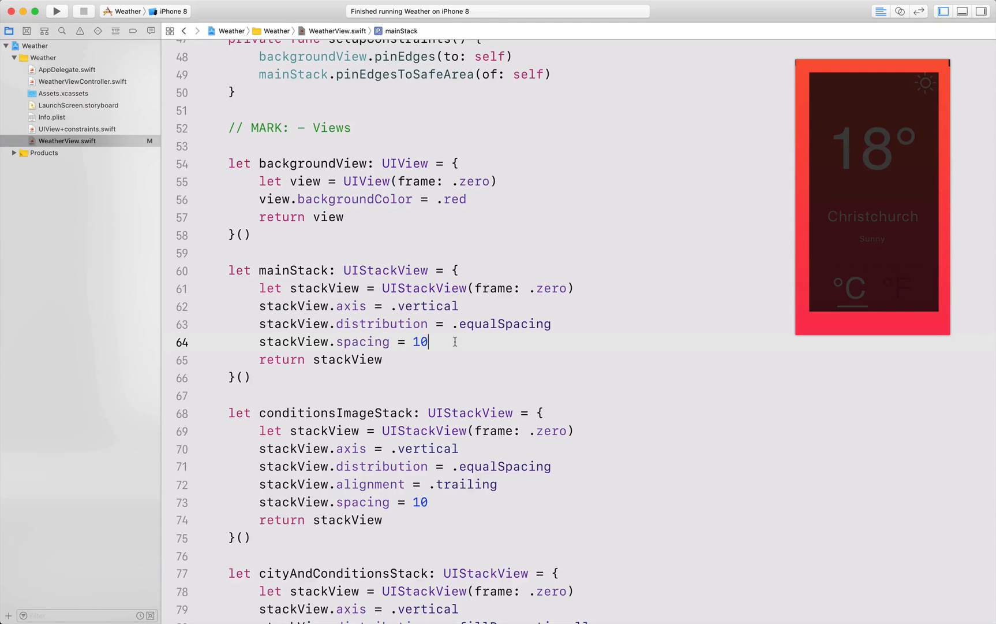
text(stackView.)
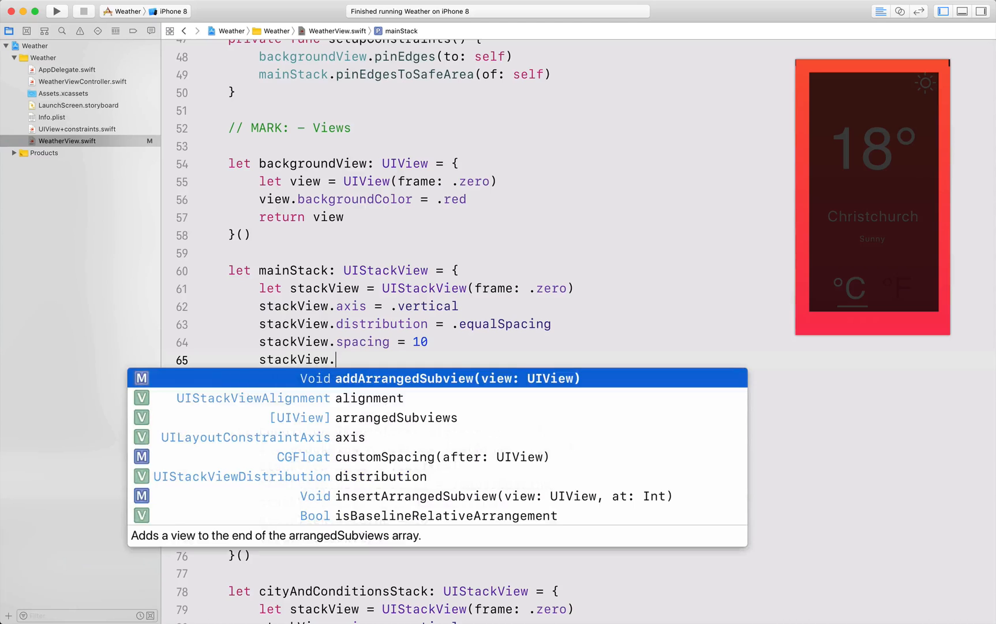
text(isLayoutMarginsRelativeArrangement)
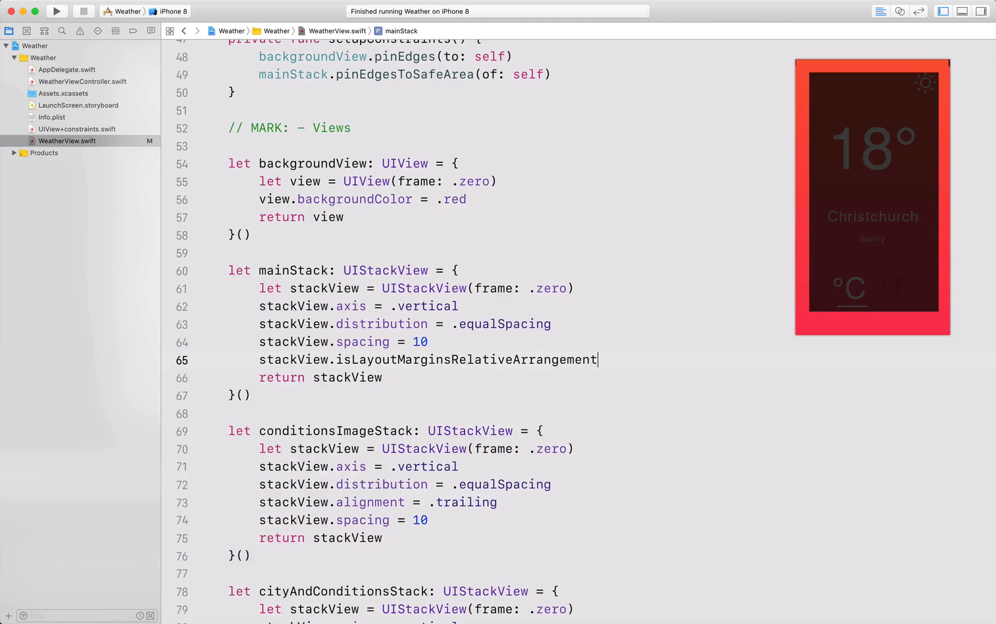
text(= true)
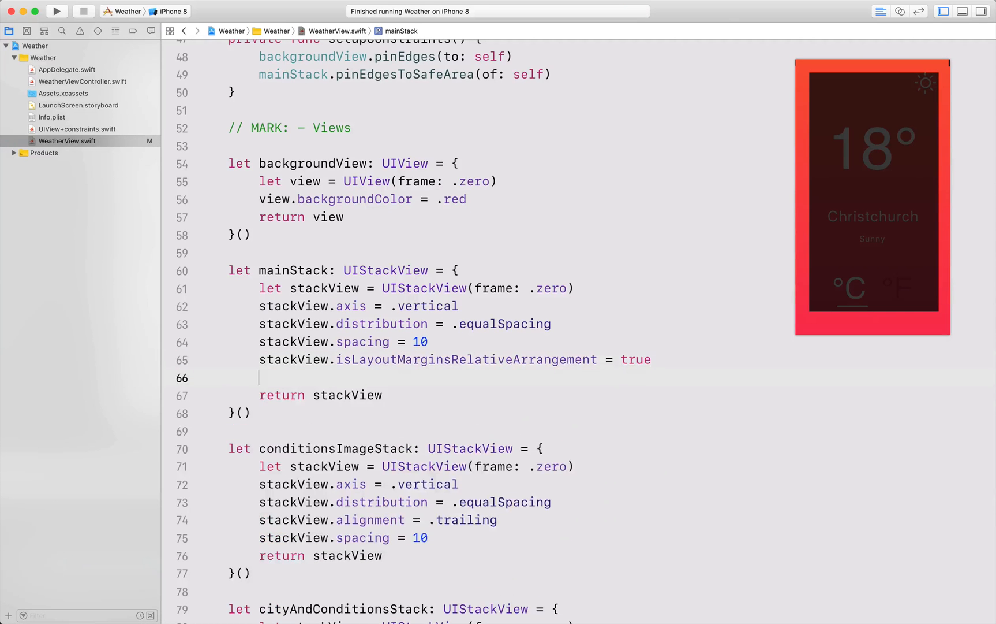
Set layoutMargins = UIEdgeInsets(top: 10, left: 30, bottom: 30, right: 30) and build the app
text(stackView.m)
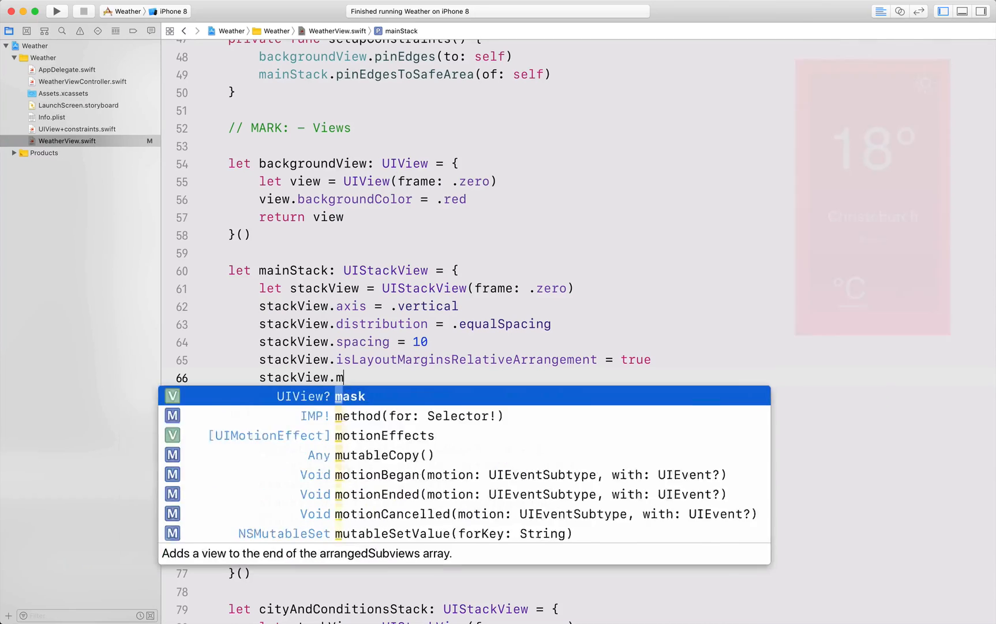
text(argins = UI)
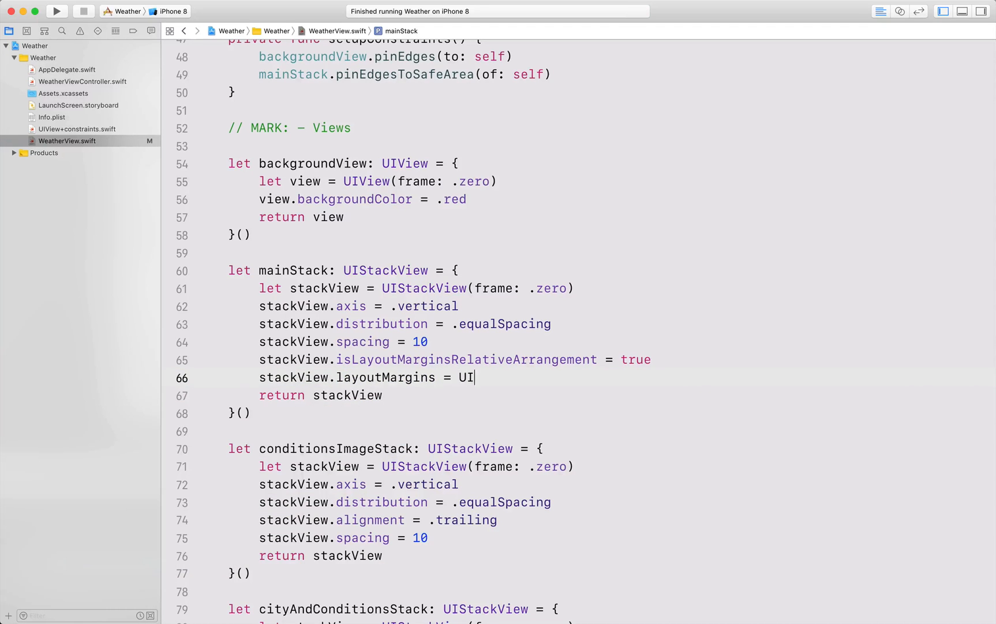
text(EdgeInsets(top: 10, left: CGFloat, bottom: CGFloat, right: CGFloat)
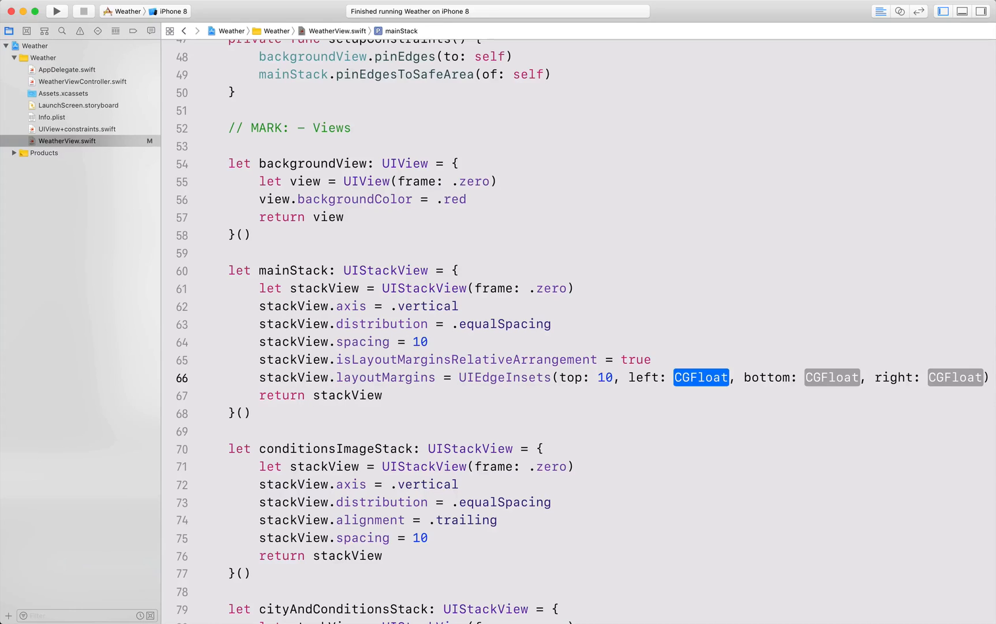
text(30)
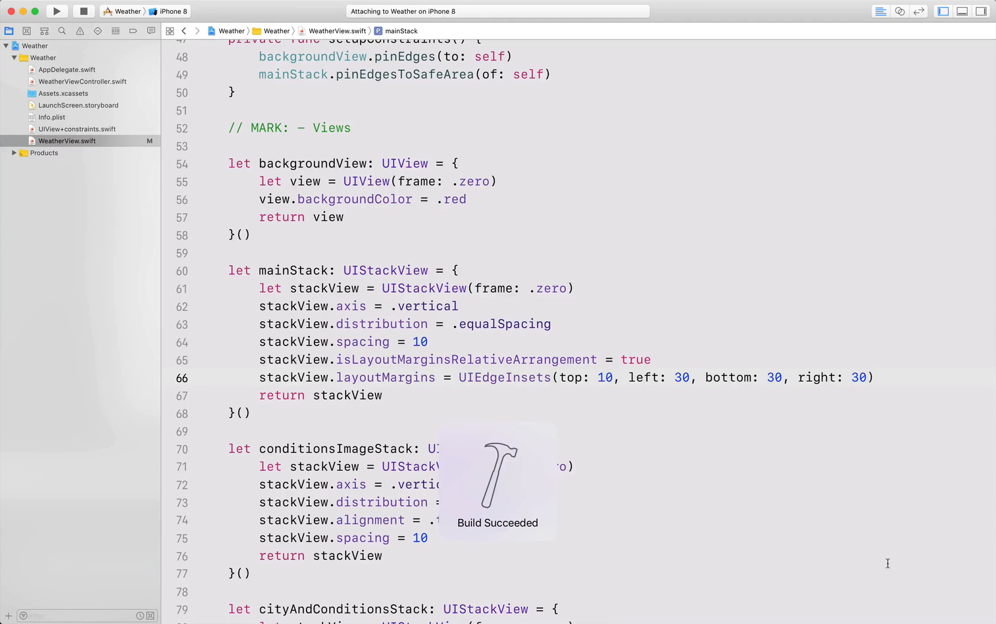
click(56, 11)
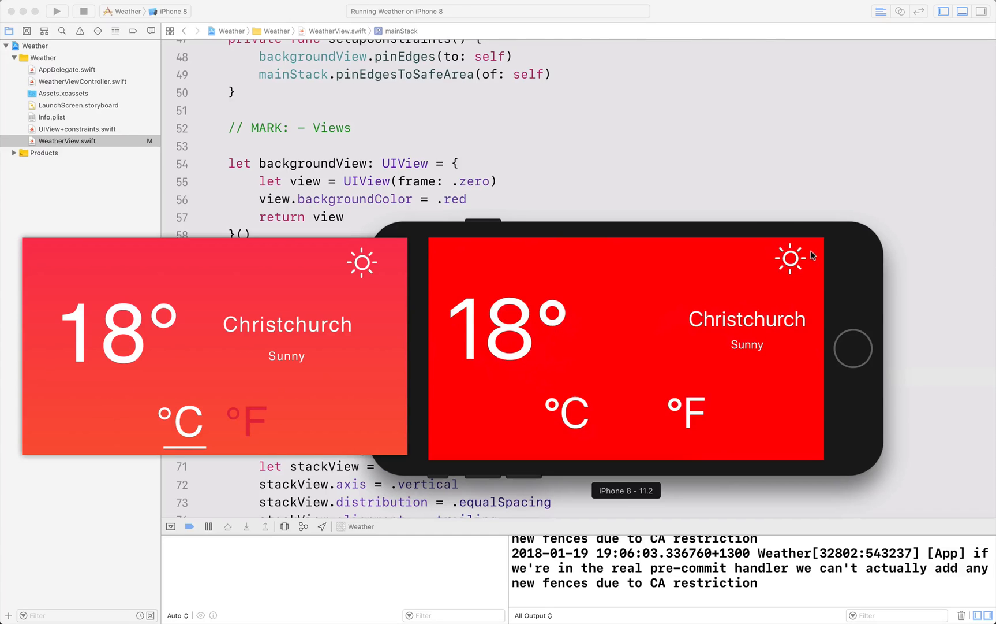
mouse_move(797, 378)
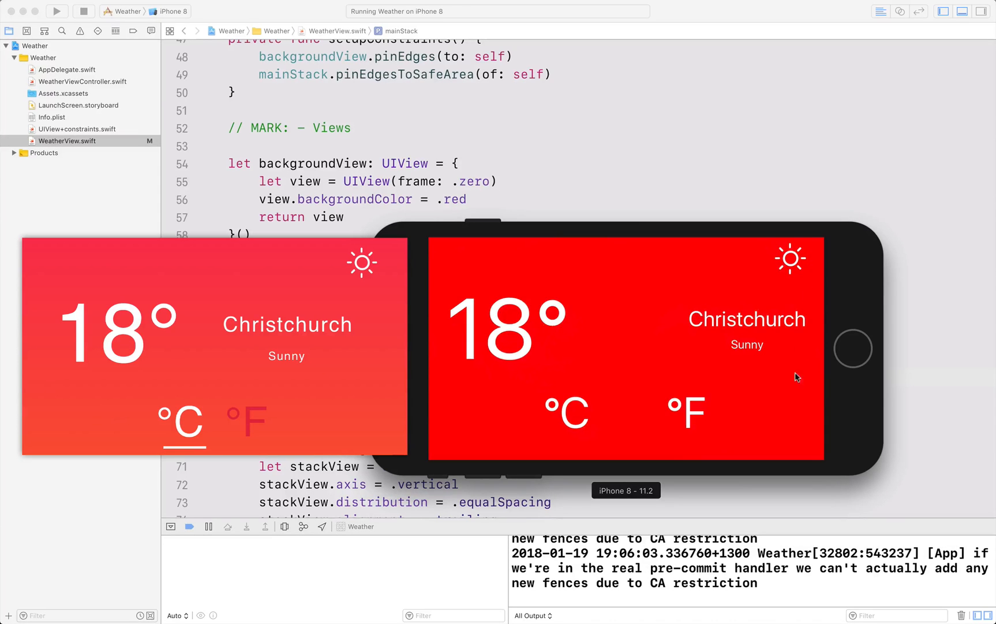
mouse_move(531, 332)
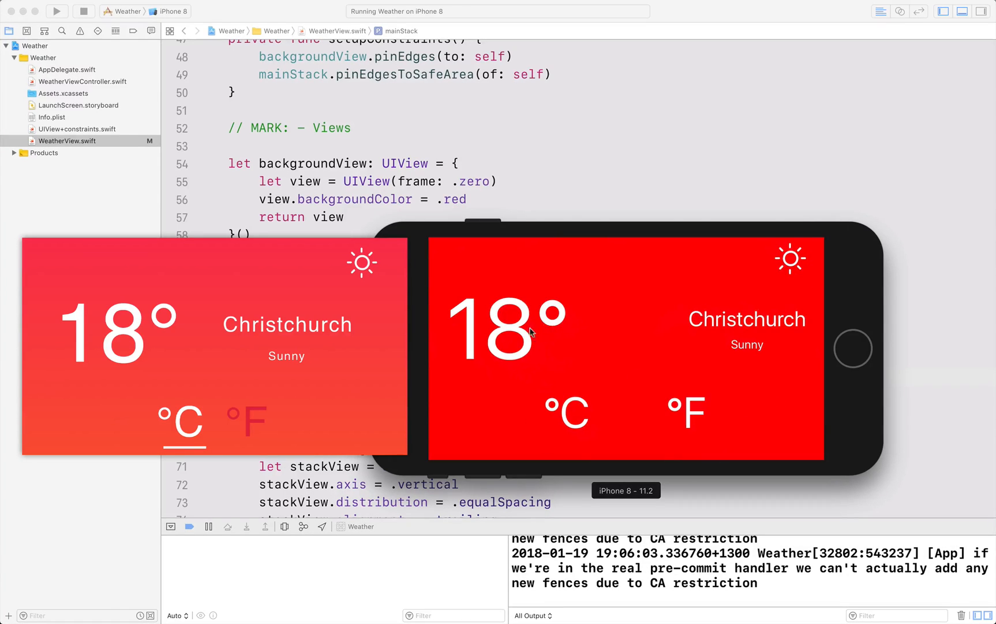